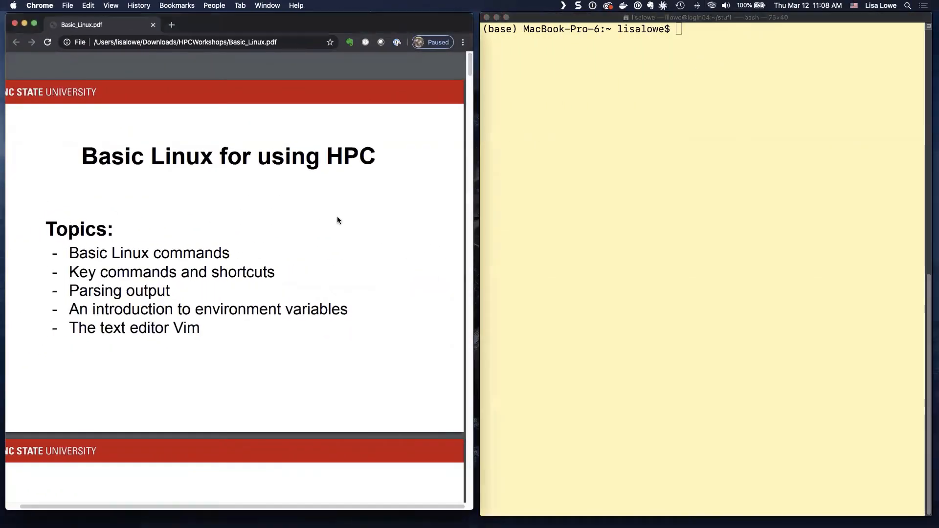
mouse_move(323, 216)
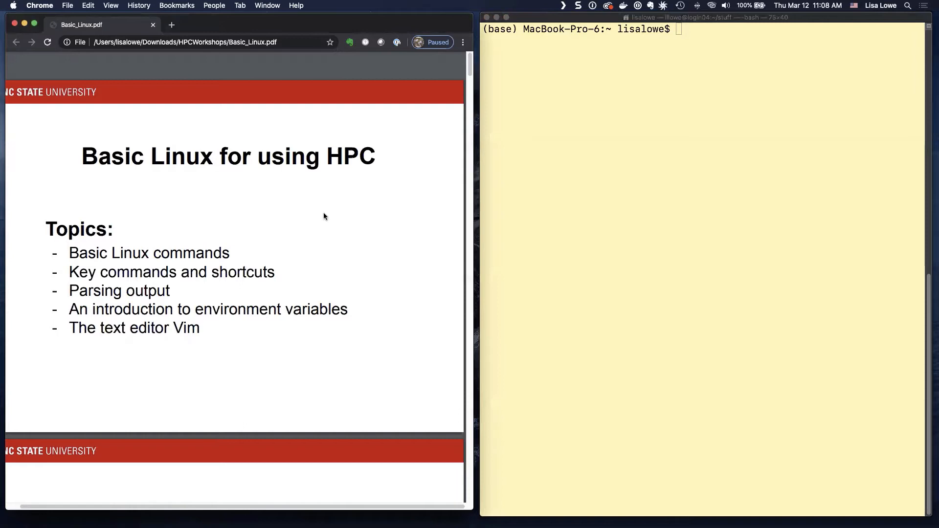
mouse_move(316, 217)
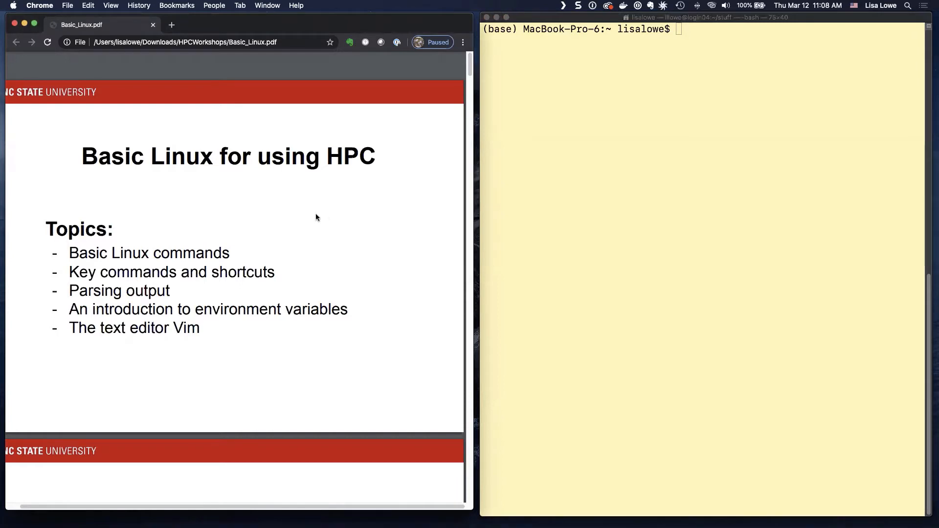
mouse_move(318, 226)
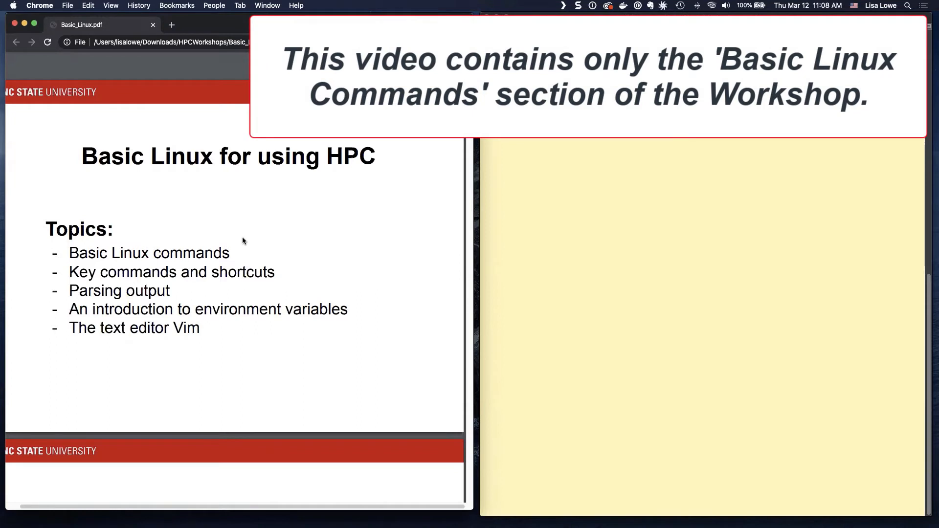
mouse_move(275, 244)
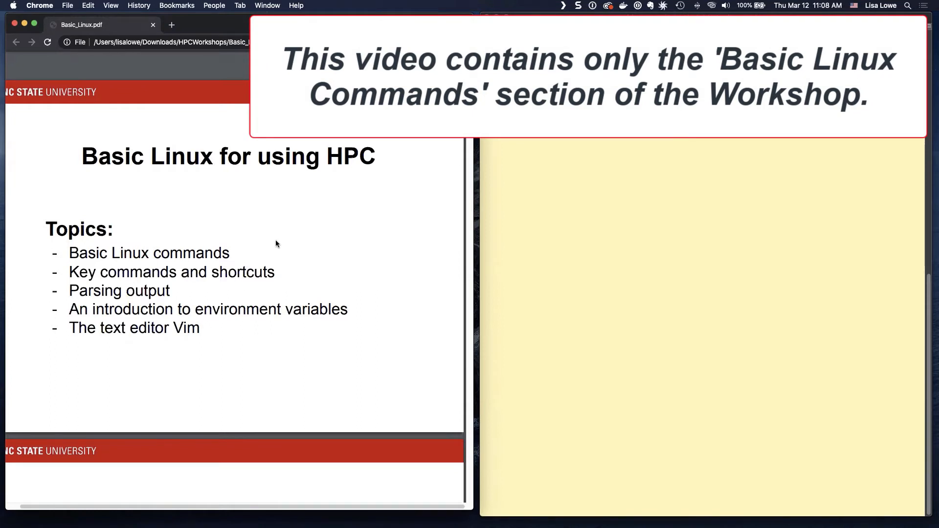
mouse_move(285, 234)
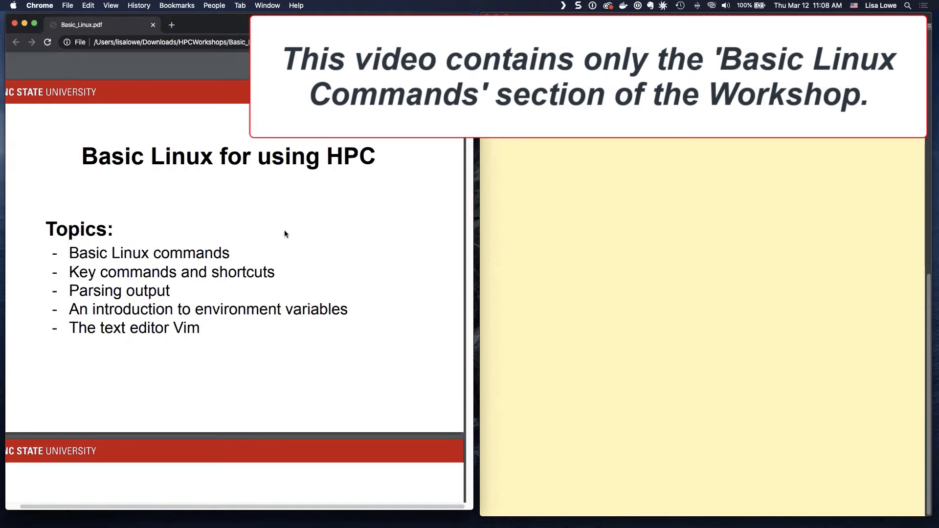
- Scroll the Basic Linux PDF down to the 'Open a terminal' slide
scroll(down, 3)
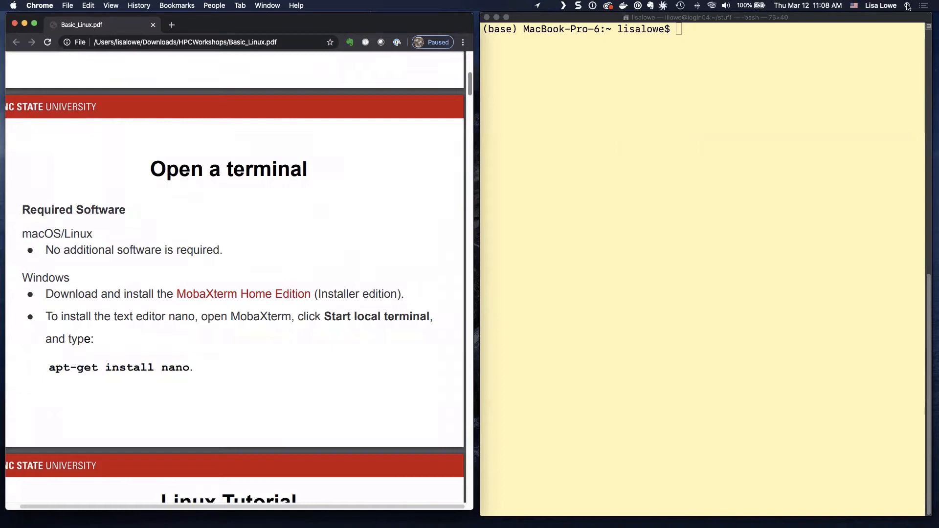
- Launch Terminal via Spotlight by searching for terminal.app
click(907, 5)
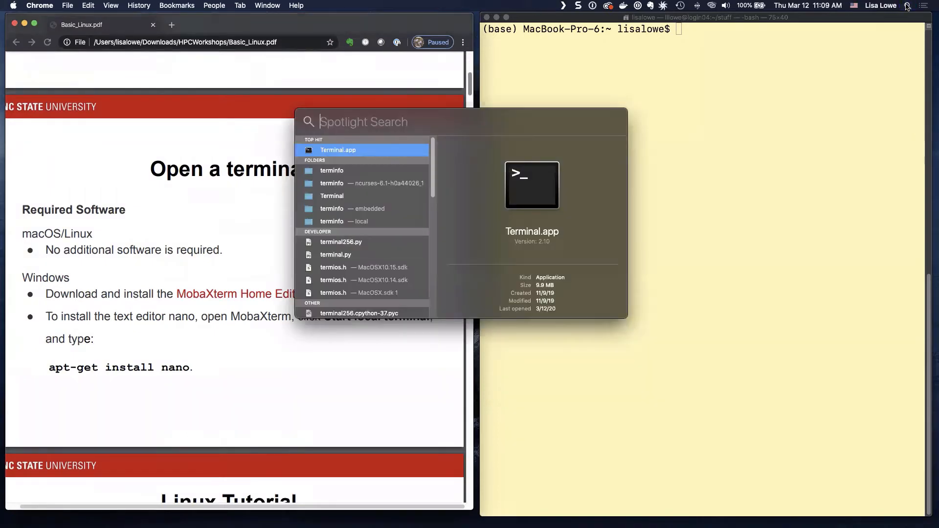
mouse_move(843, 34)
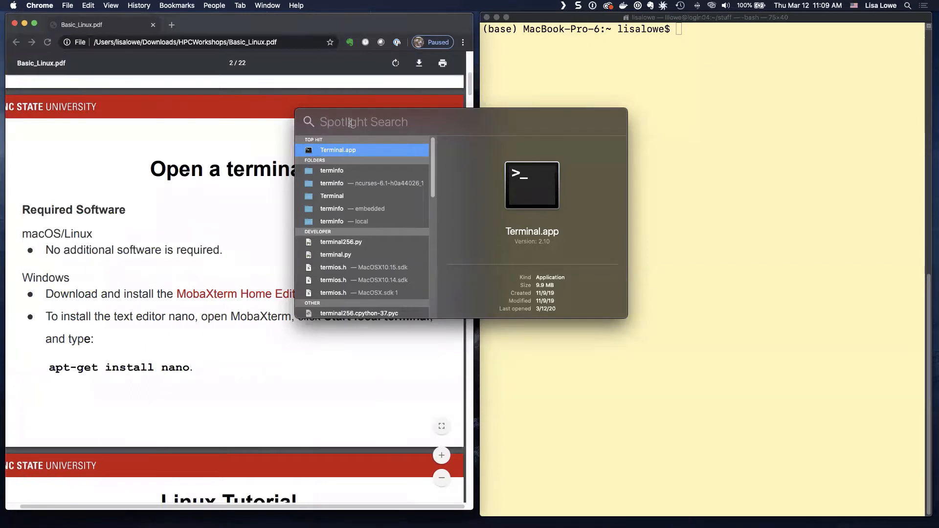
text(terminal.app)
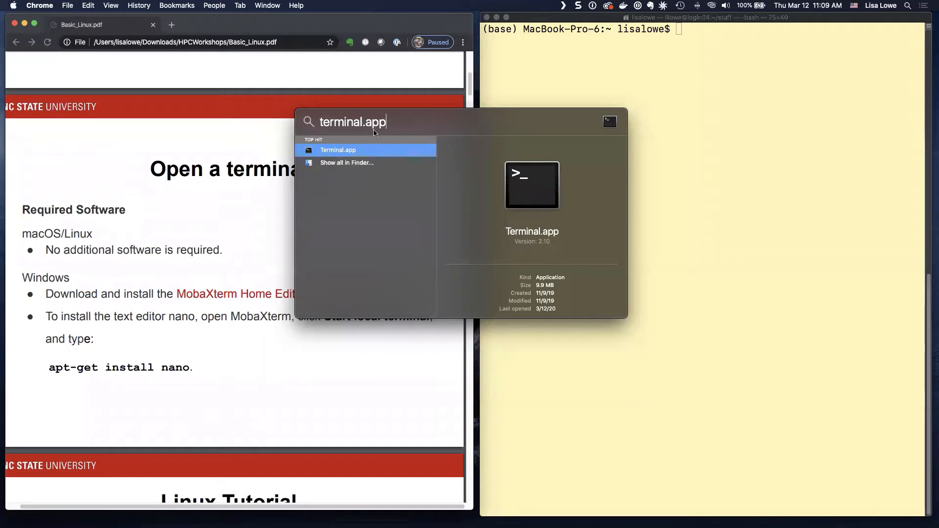
click(338, 149)
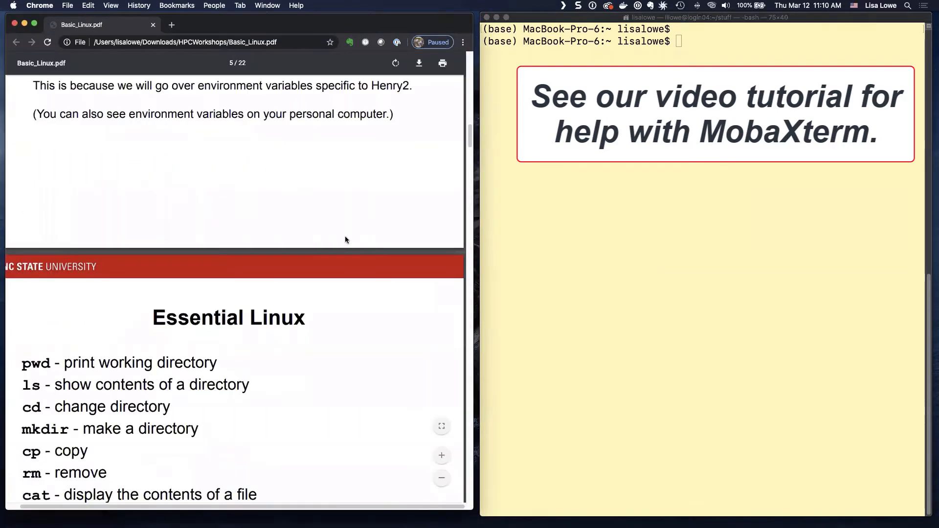
- Scroll the PDF so the full Essential Linux command slide is visible
scroll(down, 3)
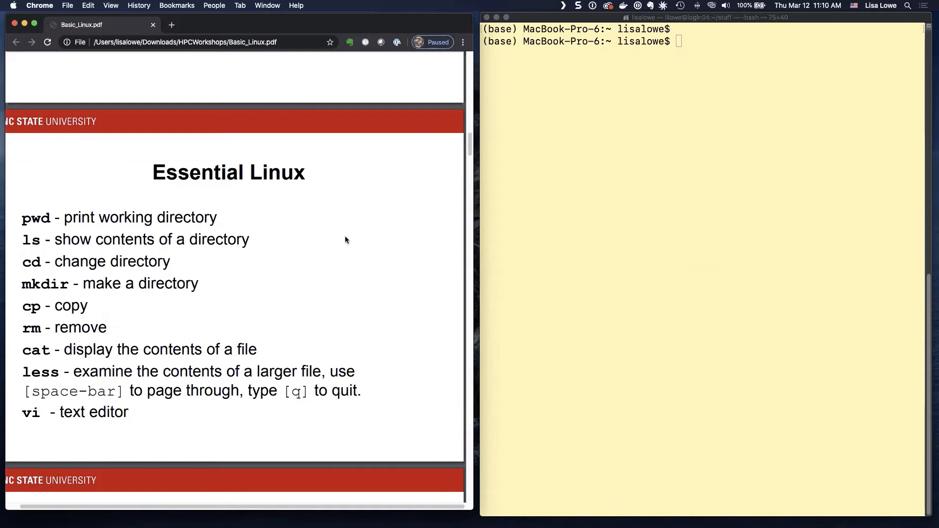
scroll(down, 3)
text(pwd)
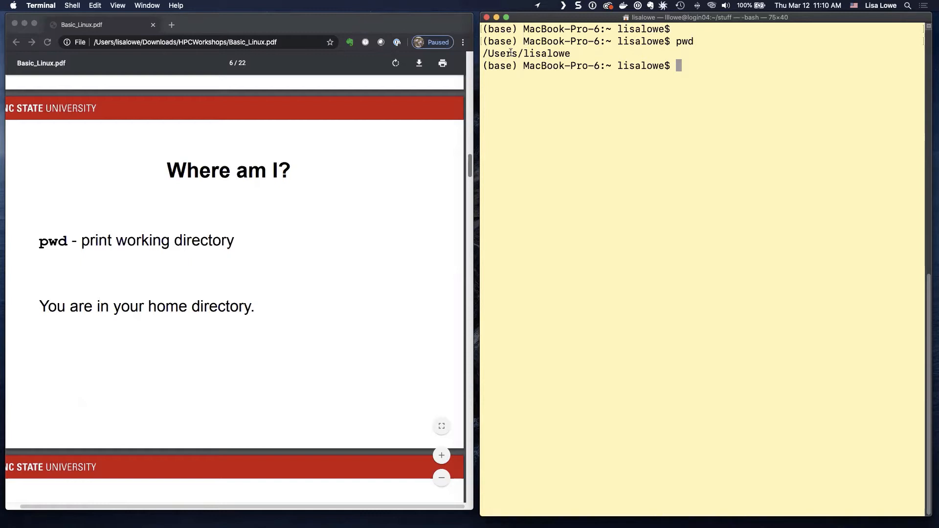
mouse_move(323, 333)
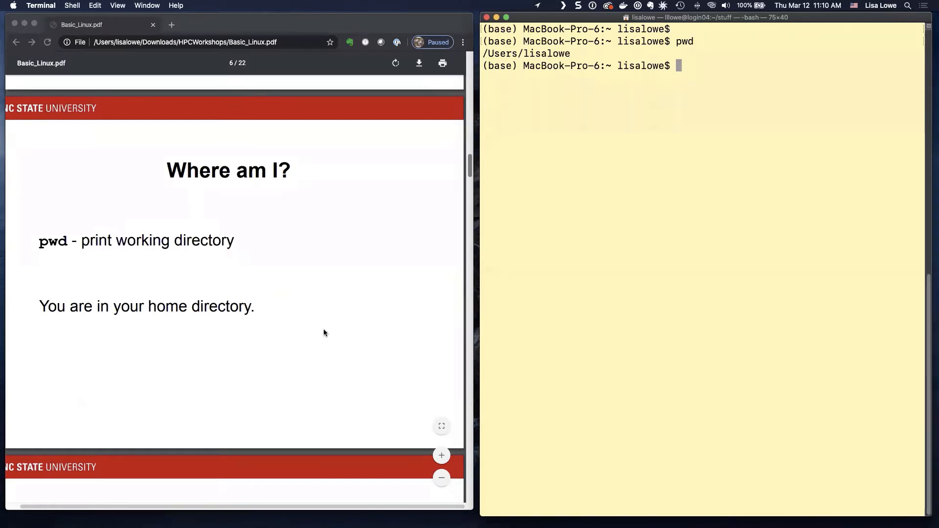
- Scroll the slides on to the 'What is here?' slide explaining ls -a and -l
scroll(down, 3)
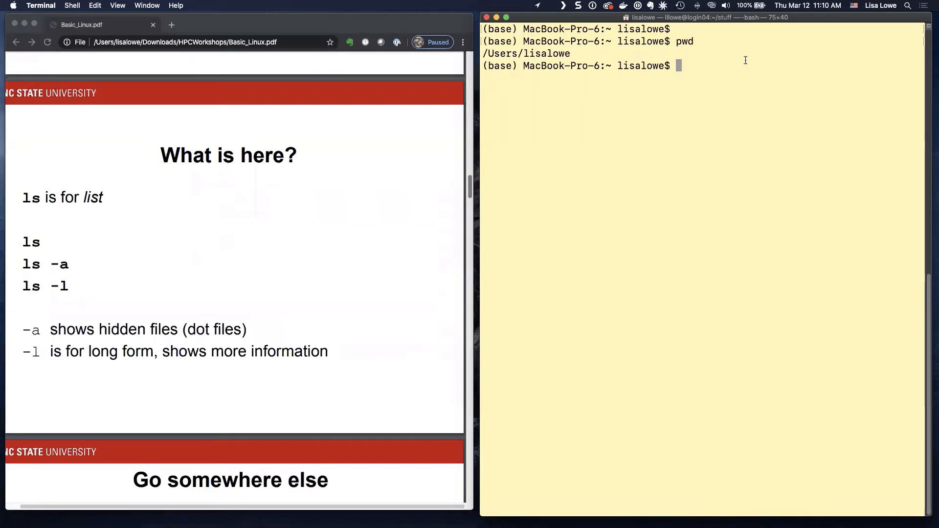
- List the home directory, create a folder named empty with mkdir and move into it
text(ls)
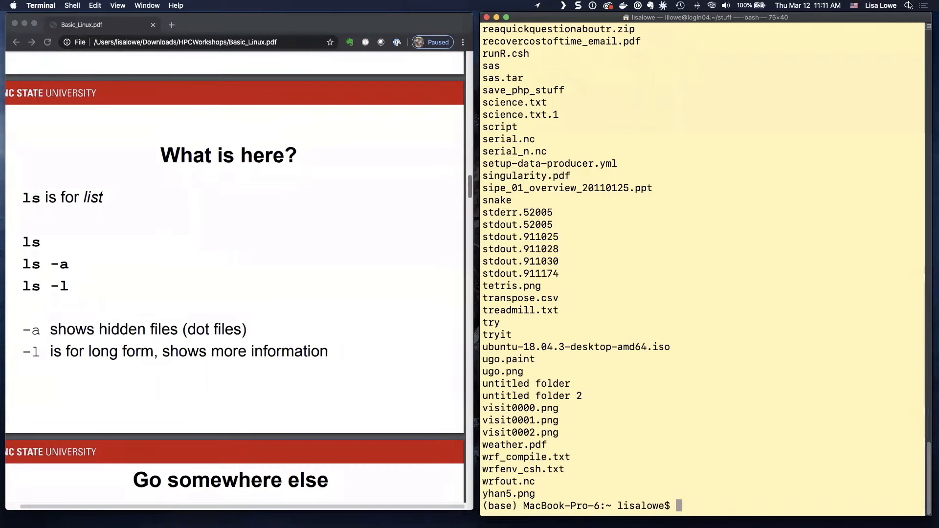
text(mk)
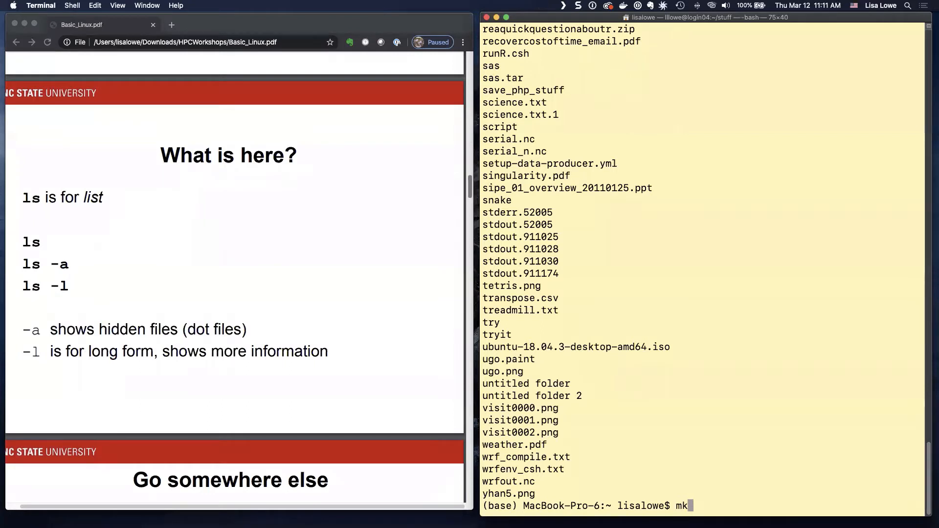
text(dir emp)
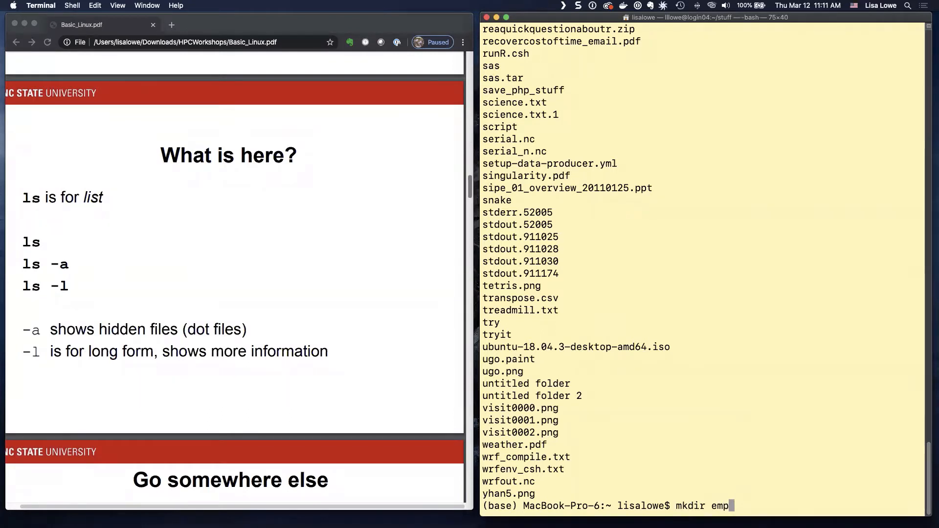
key(Return)
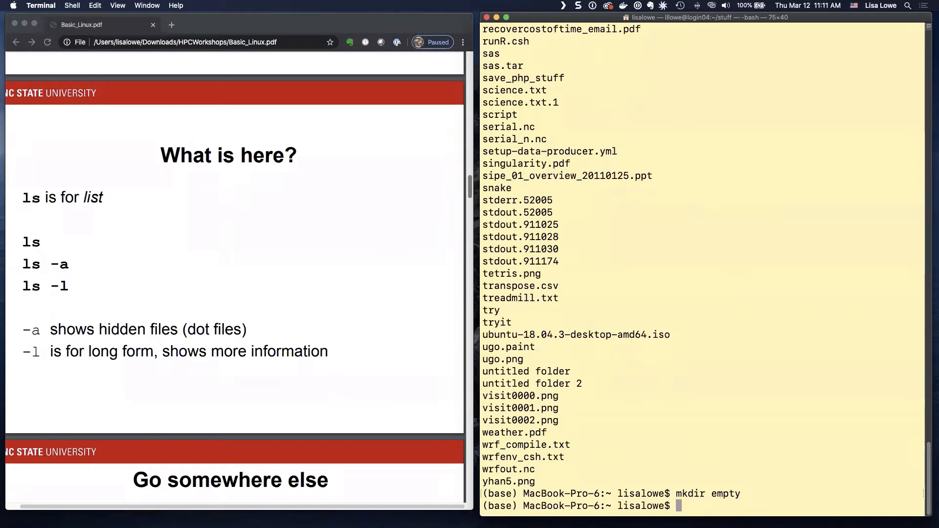
text(cd em)
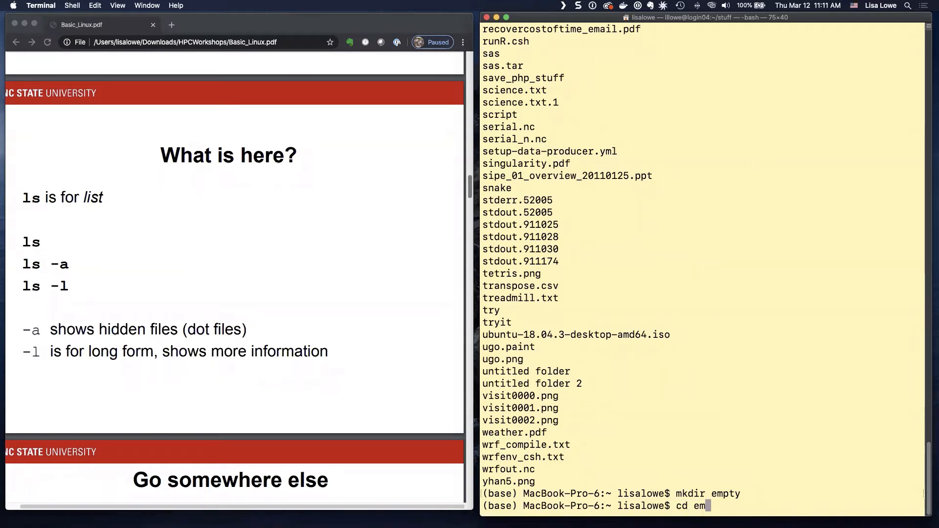
key(Return)
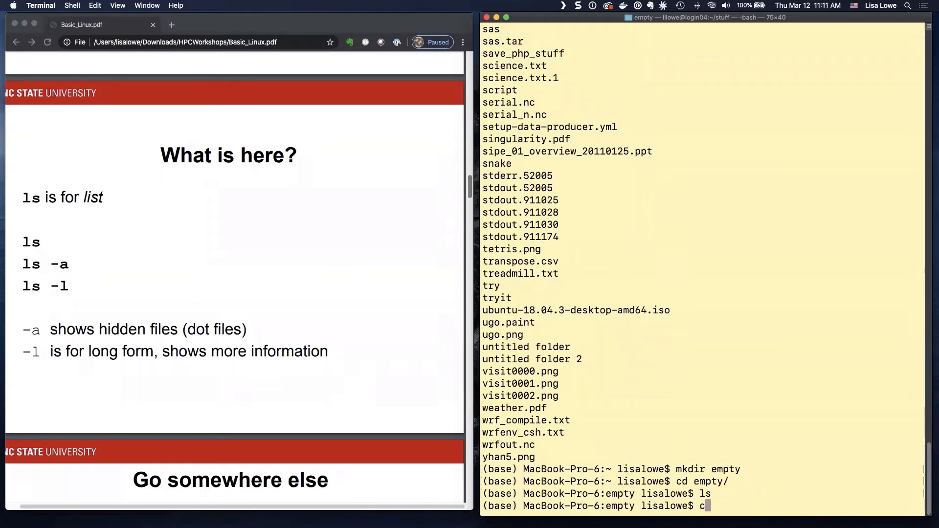
key(Return)
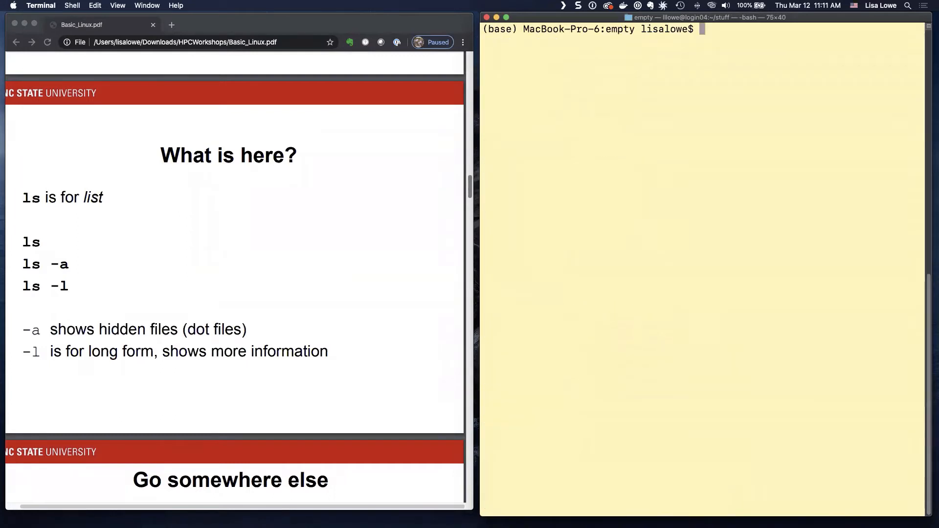
- Show the empty folder's contents with ls and ls -a, revealing only . and .
key(Return)
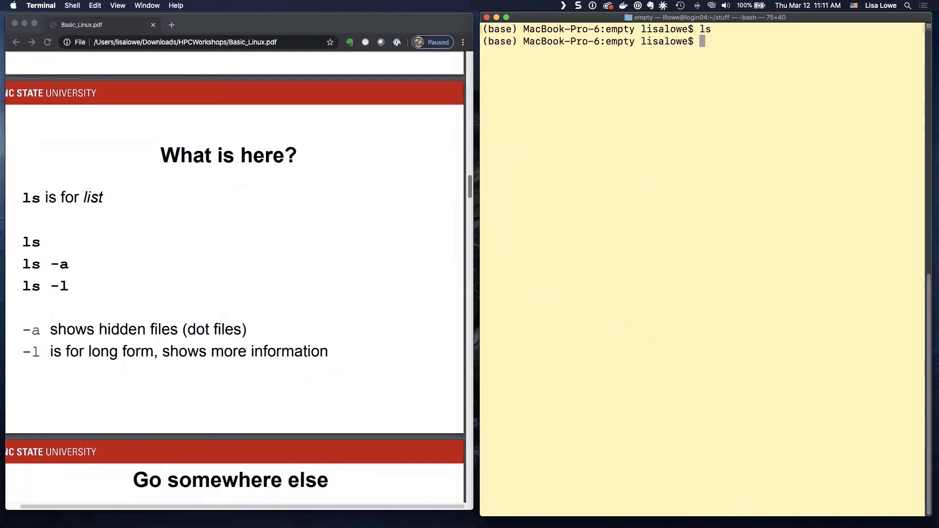
text(ls)
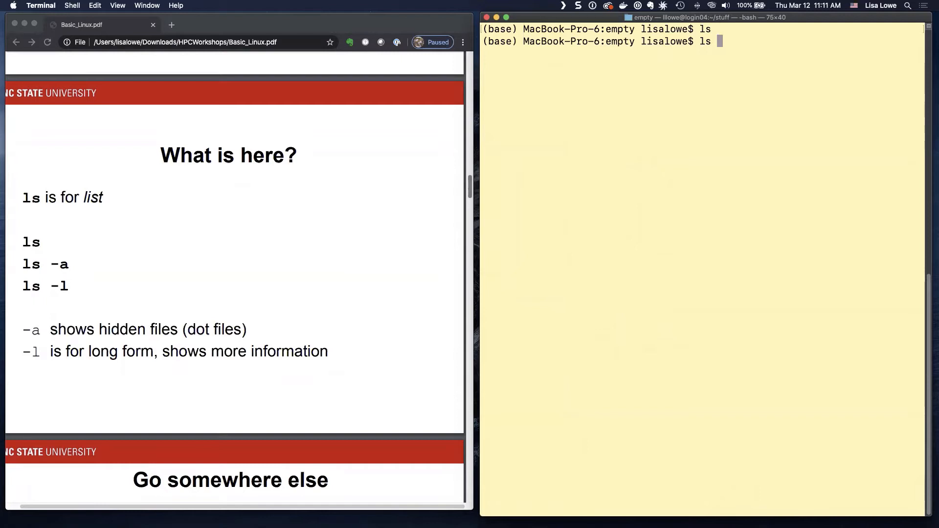
text(-a)
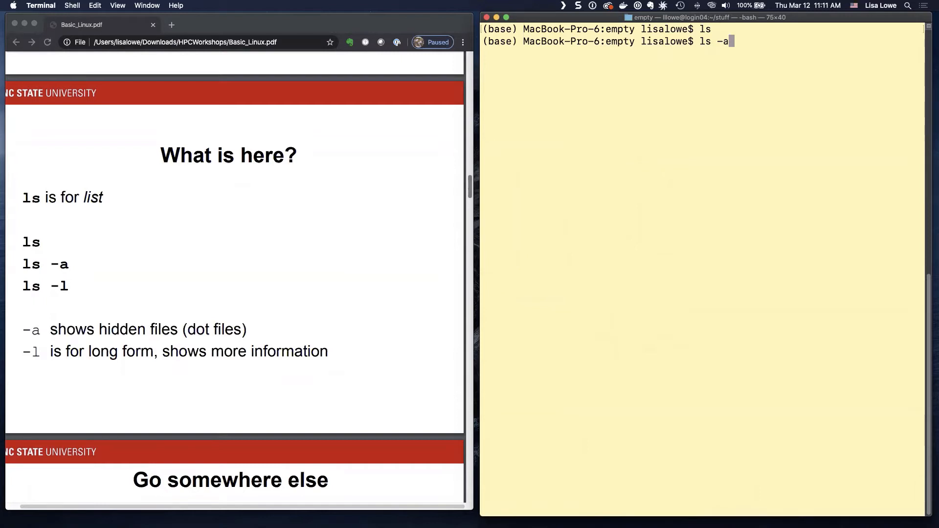
key(Return)
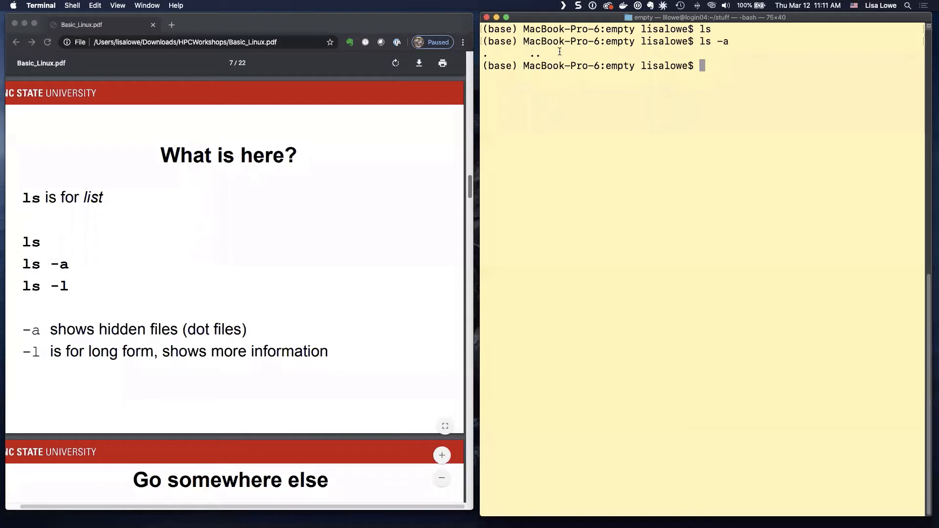
mouse_move(768, 57)
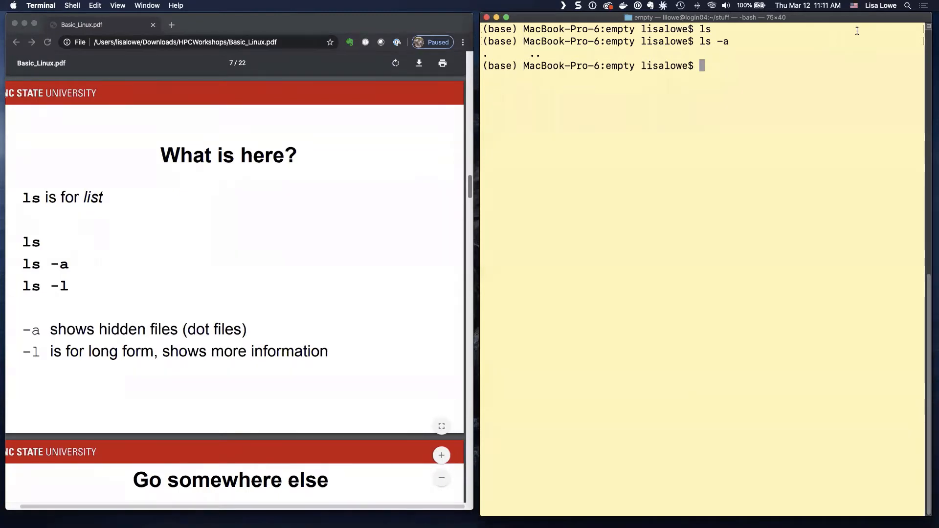
- Return to the home directory and show its first ten entries with ls -a | head
text(c)
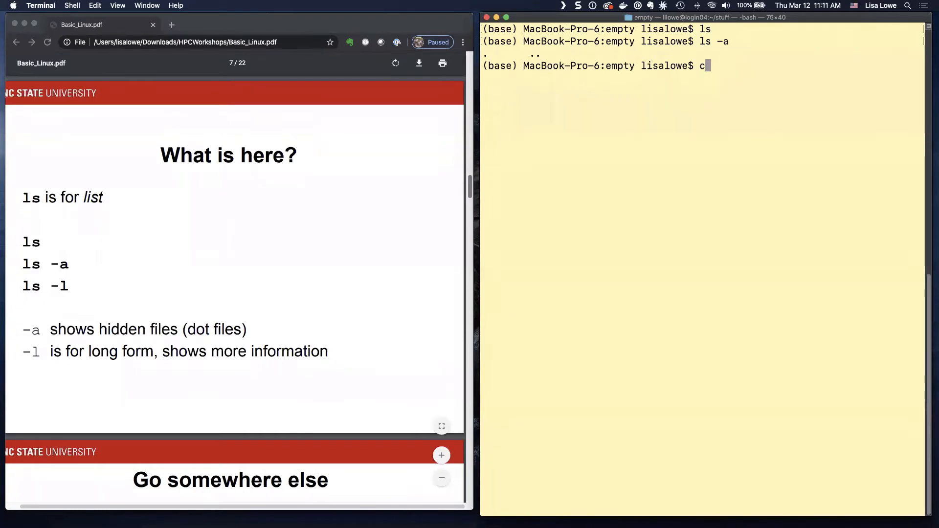
key(Return)
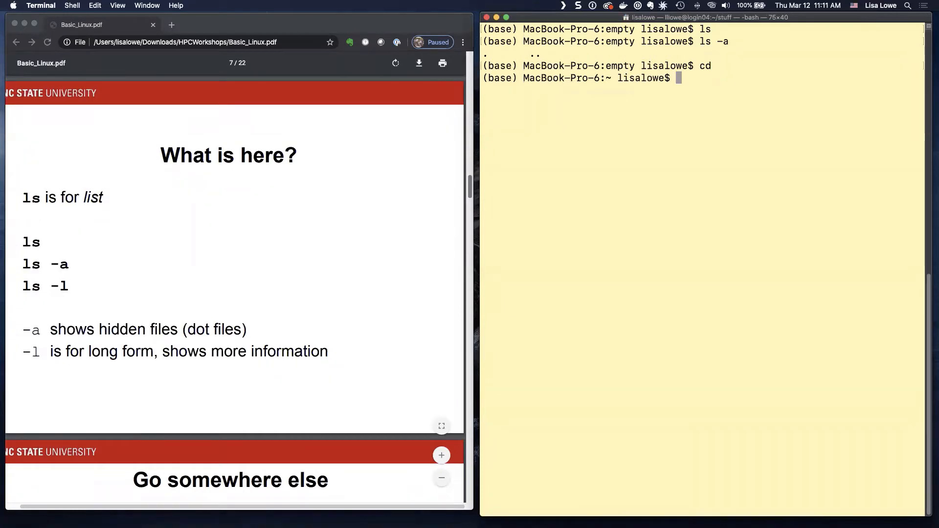
text(ls)
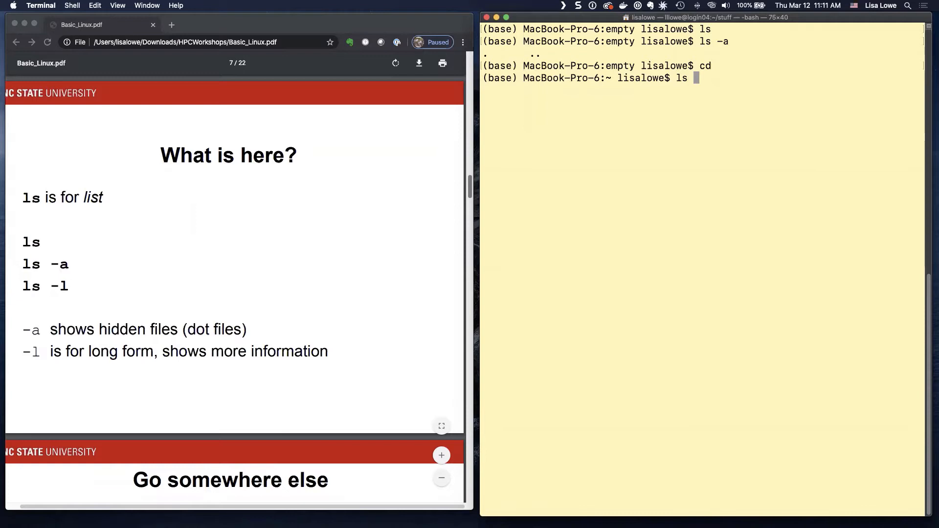
text(-a |)
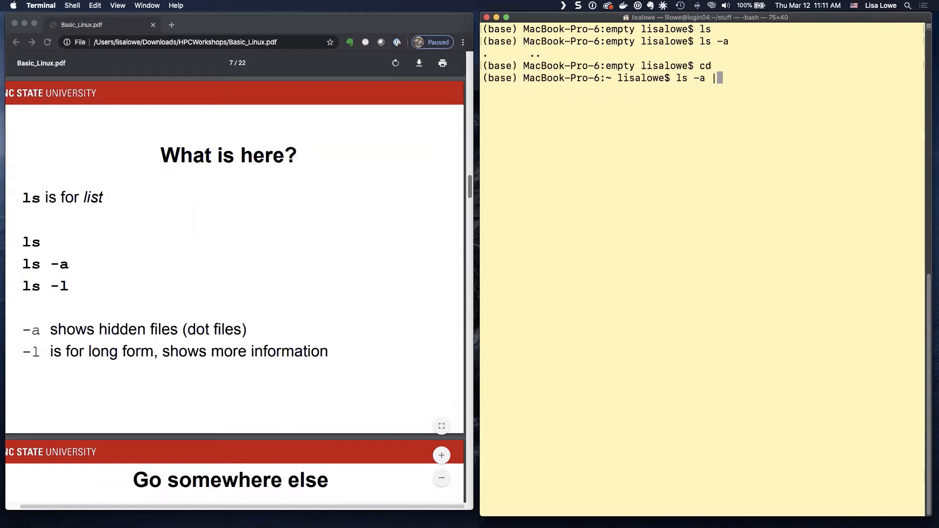
key(Return)
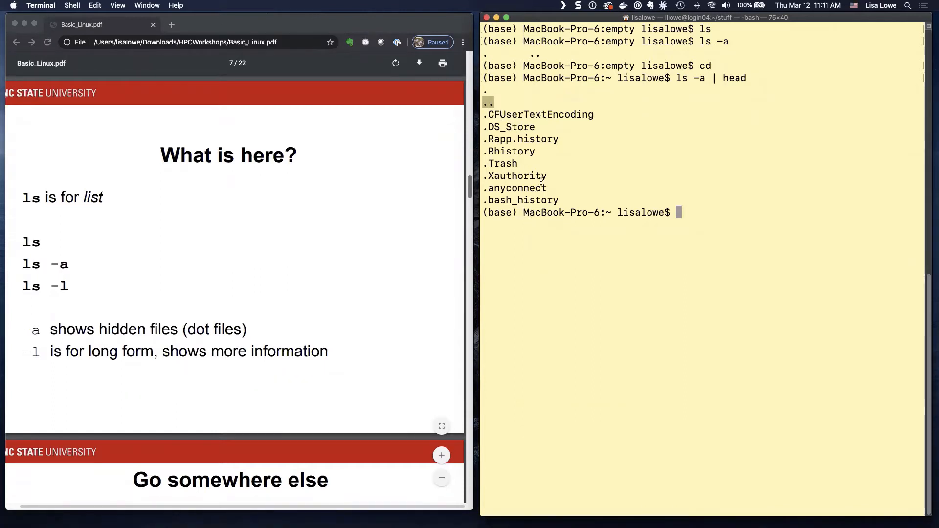
mouse_move(557, 185)
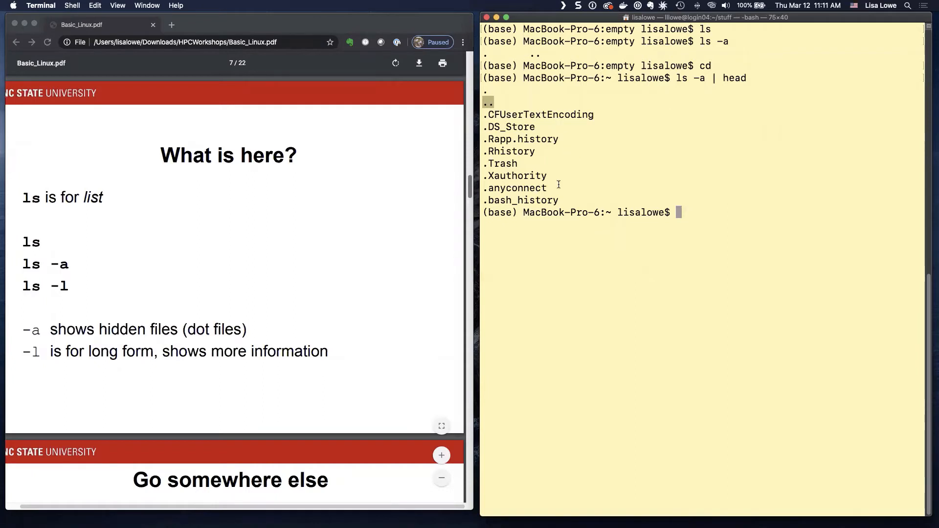
mouse_move(733, 174)
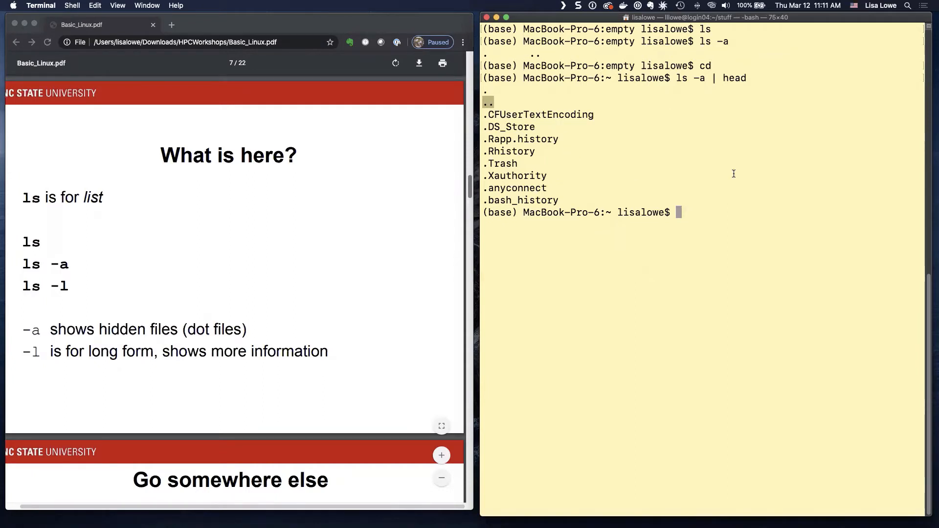
mouse_move(742, 155)
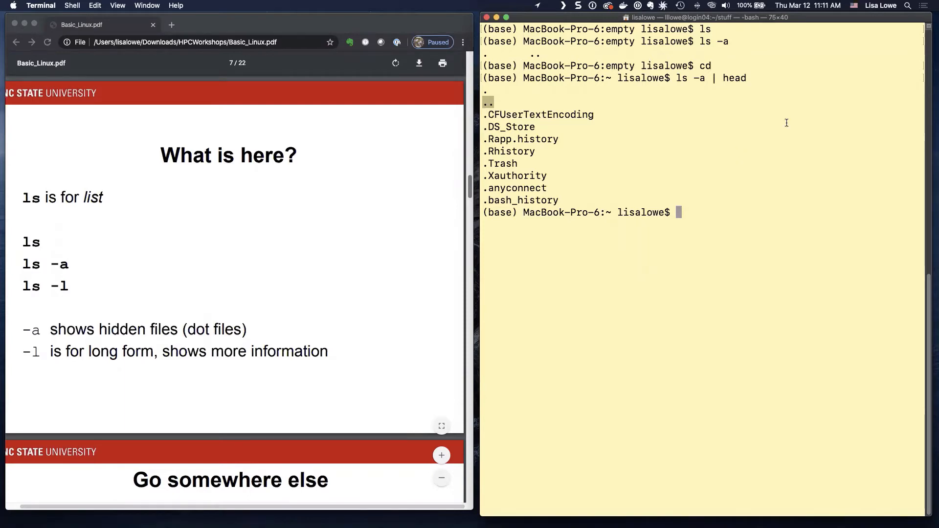
mouse_move(786, 123)
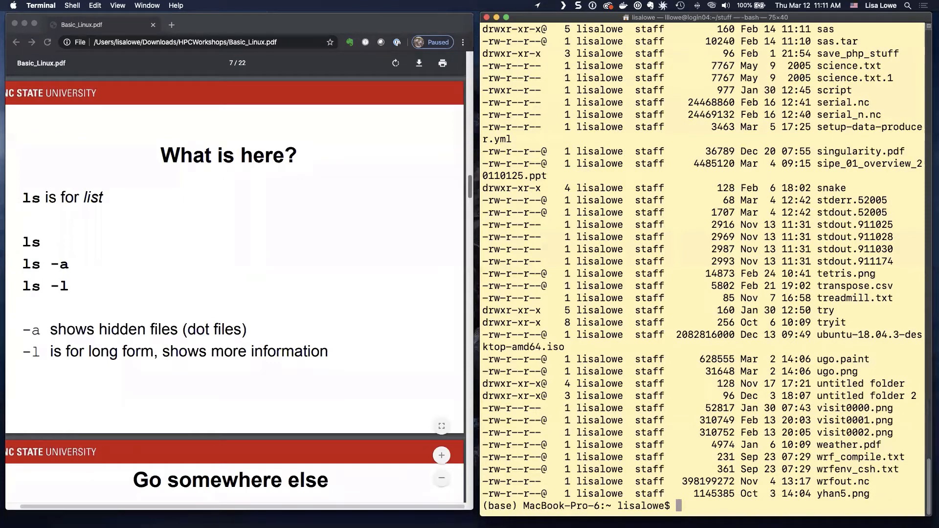
- Run ls -l, ls -a and ls -a | head on the home directory to compare the listings
text(ls -l)
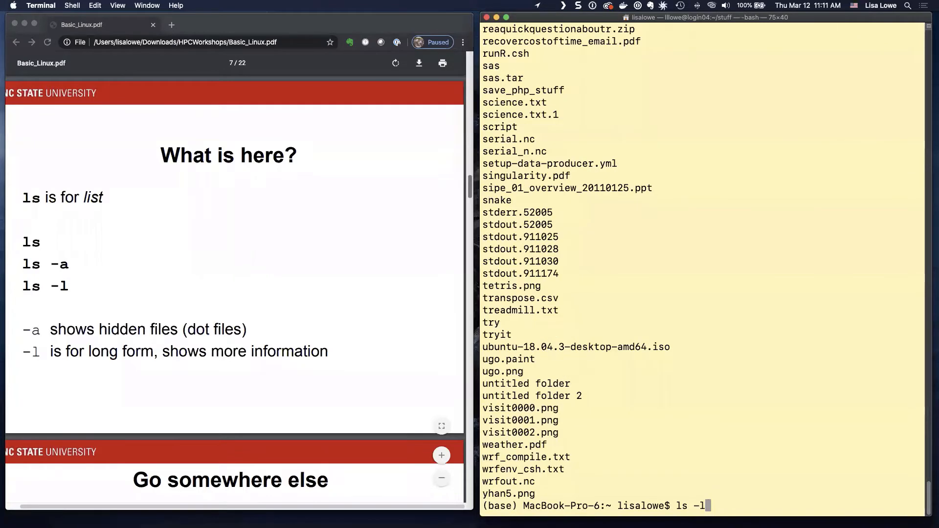
key(Return)
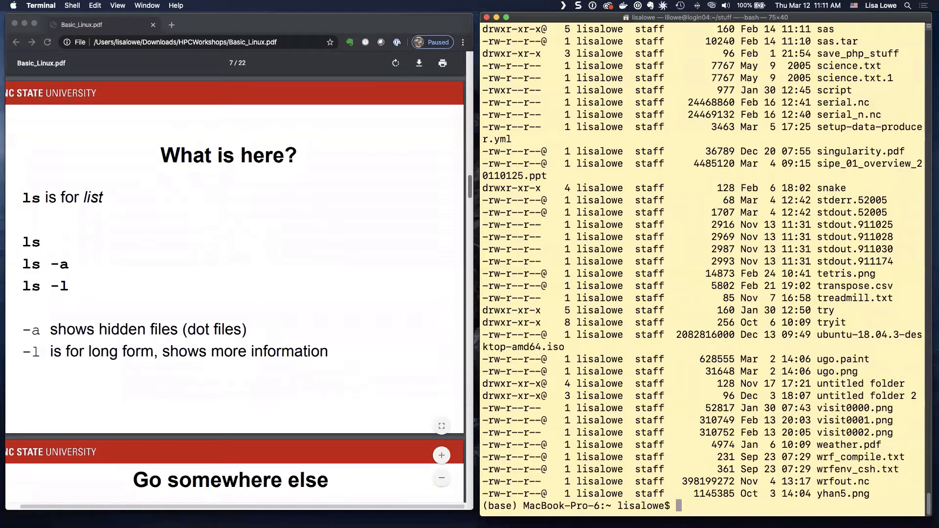
text(ls -a)
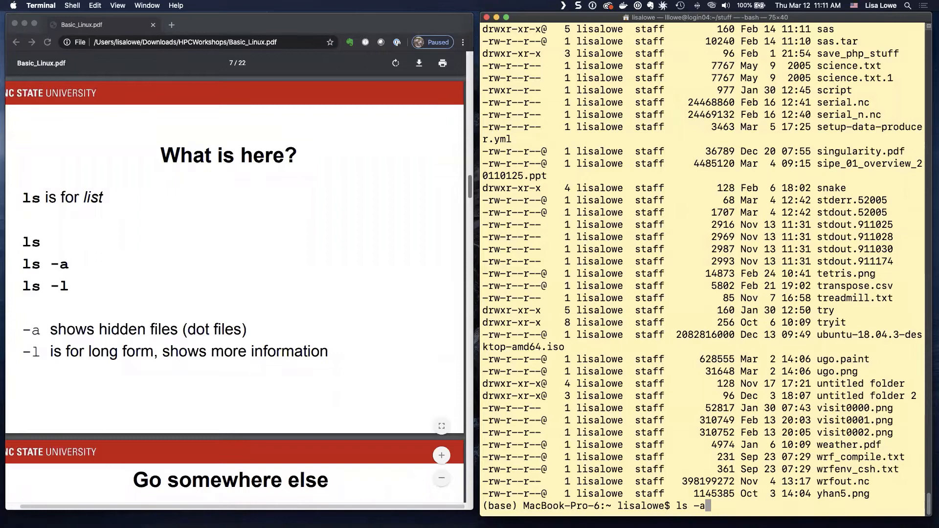
key(Return)
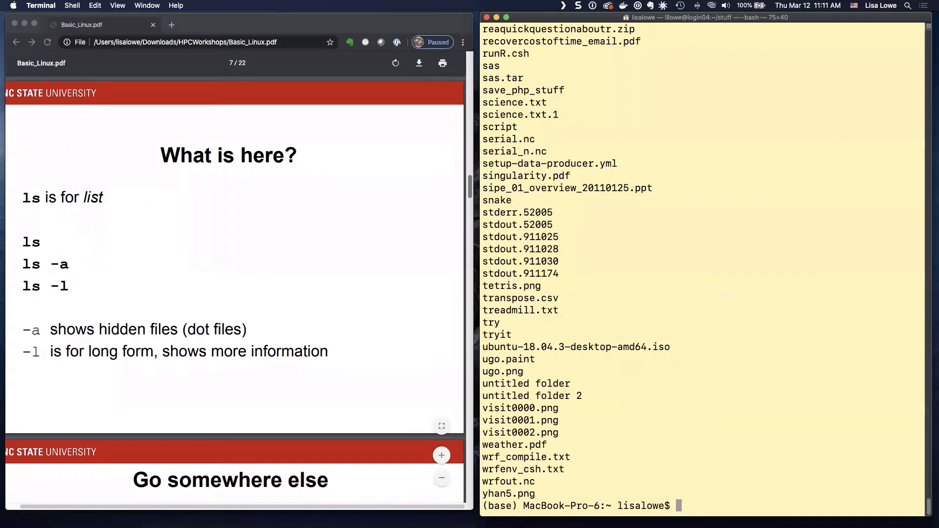
text(ls -a)
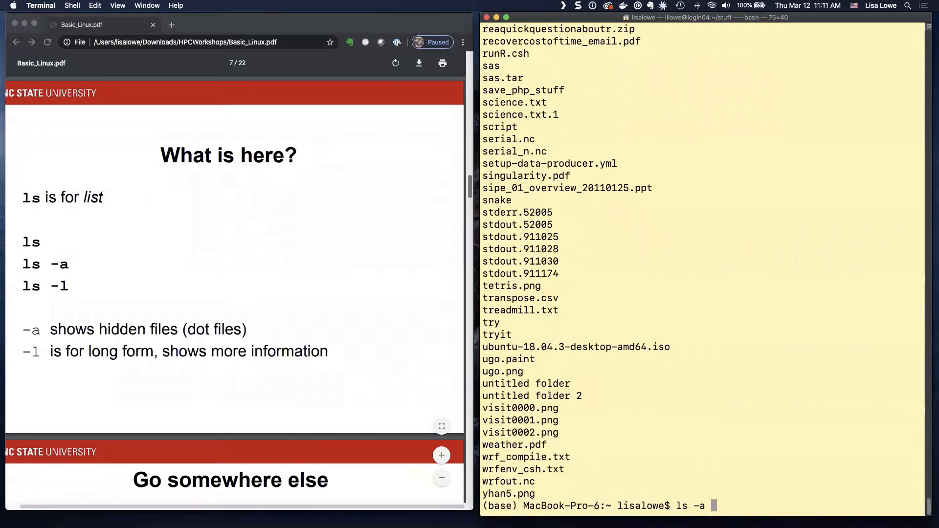
key(Return)
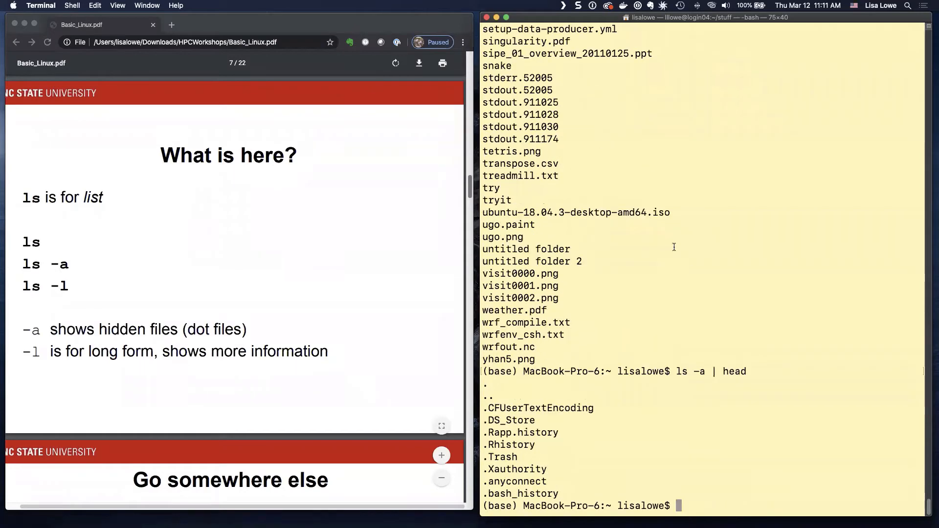
mouse_move(288, 286)
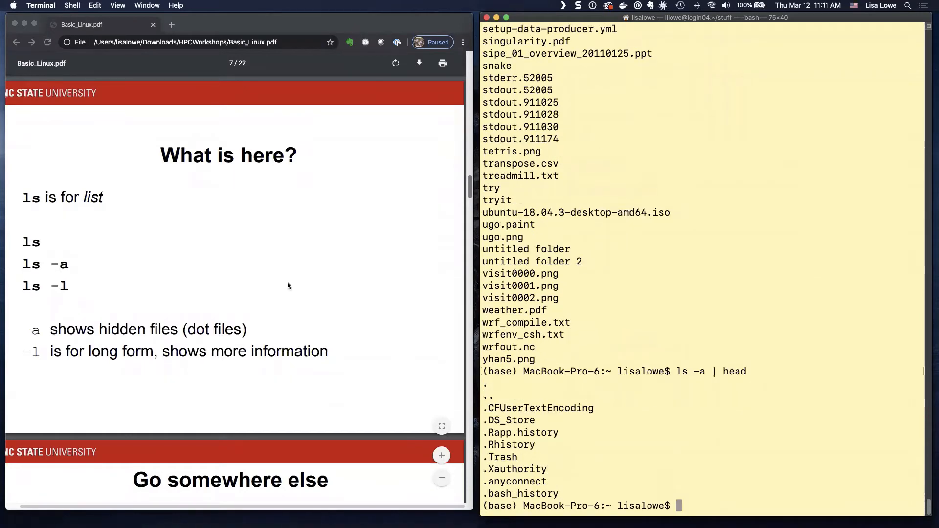
scroll(down, 3)
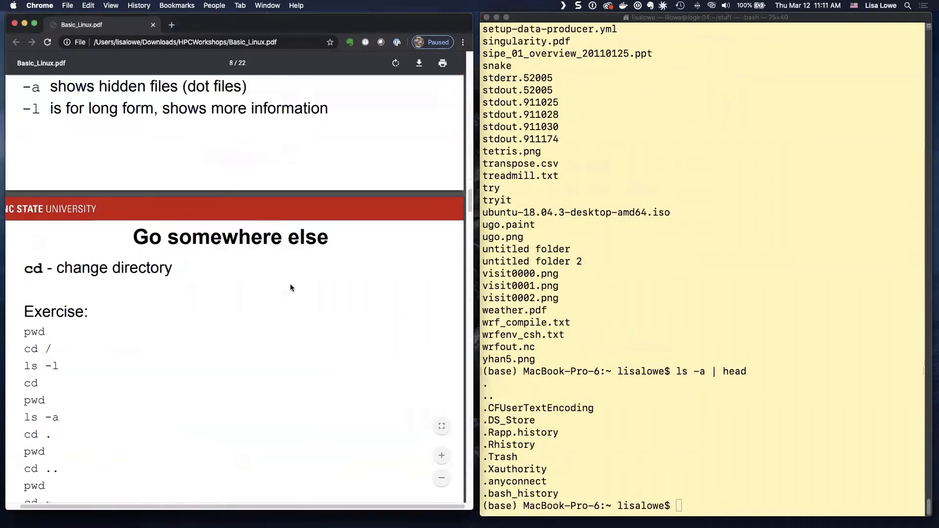
- Scroll to the 'Go somewhere else' slide, clear the terminal and cd to the filesystem root /
scroll(down, 3)
text(pwd)
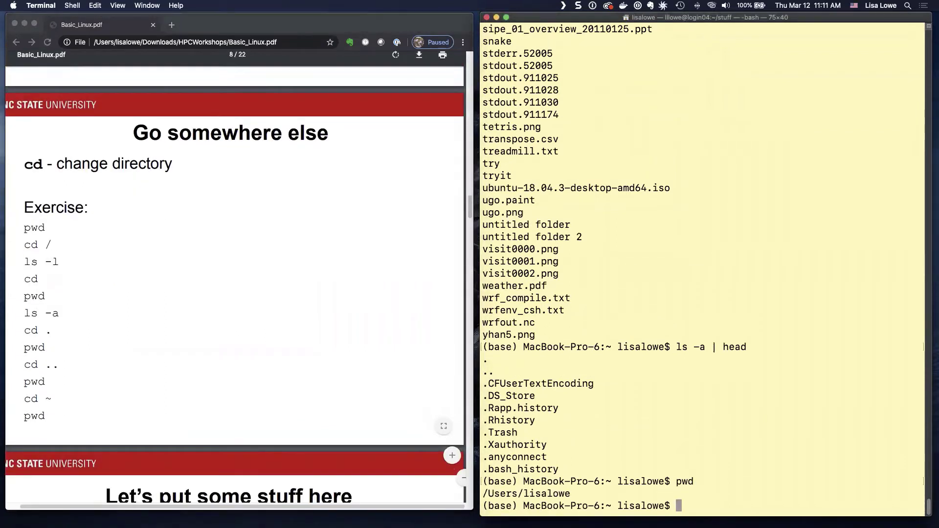
text(clear)
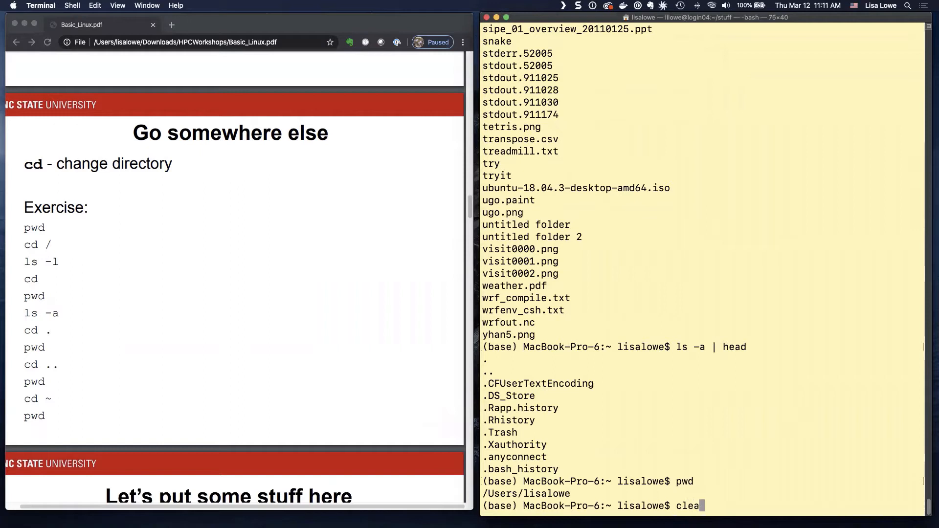
text(r)
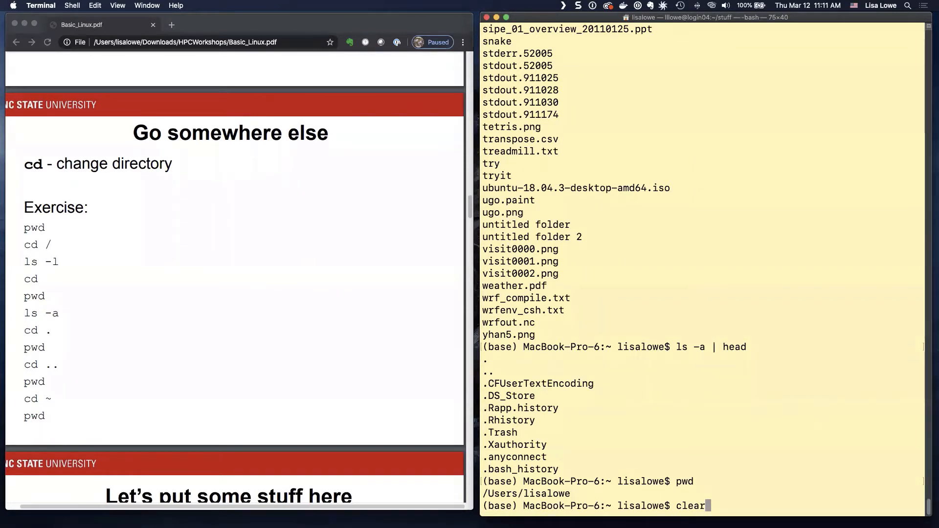
key(Return)
text(pwd)
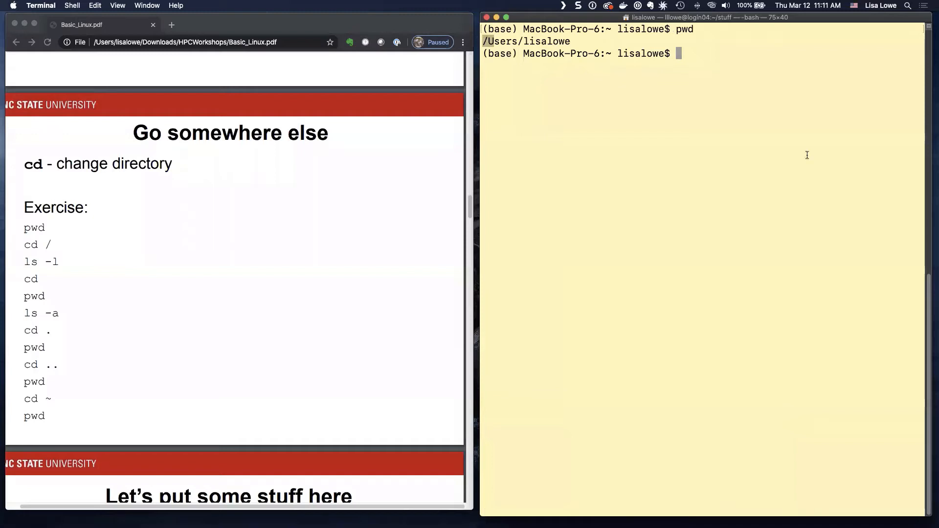
text(c)
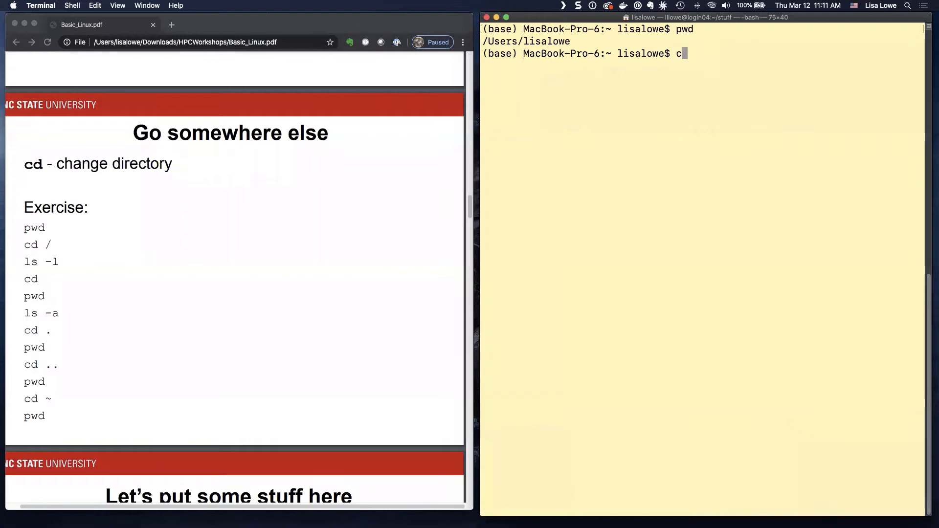
key(Return)
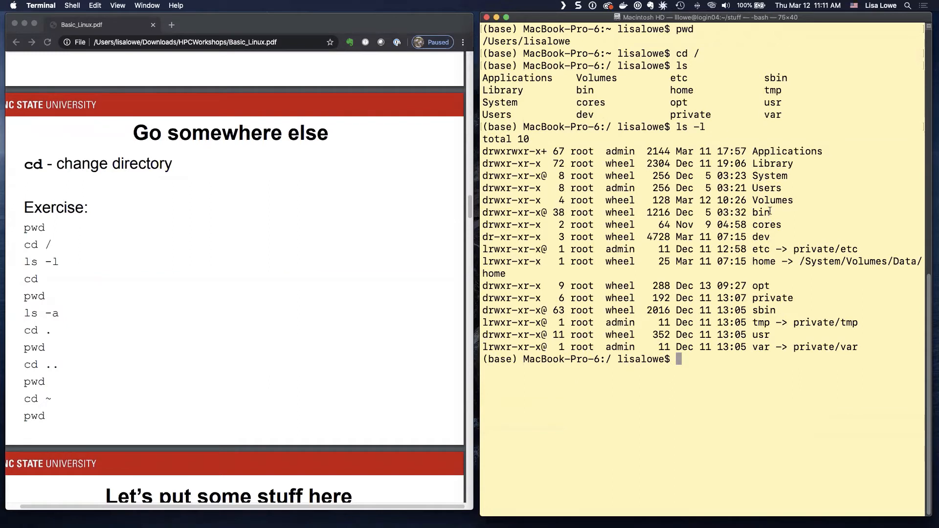
mouse_move(698, 366)
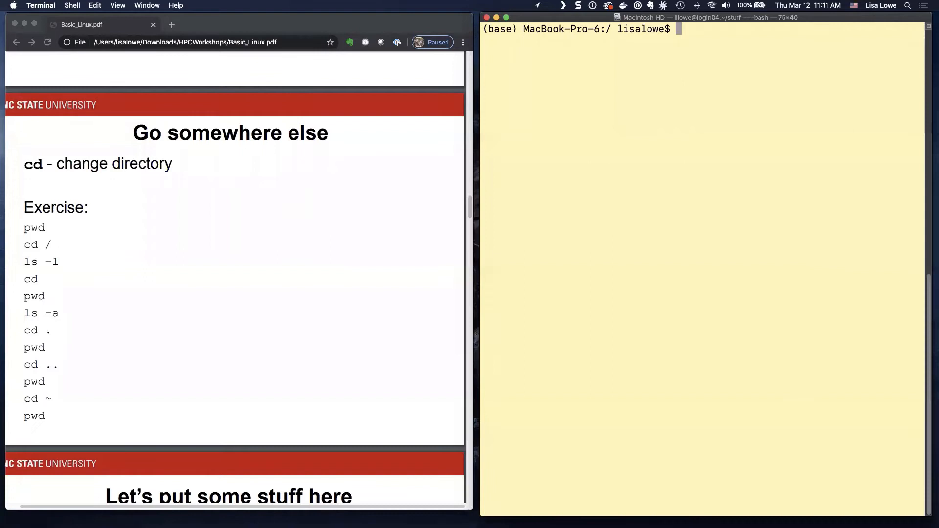
- Go home with cd, jump to root with cd /, and return home with cd ~, confirming each with pwd
text(cd)
text(pw)
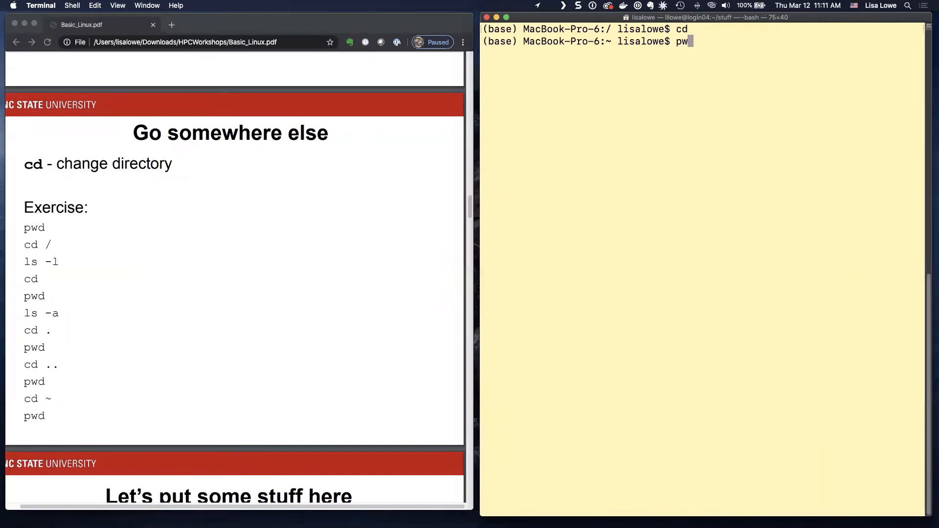
key(Return)
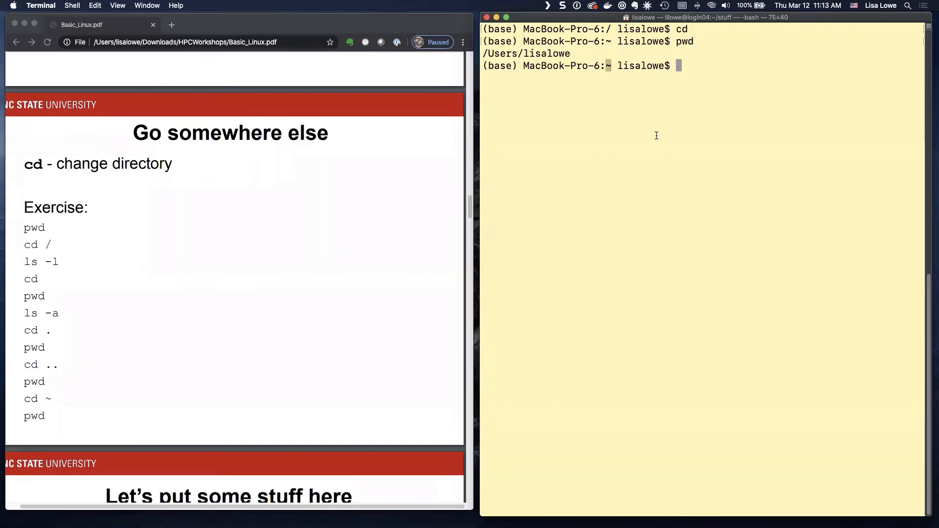
mouse_move(758, 61)
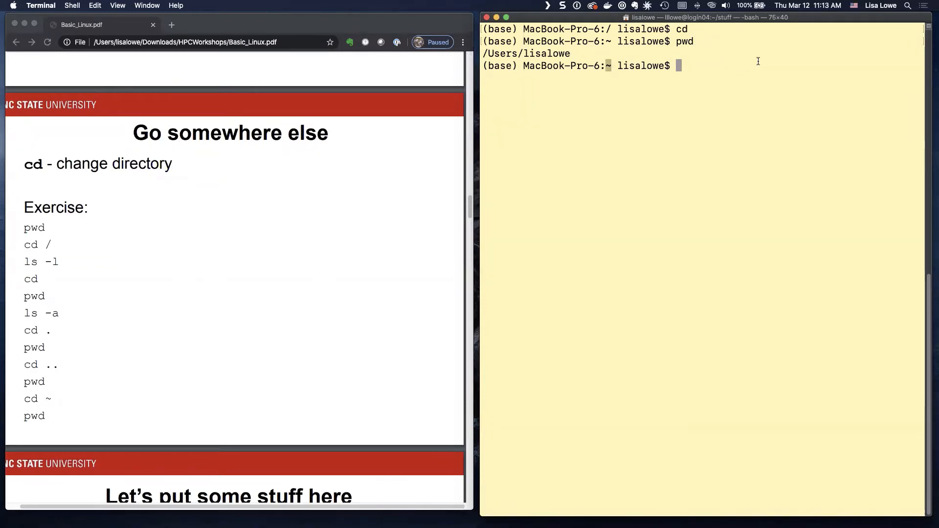
text(cd /)
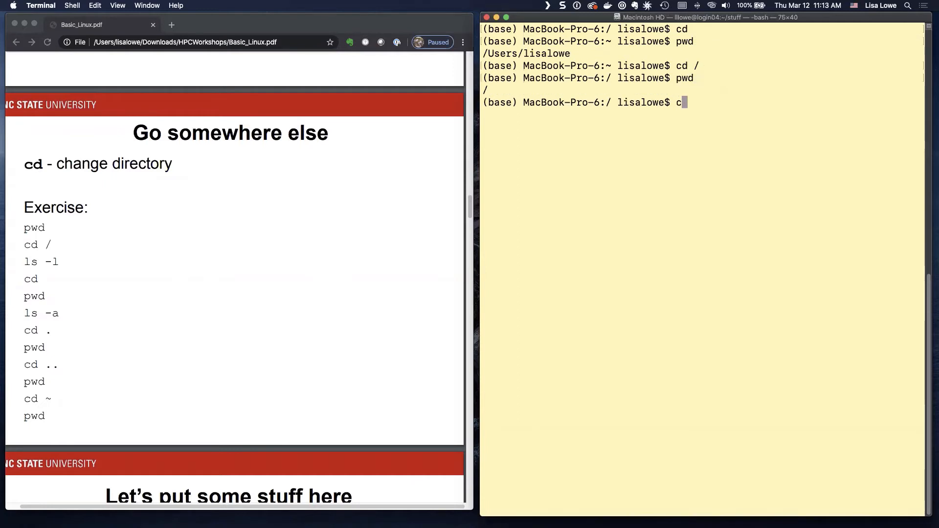
text(d ~)
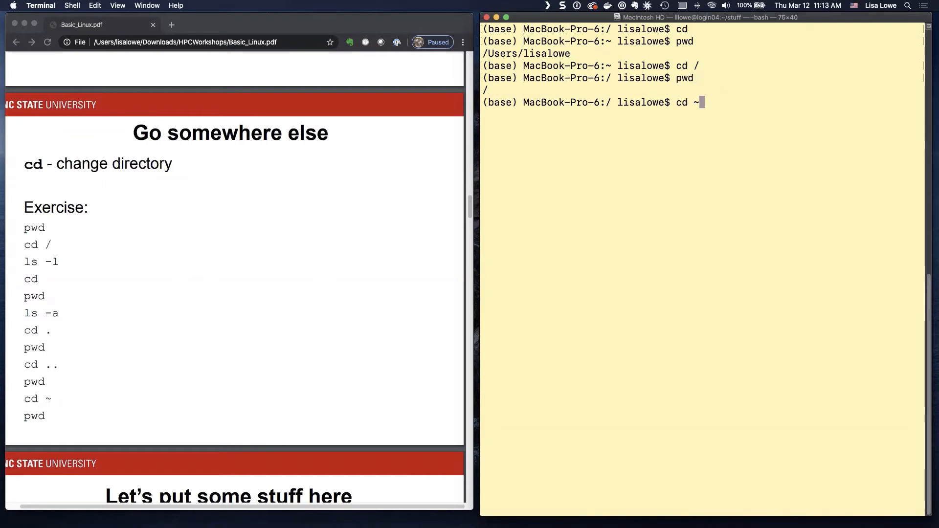
key(Return)
text(pwd)
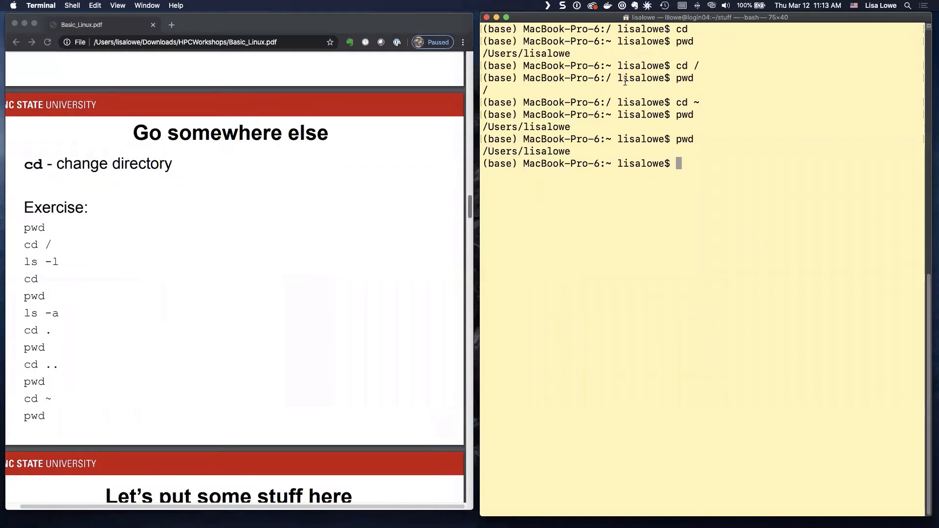
- List the home directory and confirm the location /Users/lisalowe with pwd
text(ls -)
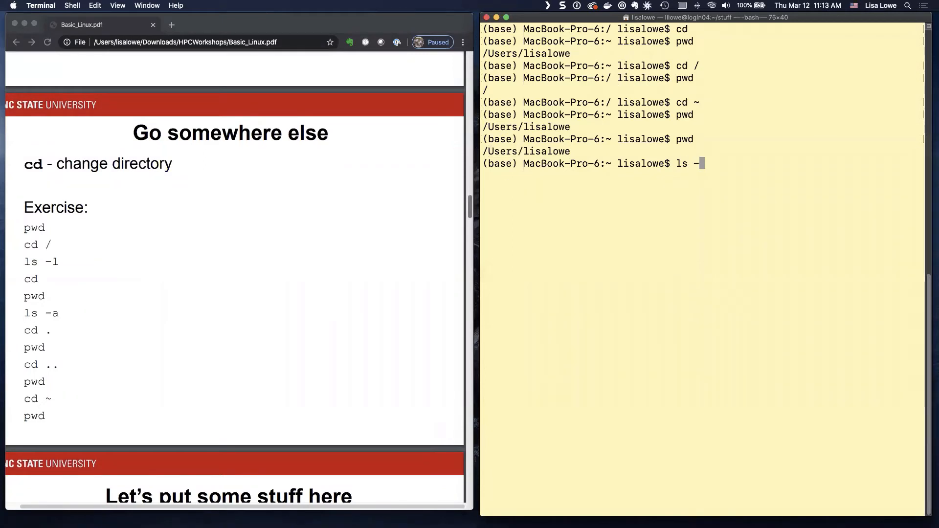
text(s)
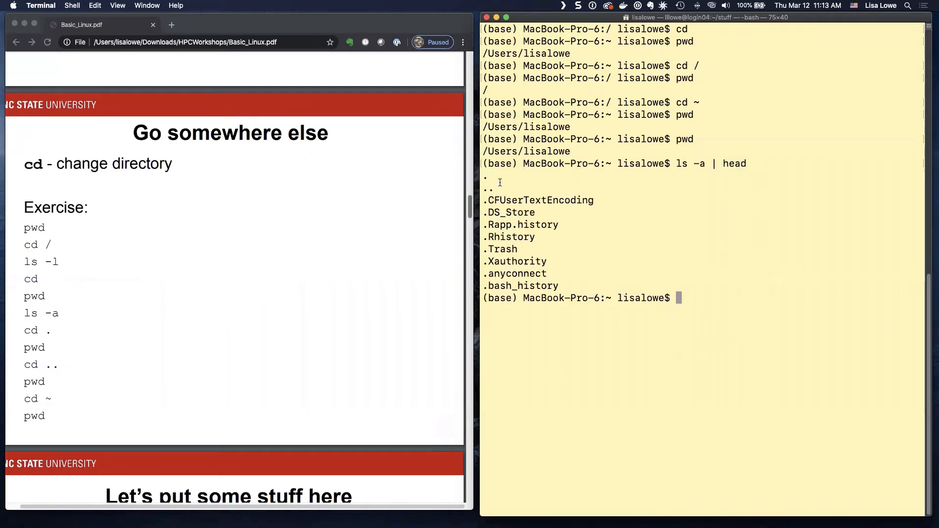
mouse_move(768, 224)
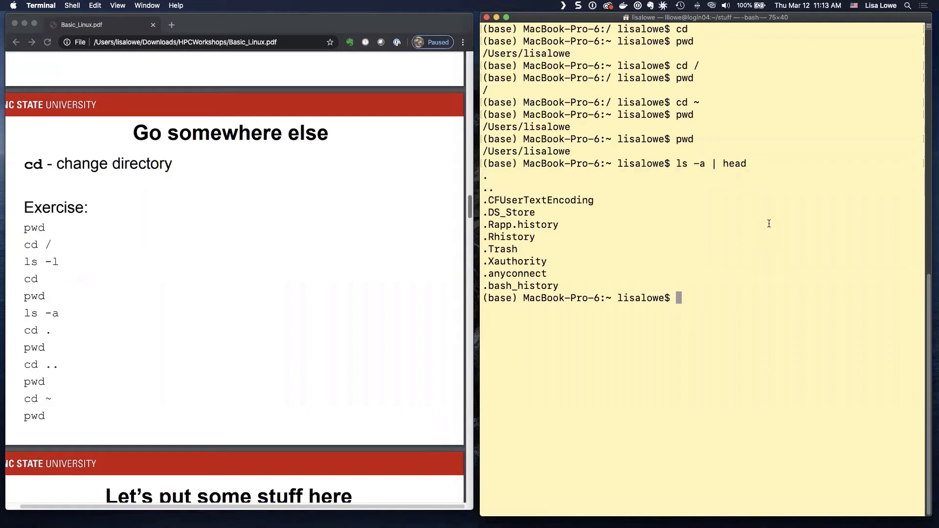
mouse_move(830, 221)
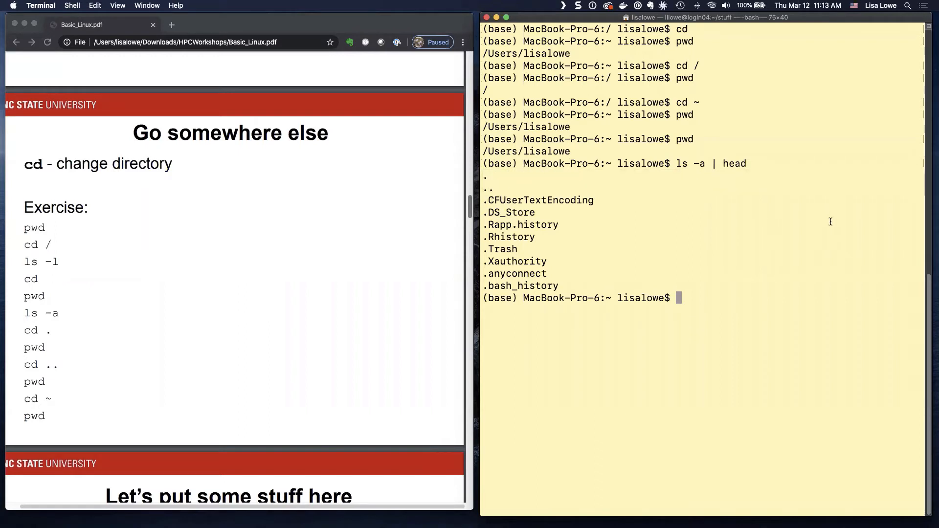
text(cd)
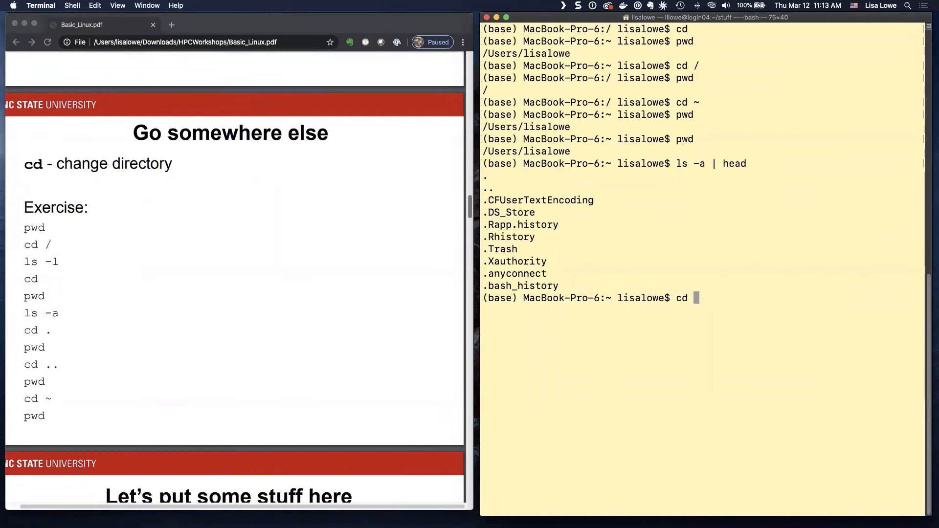
key(Return)
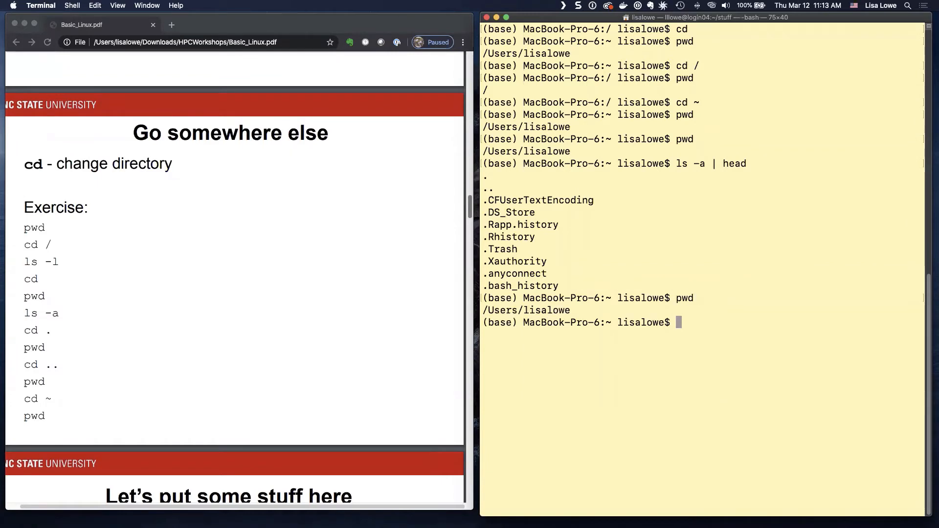
mouse_move(834, 219)
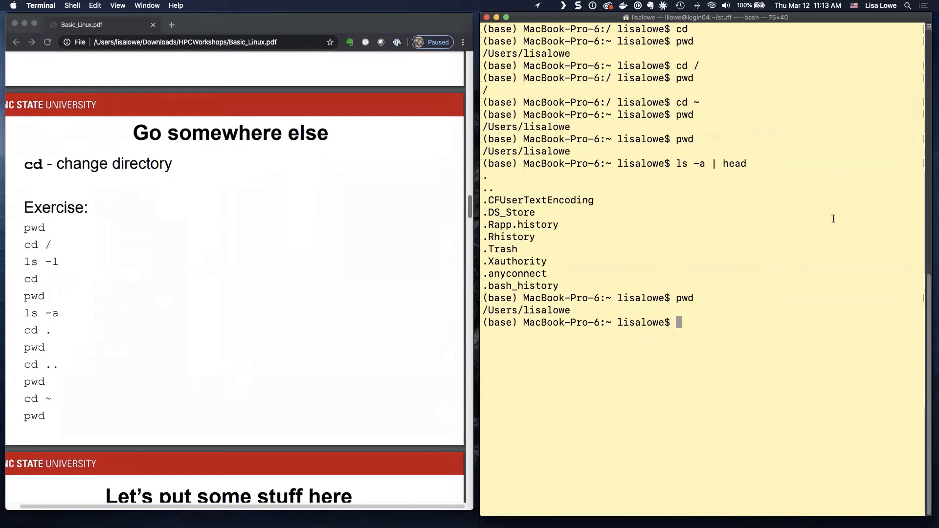
mouse_move(881, 194)
text(cd .)
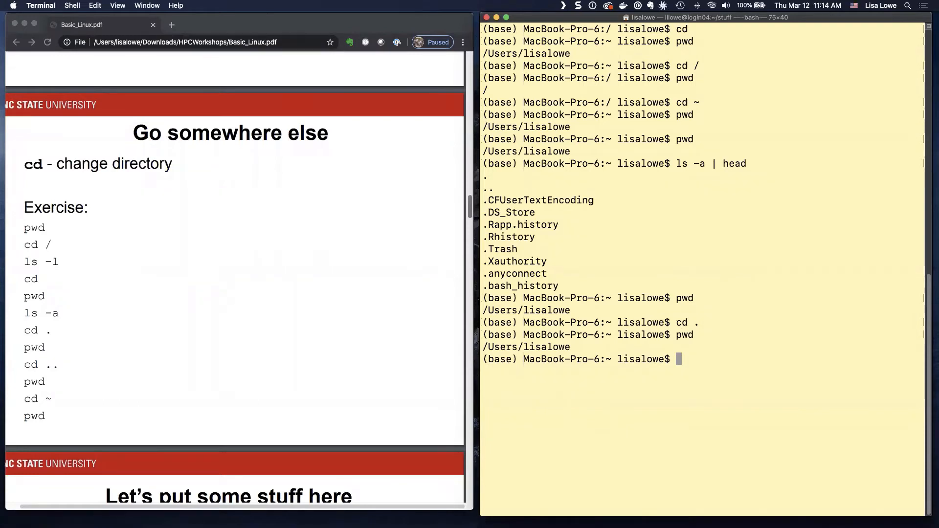
- Move up to the parent /Users with cd .., then return home with a bare cd
text(c)
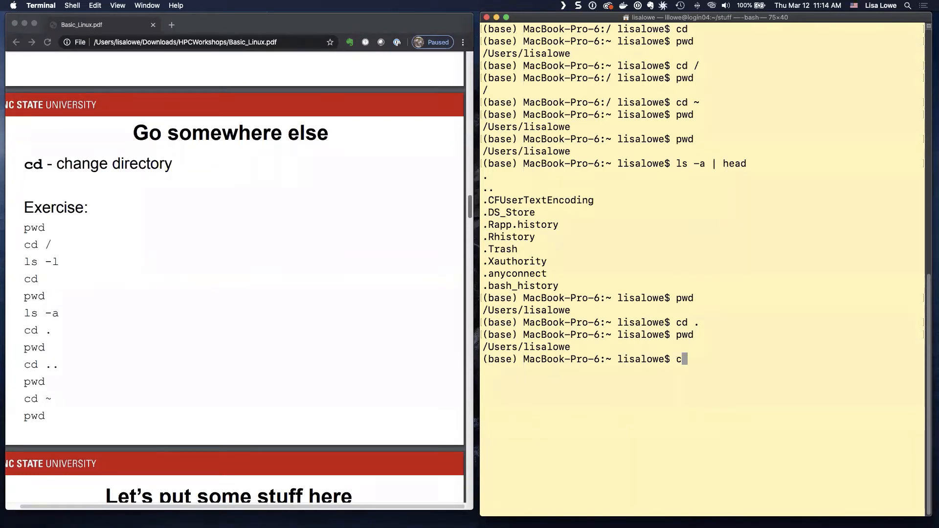
key(Return)
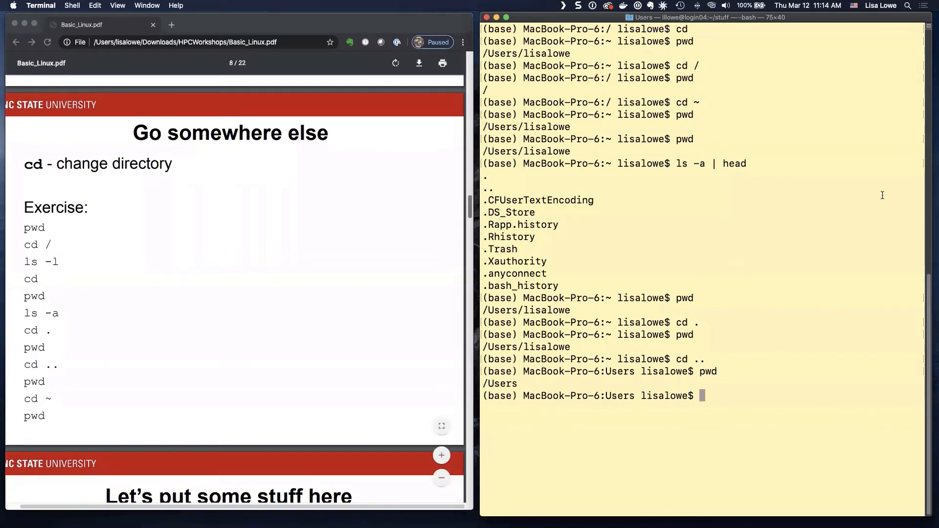
text(cd)
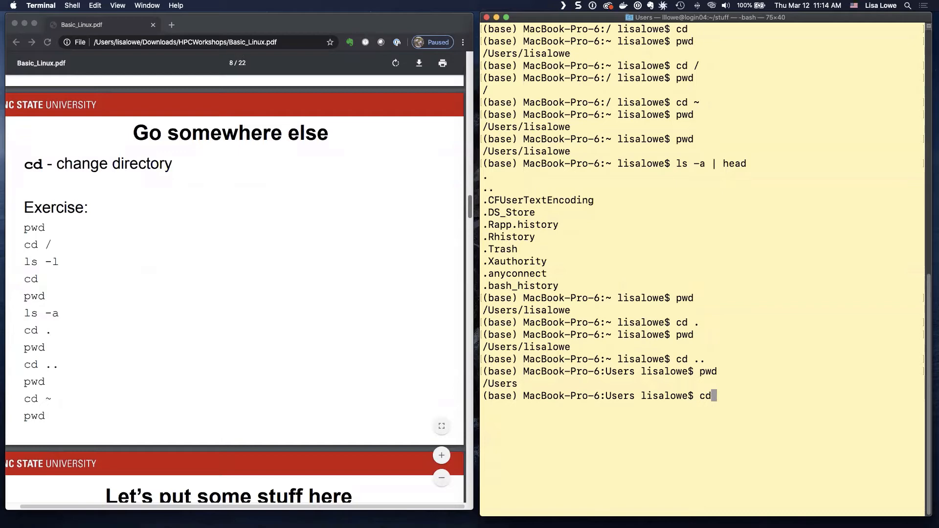
key(Return)
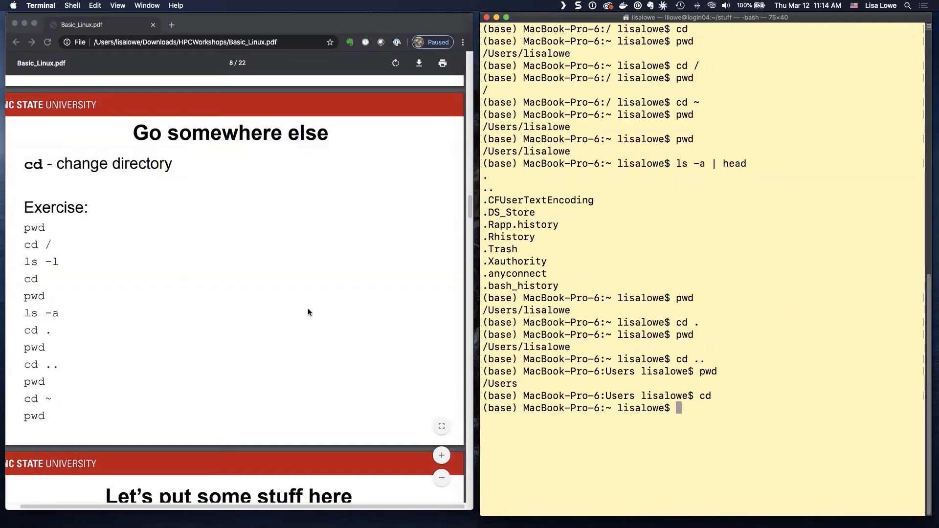
scroll(down, 3)
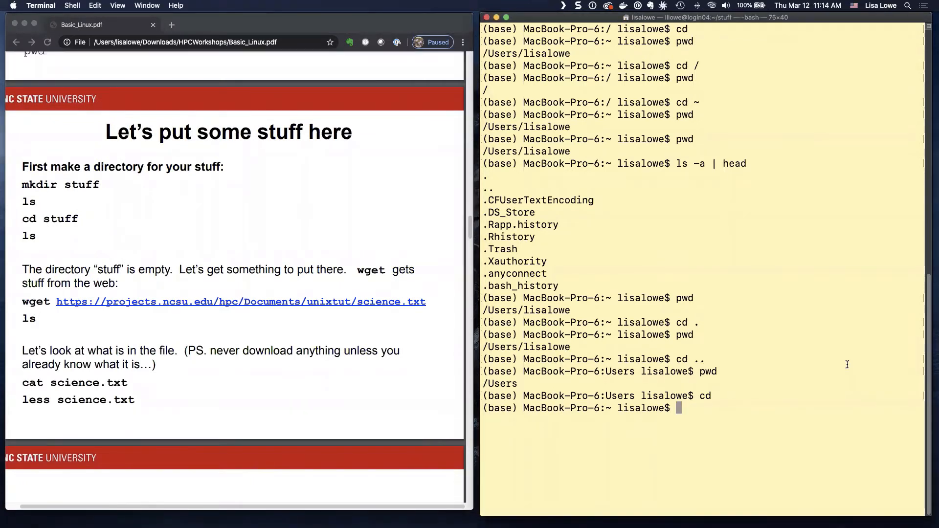
- Clear the screen, make directory stuff with mkdir, and see it last in ls -lrt
text(clear)
text(mkdir stu)
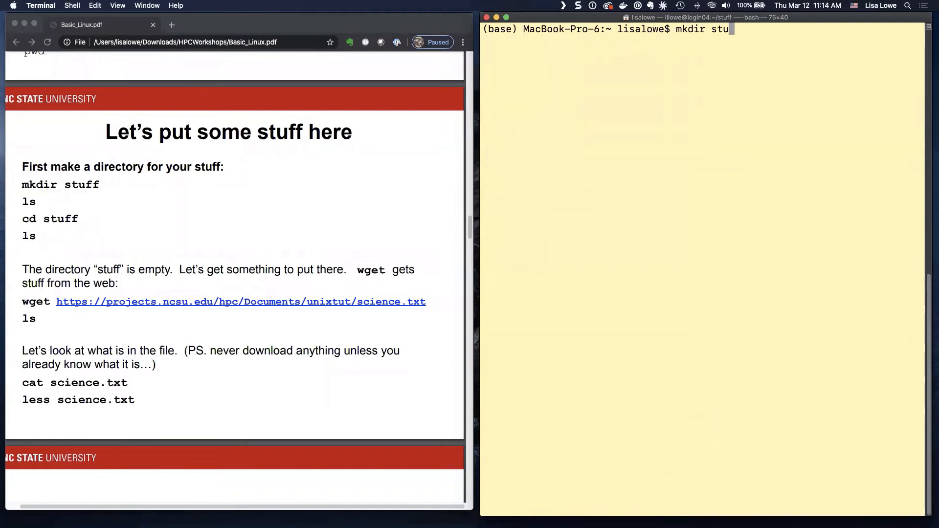
key(Return)
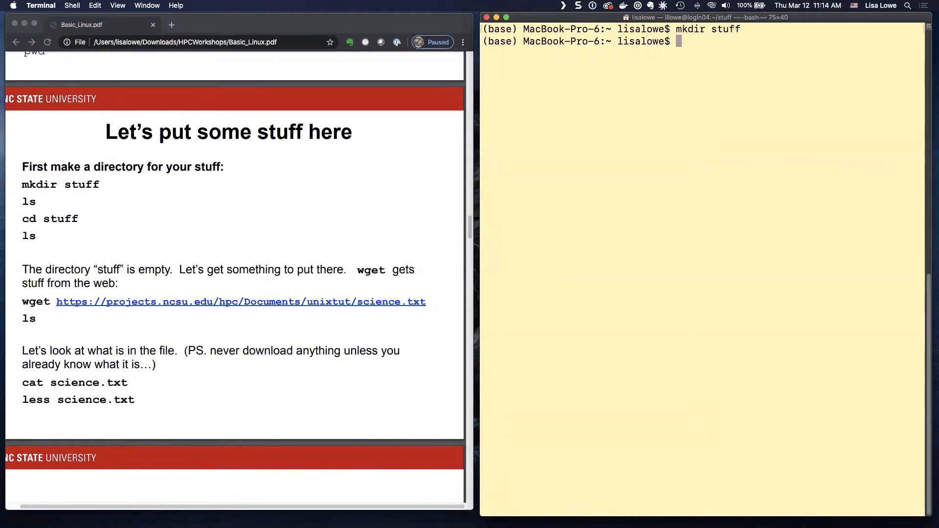
mouse_move(881, 339)
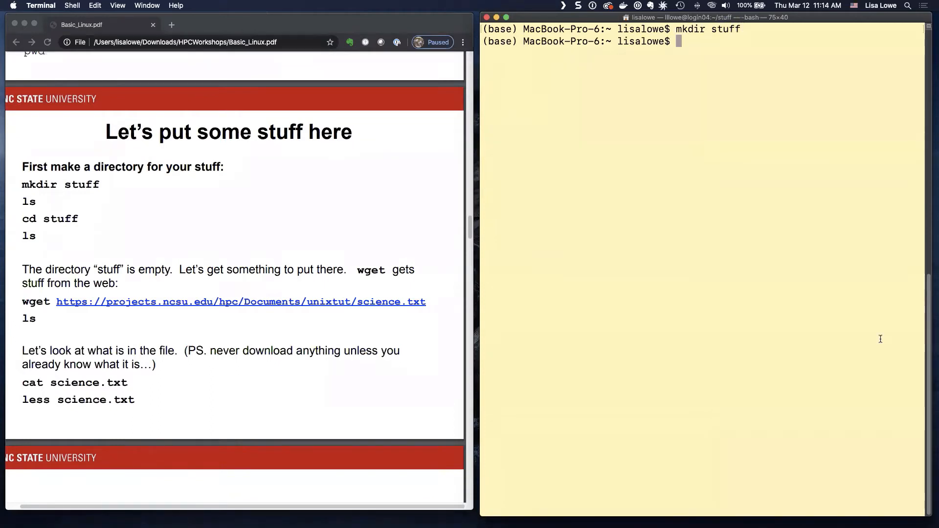
text(ls -lrt)
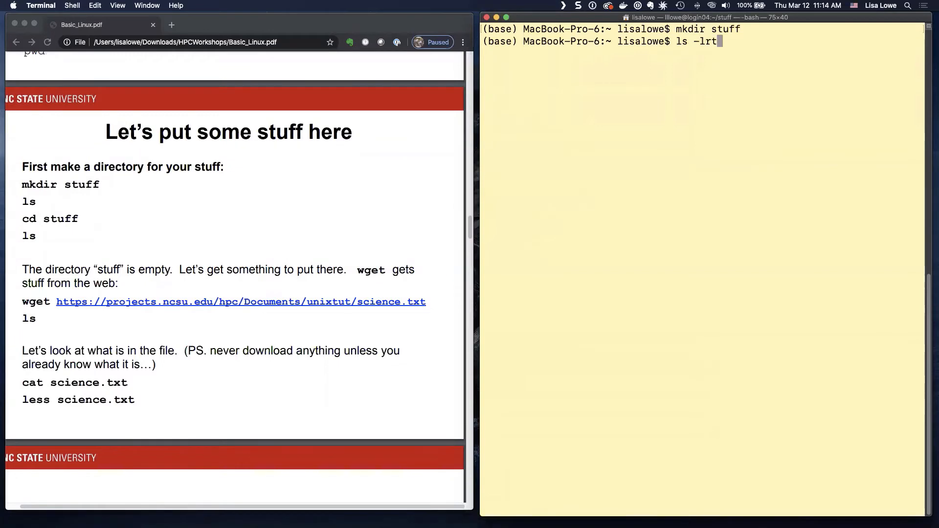
key(Return)
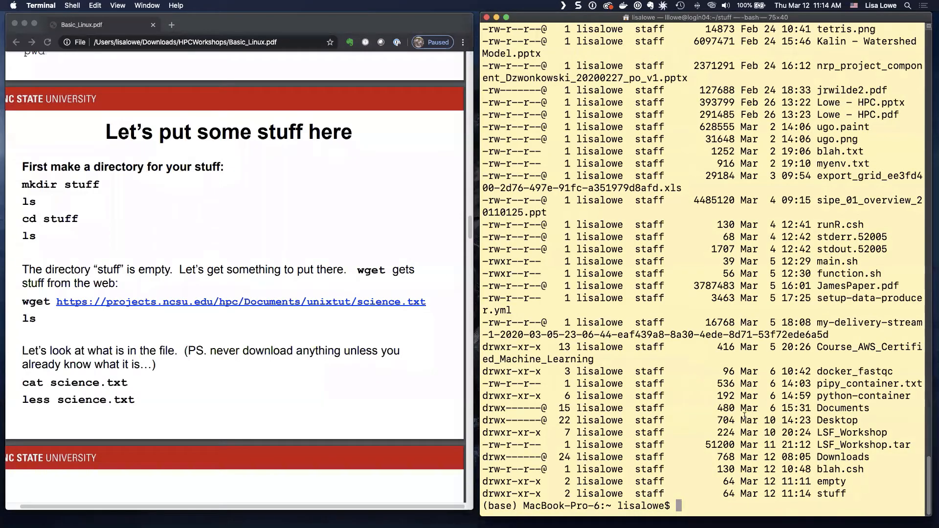
text(cd)
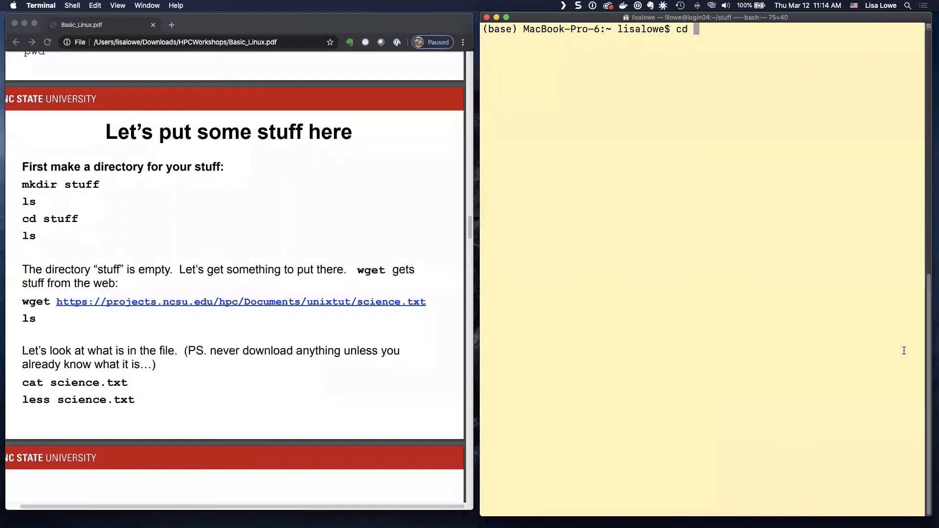
- Change into the stuff directory, completing its name with tab
text(stu)
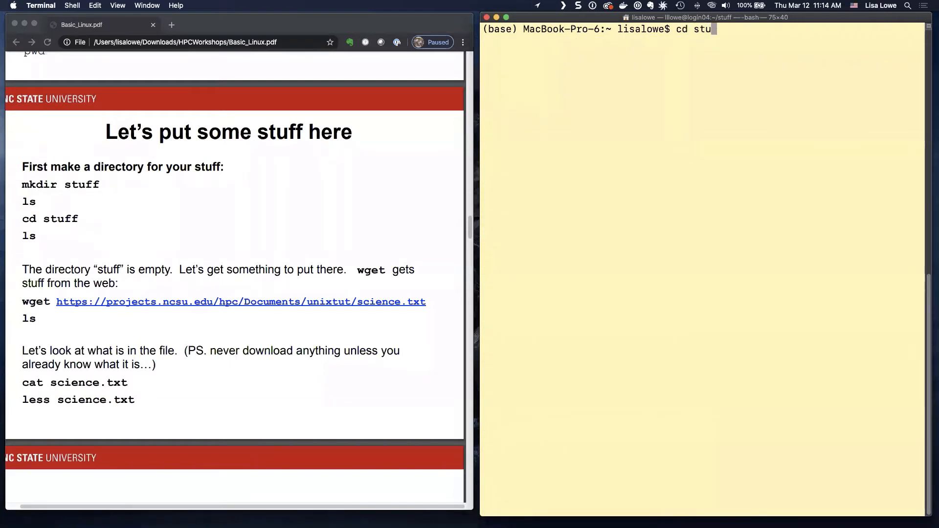
key(tab)
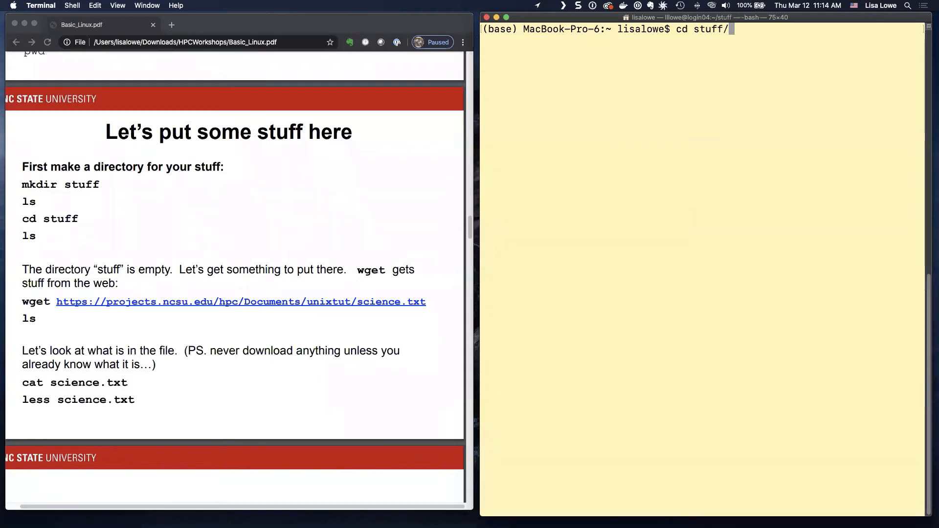
key(Backspace)
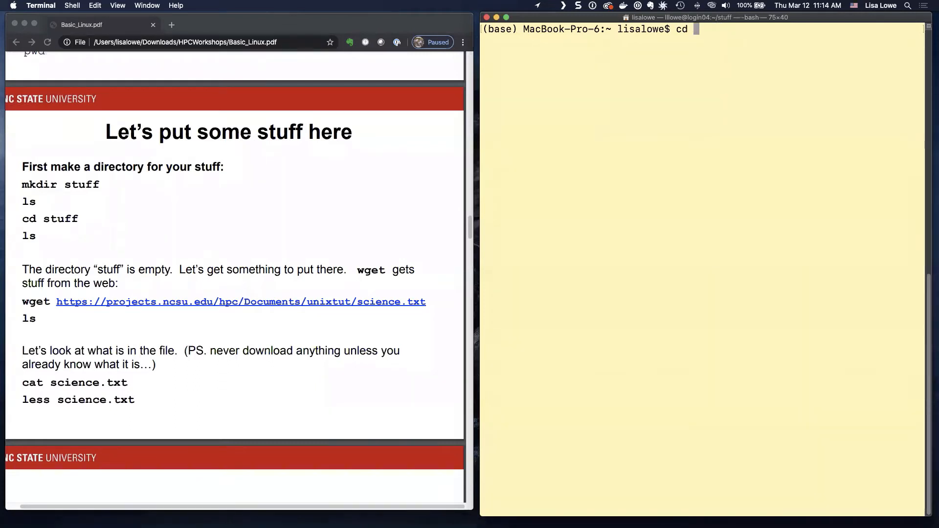
text(stuff/)
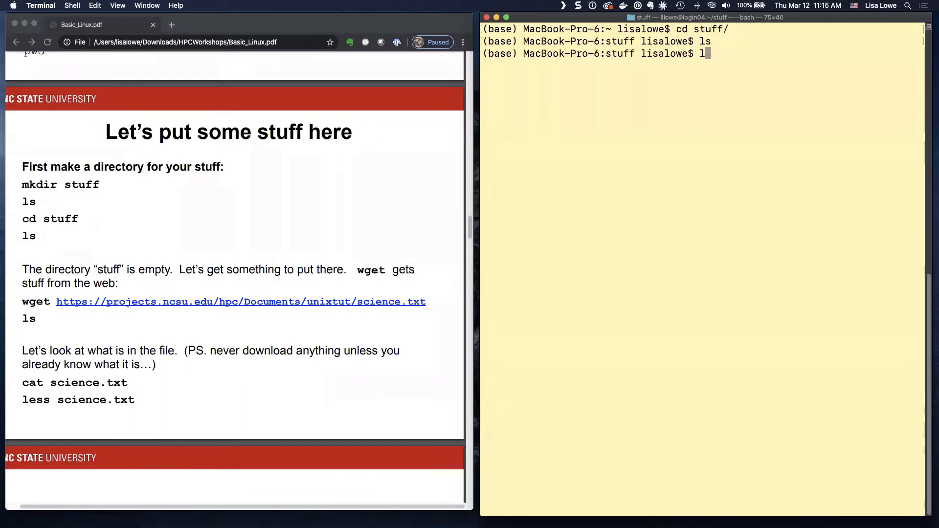
- List stuff with ls, ls -a and ls -la, showing only the . and .. entries
key(Return)
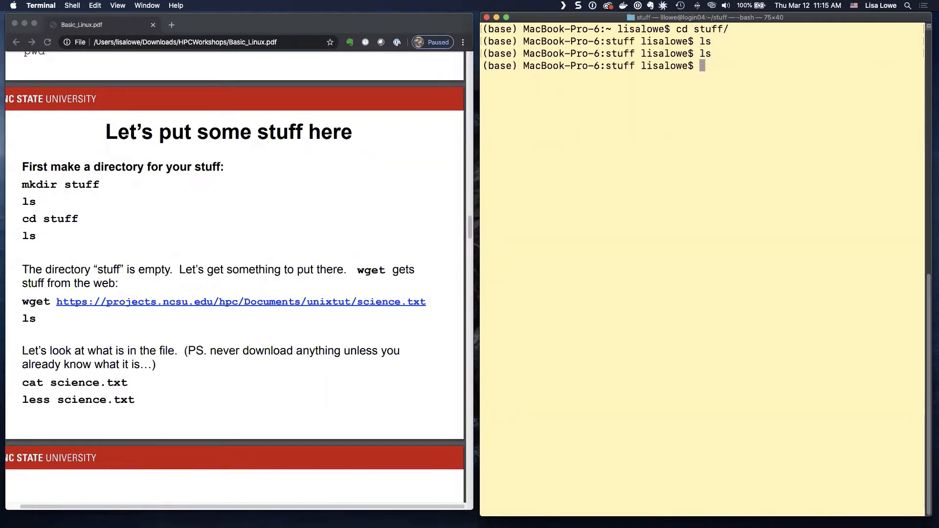
text(ls -a)
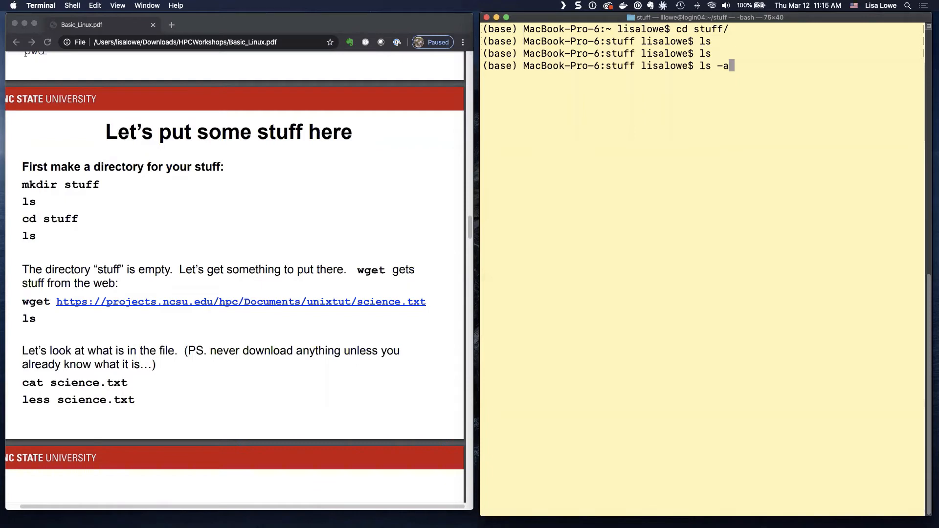
key(Return)
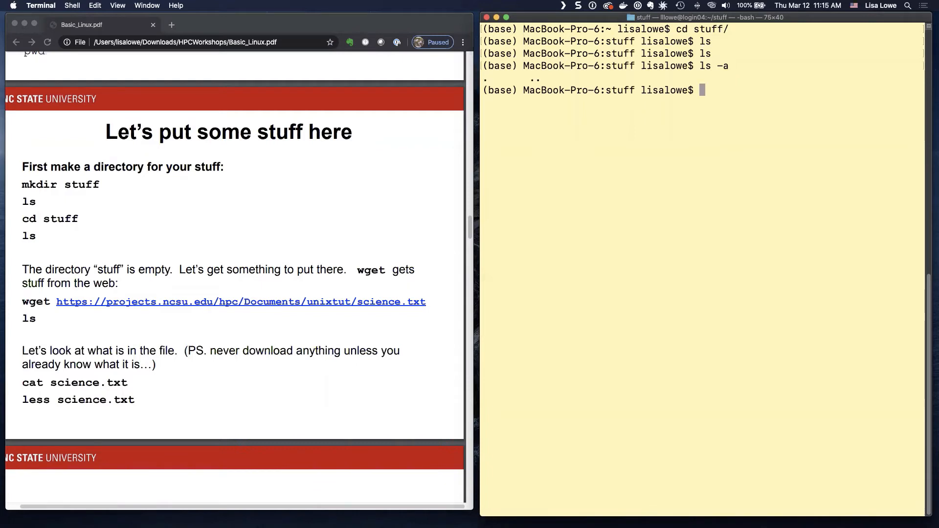
text(ls -la)
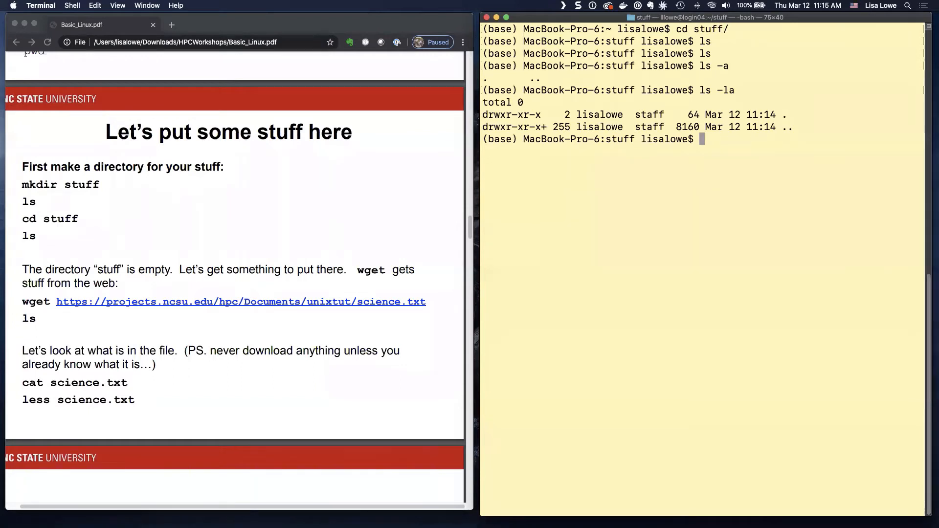
mouse_move(228, 203)
text(ls)
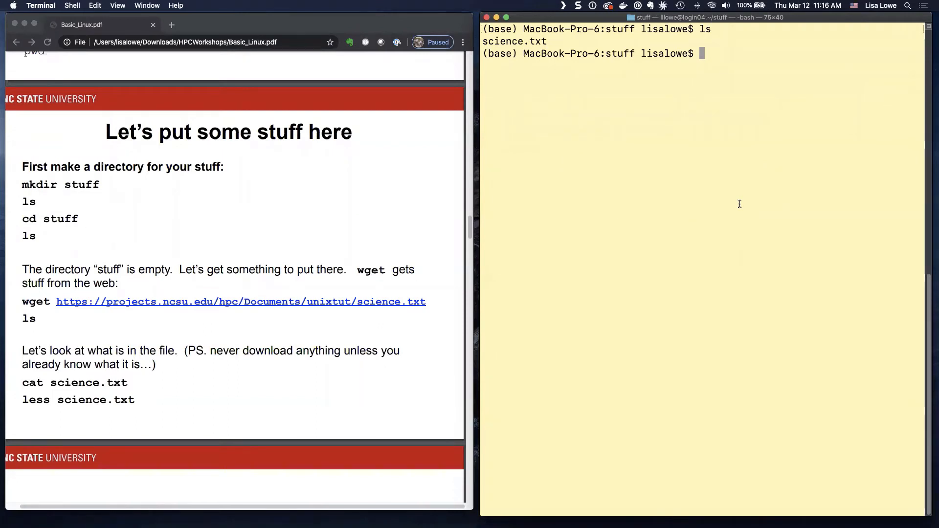
- Print science.txt with cat, showing the Herstmonceux science centre article text
text(c)
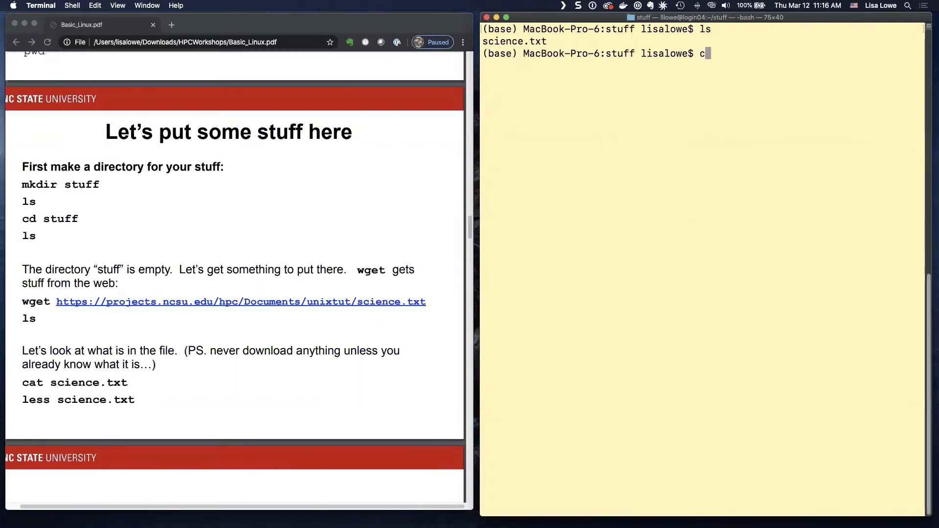
text(at)
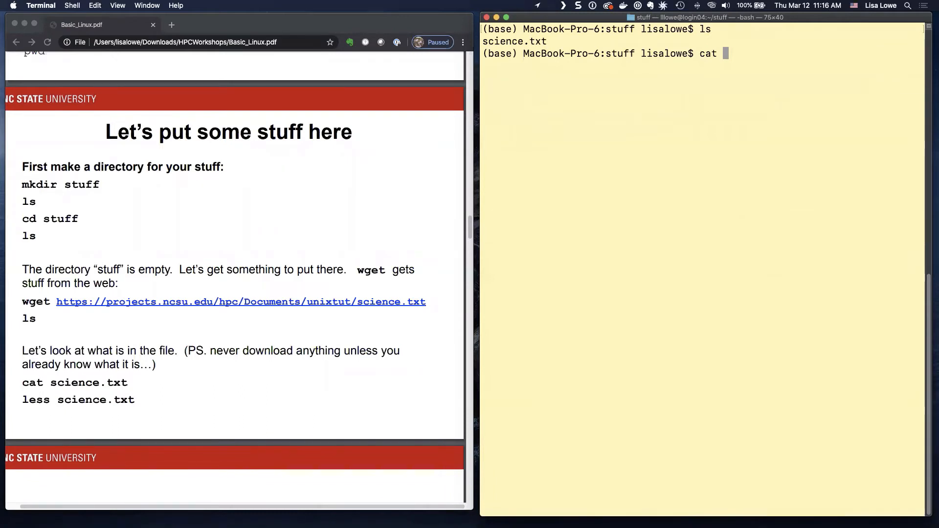
text(science.txt)
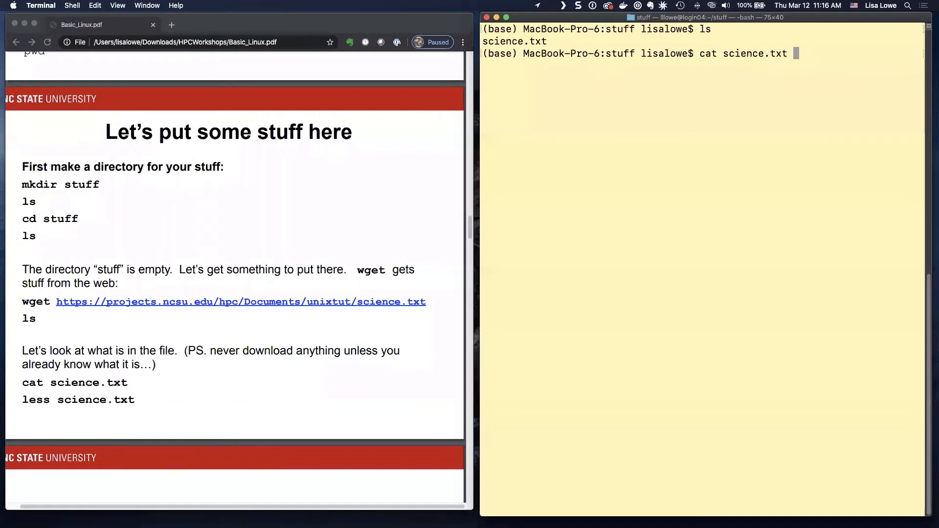
key(Return)
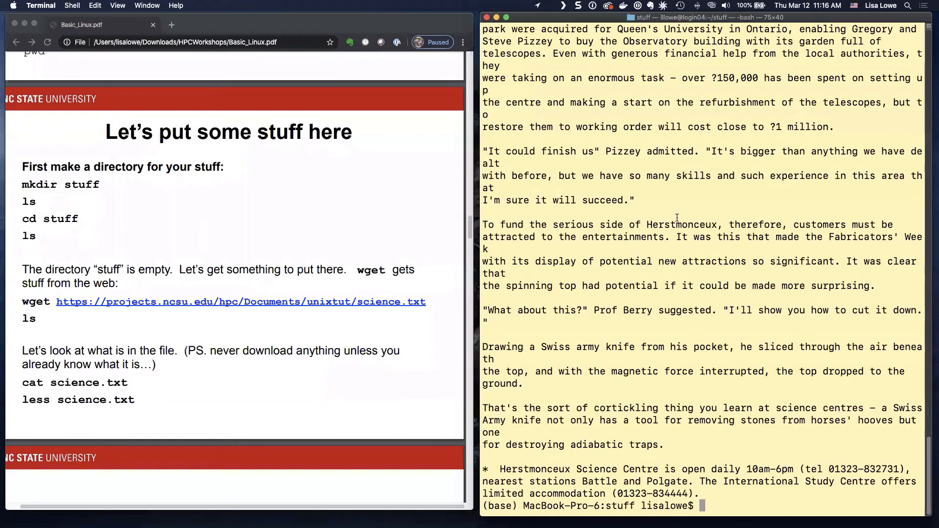
mouse_move(715, 300)
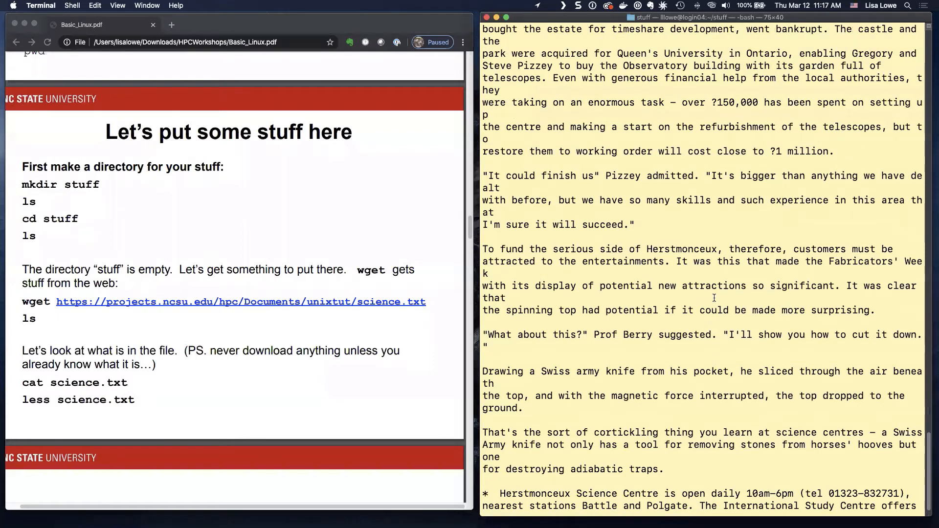
scroll(up, 3)
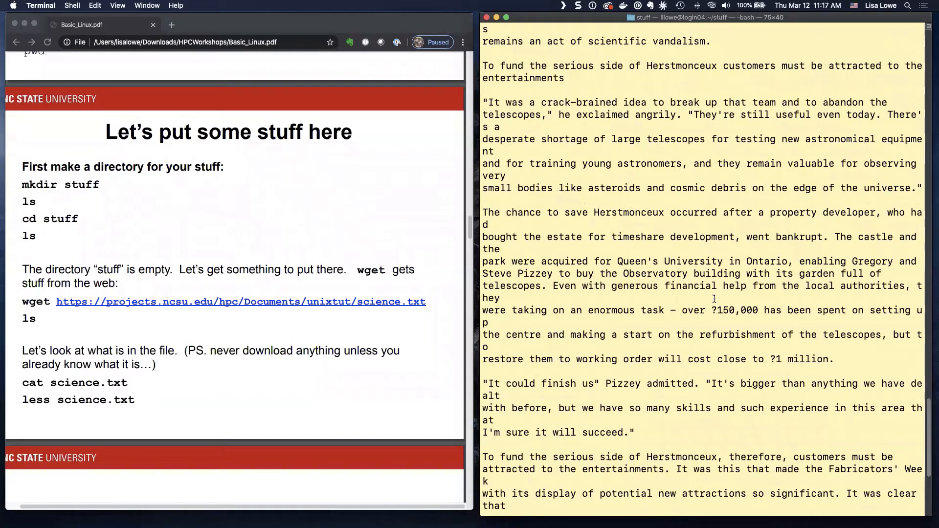
mouse_move(714, 299)
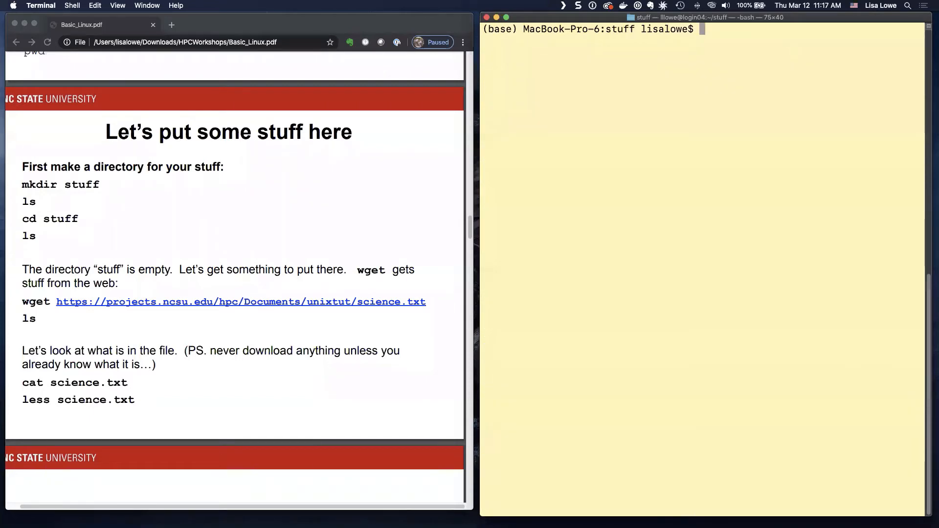
- View science.txt in less, page through the article with Space, and quit with q
text(less)
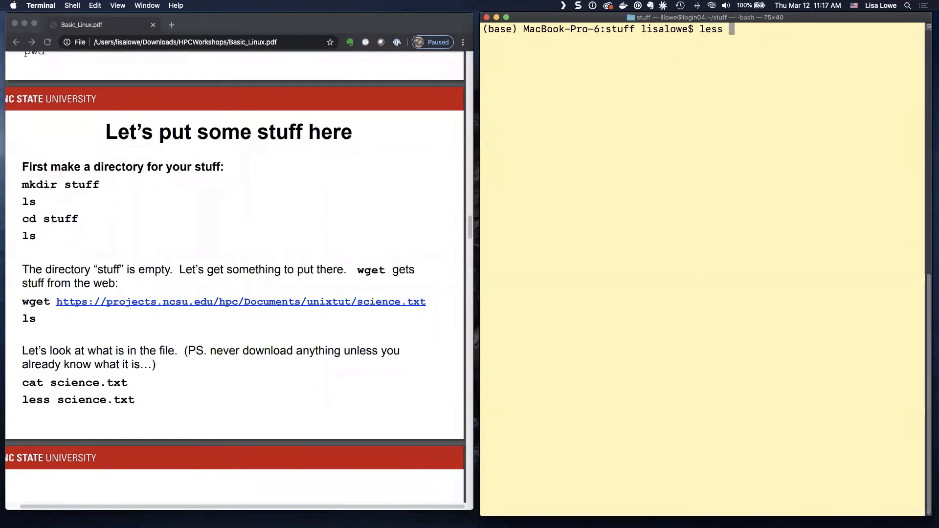
text(science.txt)
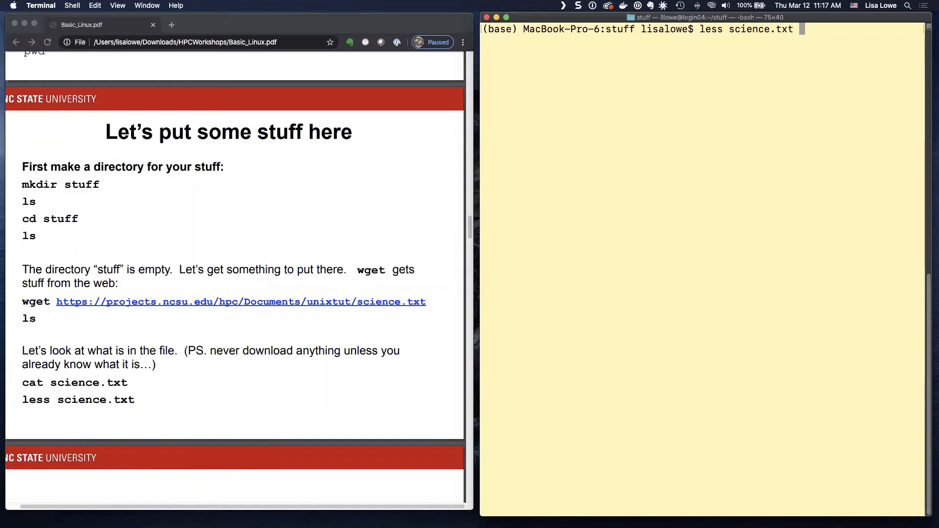
key(Return)
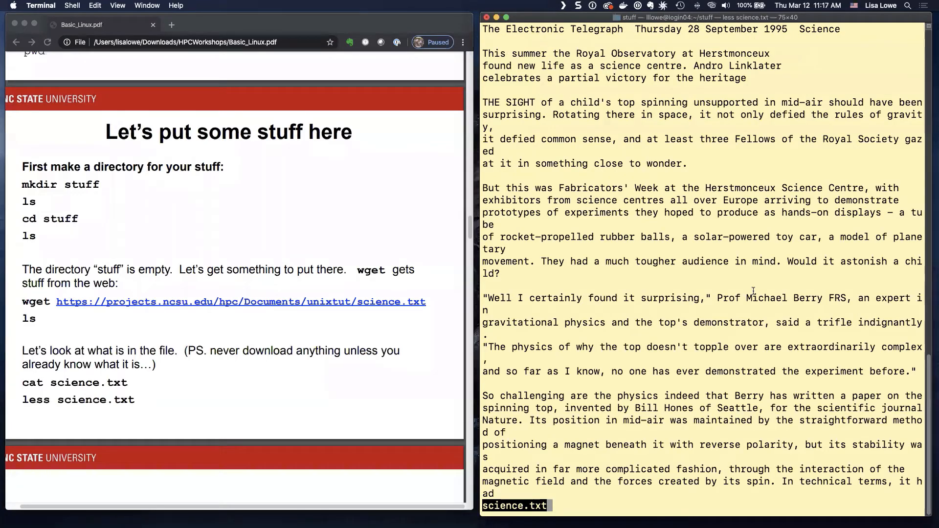
key(space)
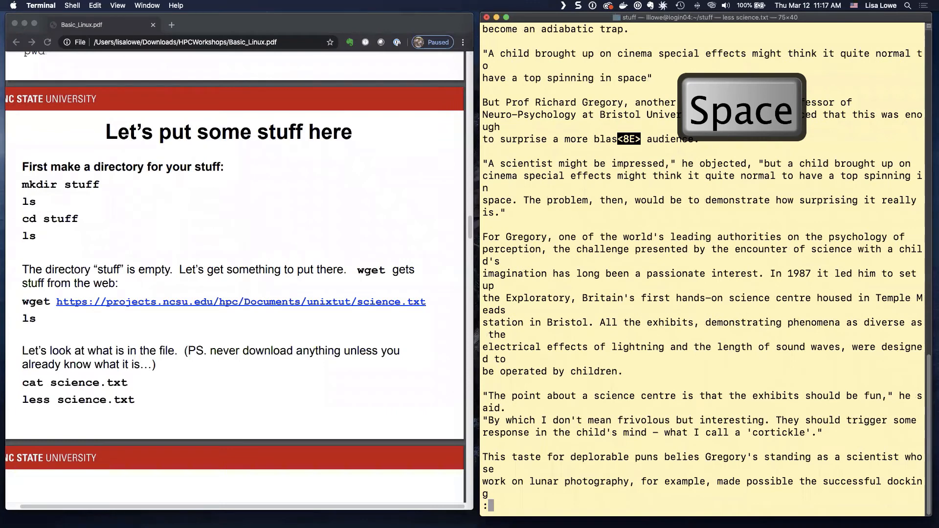
key(space)
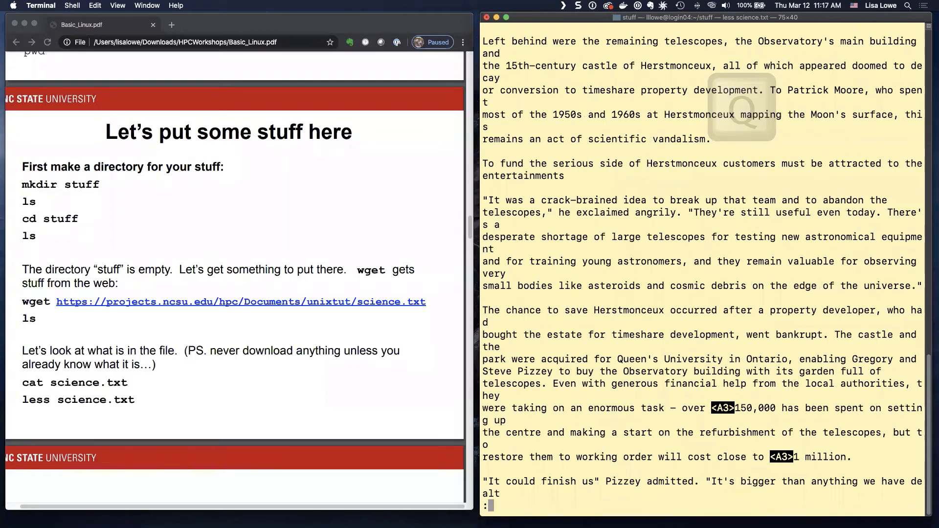
key(q)
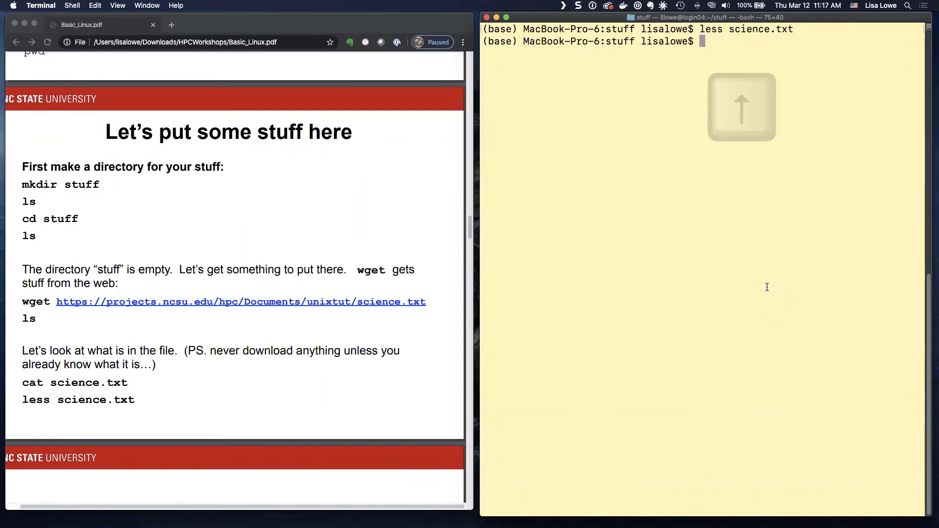
- Recall less science.txt from command history, page through it again, and quit to the prompt
key(up)
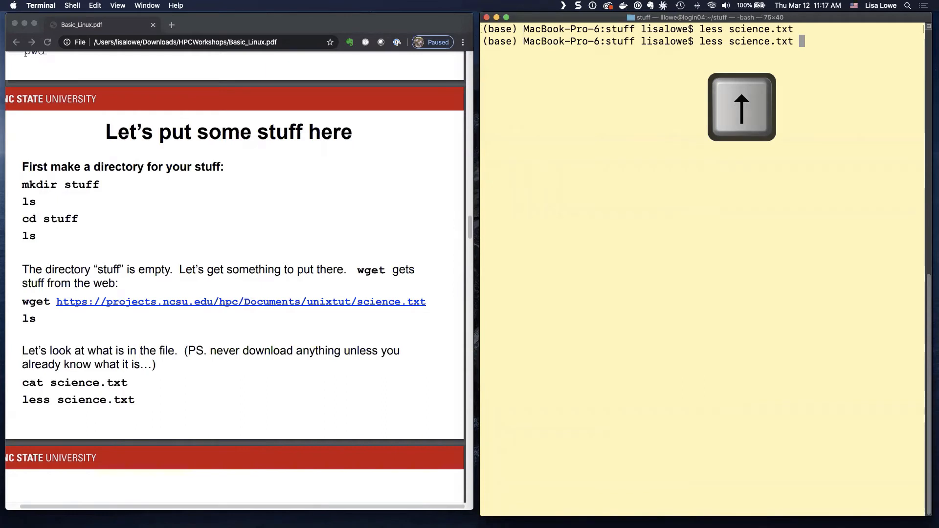
key(Up)
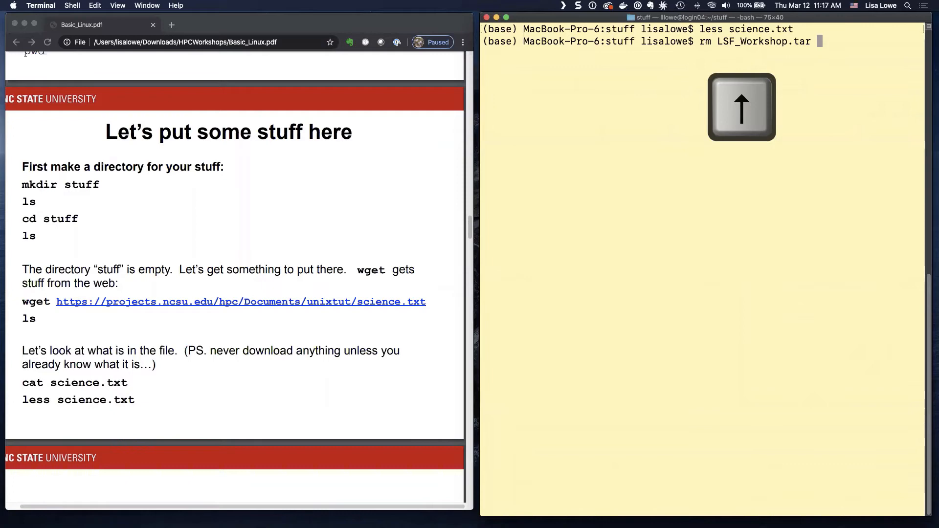
key(Up)
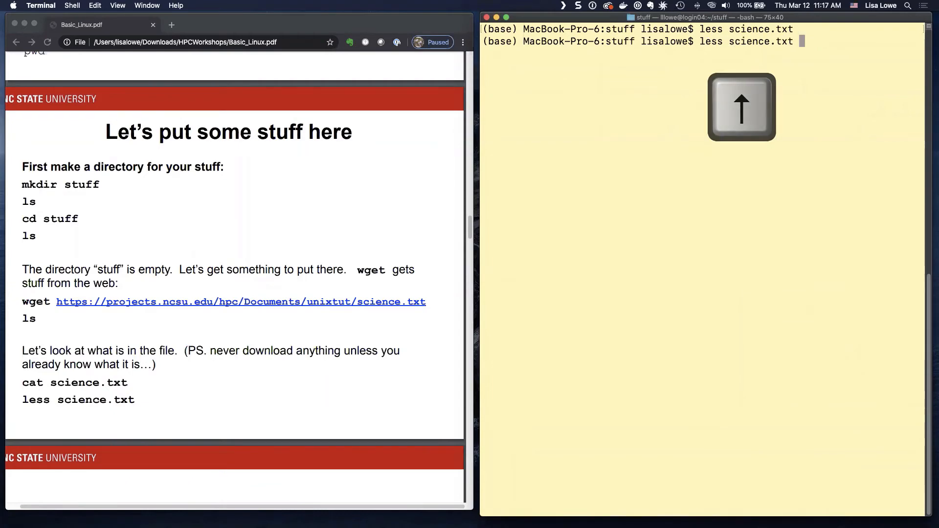
key(Return)
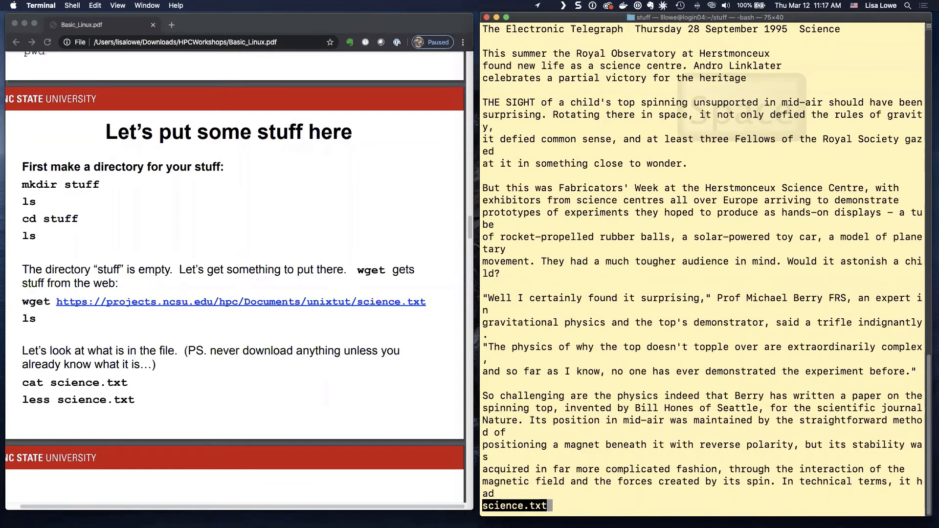
key(space)
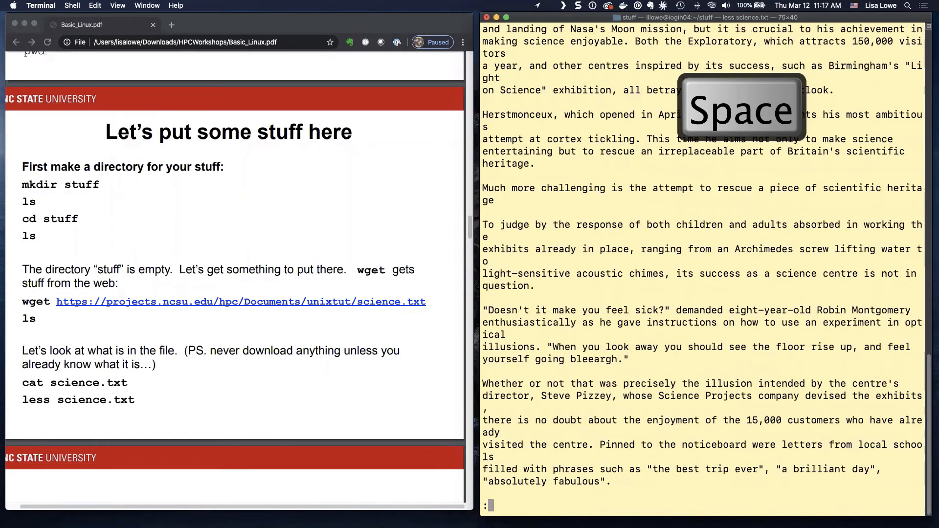
key(q)
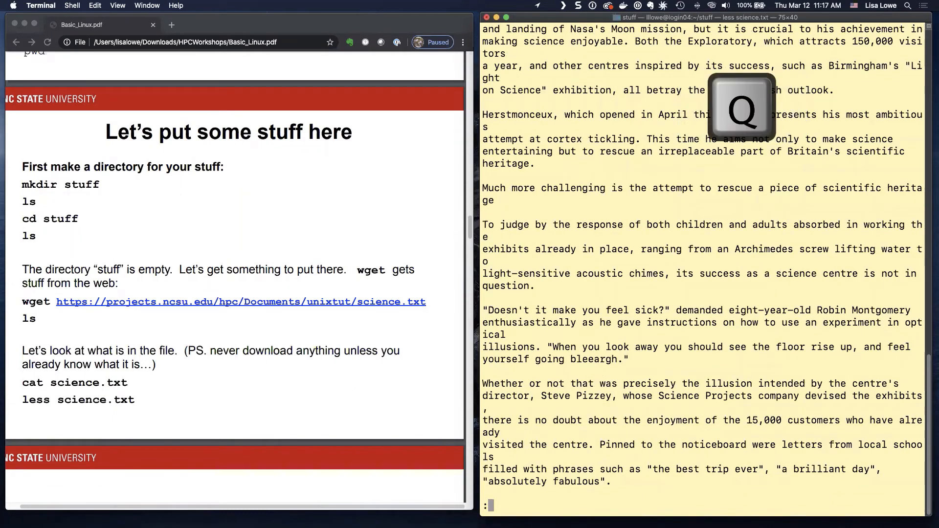
key(q)
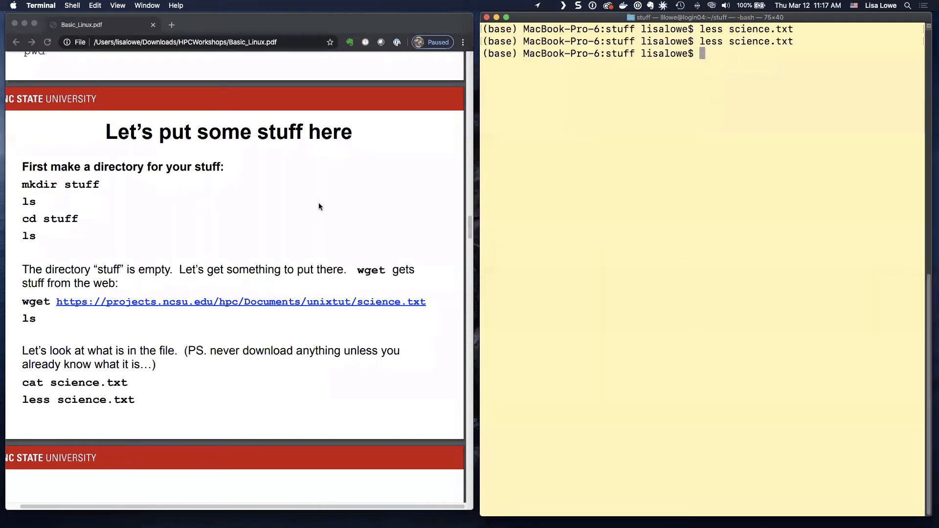
scroll(down, 3)
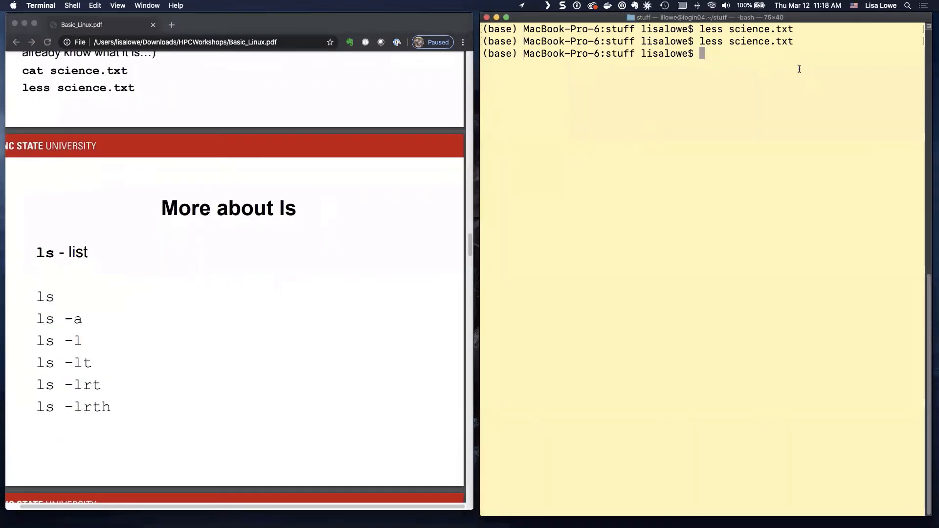
mouse_move(407, 340)
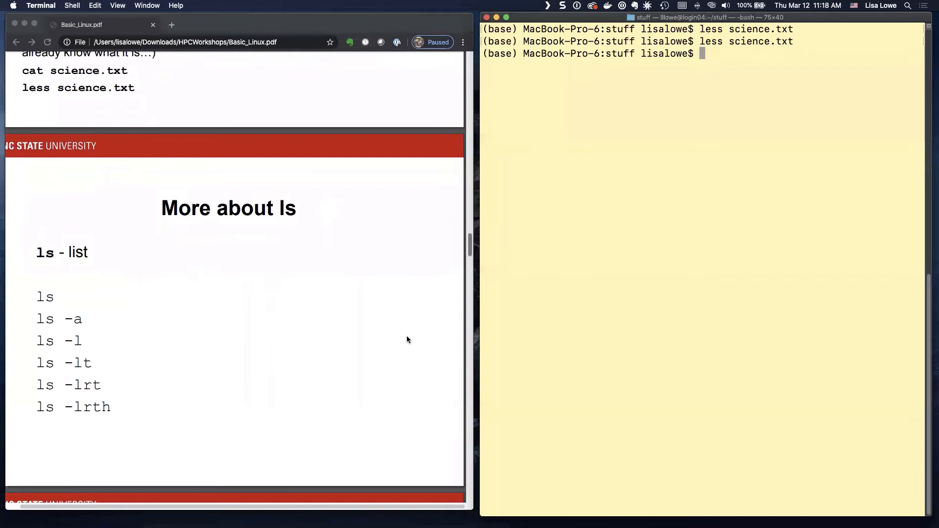
- Highlight science.txt's 2005 date in the ls -l output and scroll the slides to 'Move, Copy or Remove files'
click(149, 323)
text(ls -l)
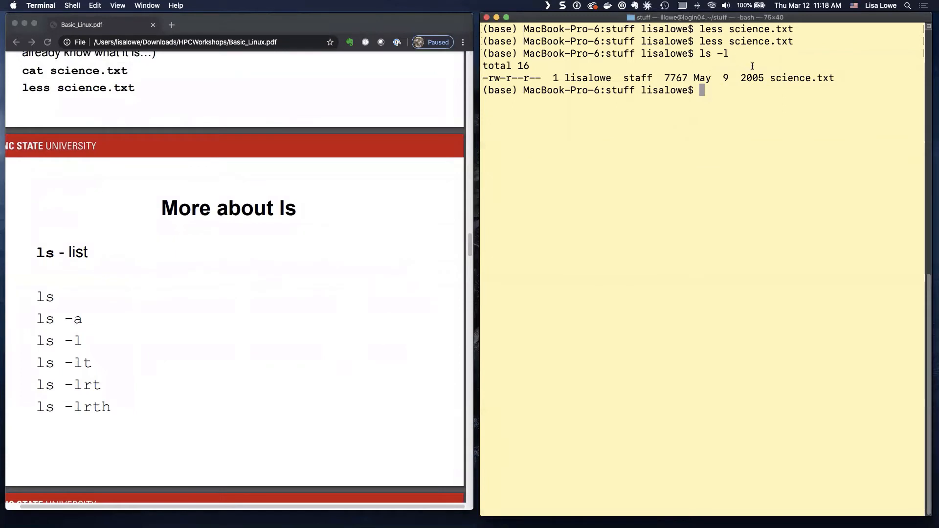
double_click(752, 77)
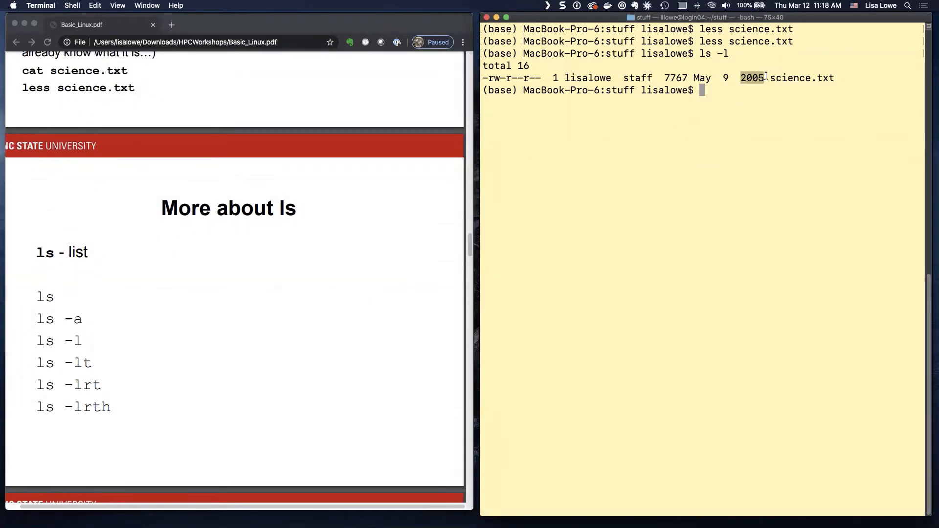
mouse_move(740, 115)
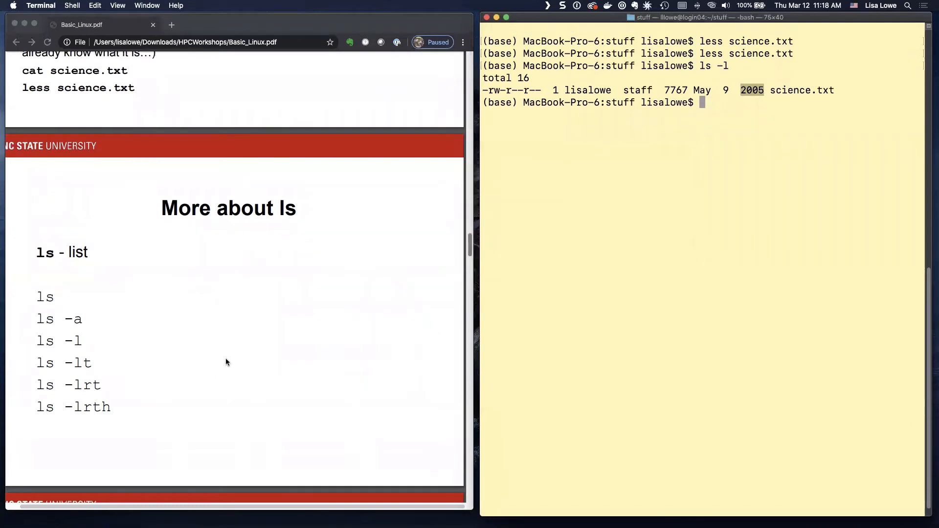
scroll(down, 3)
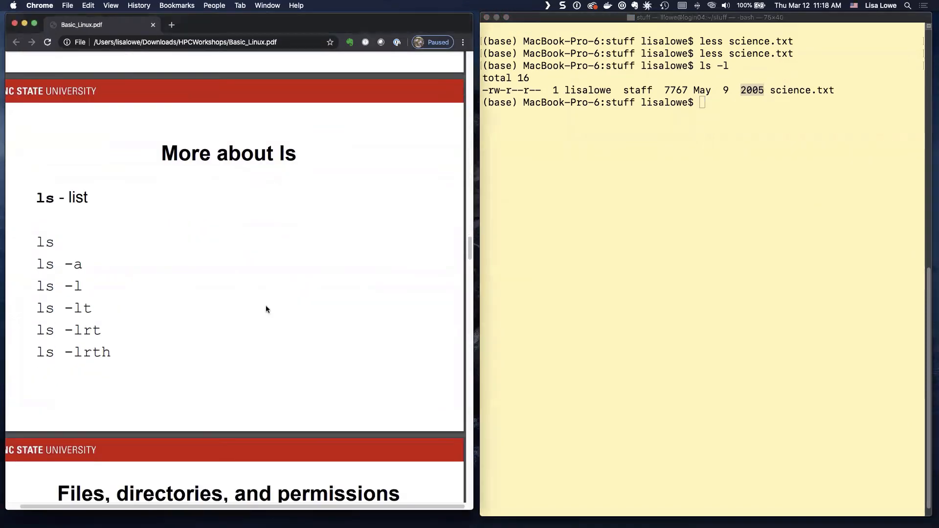
scroll(down, 3)
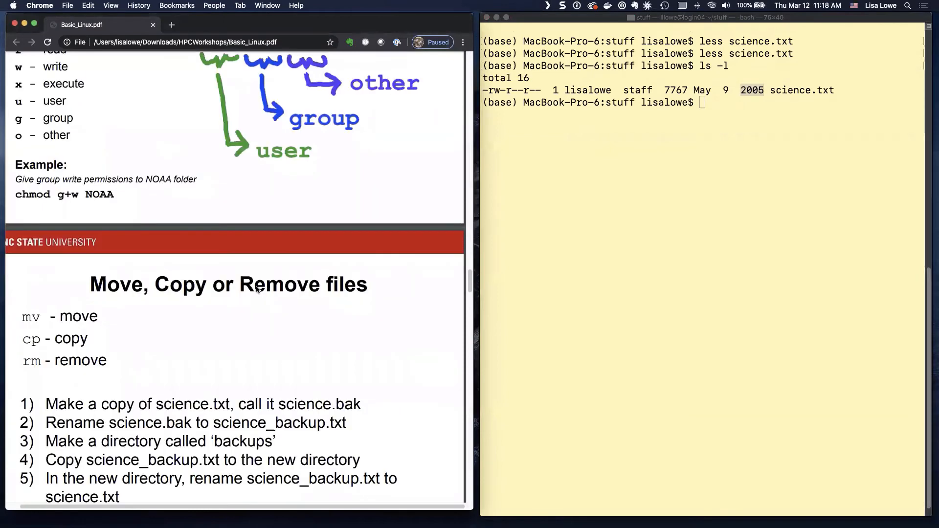
scroll(down, 3)
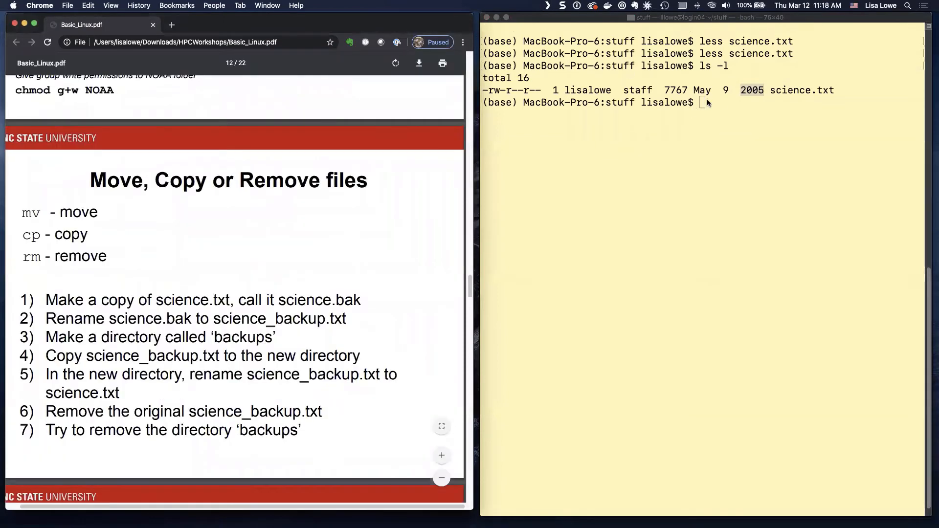
click(710, 102)
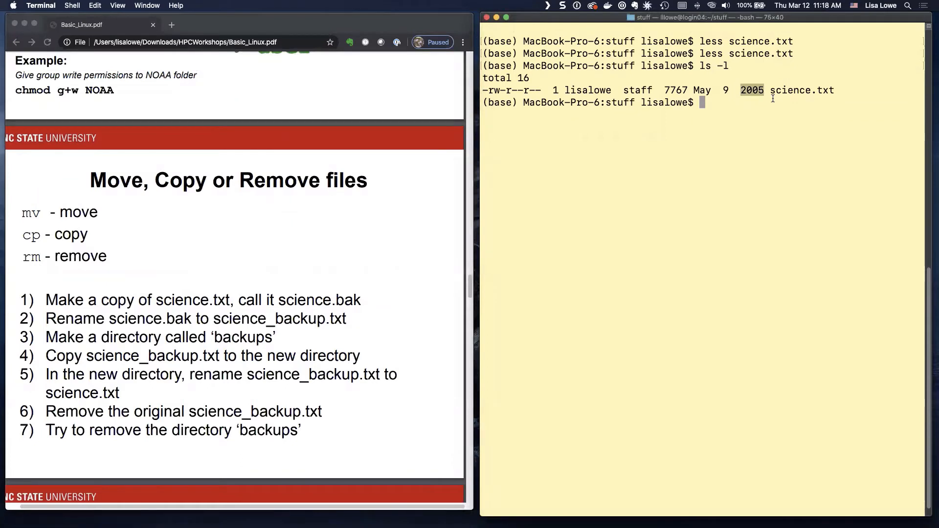
- List the folder, copy science.txt to copy.txt with cp, and confirm both in ls -l
text(ls -l)
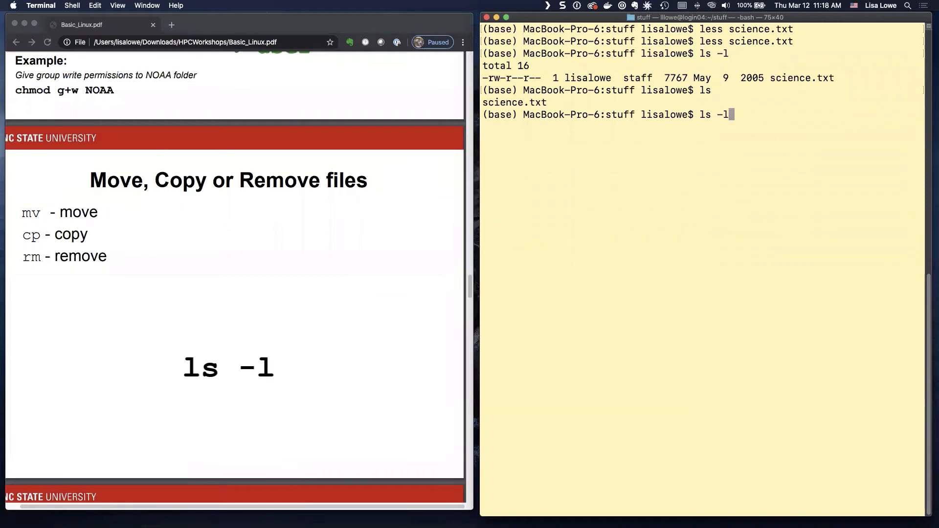
key(Return)
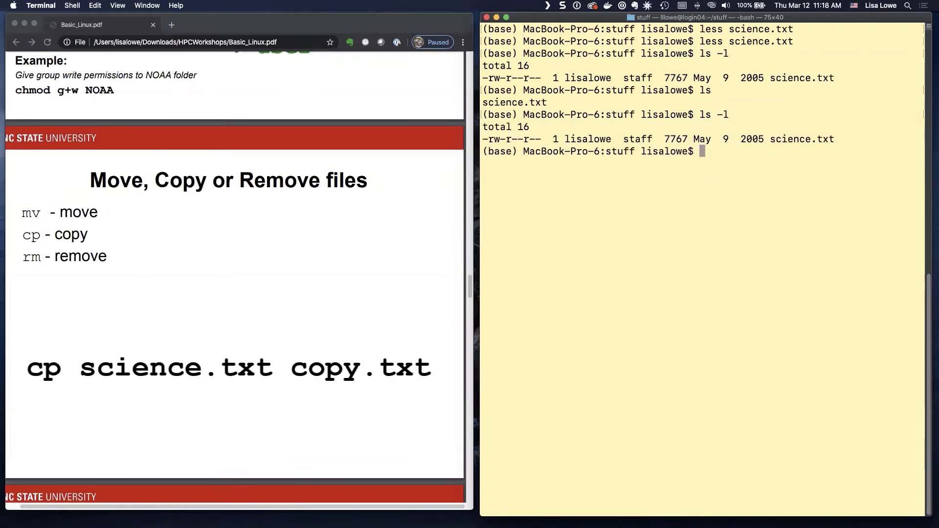
text(cp sc)
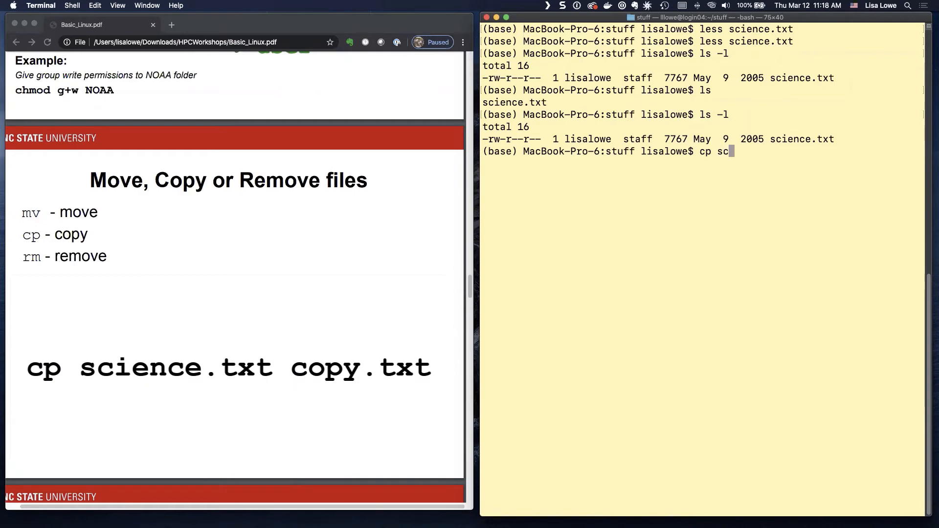
text(ience.txt)
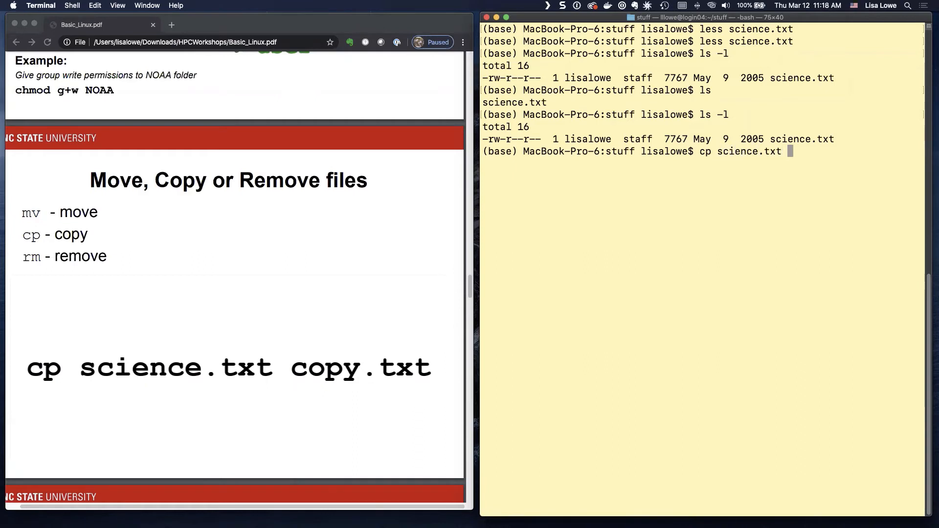
text(copy.txt)
text(ls)
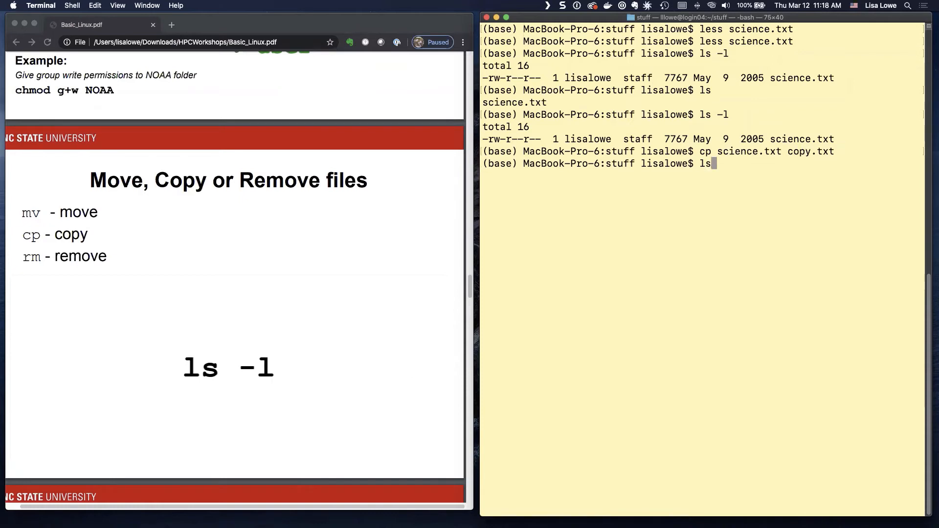
key(Return)
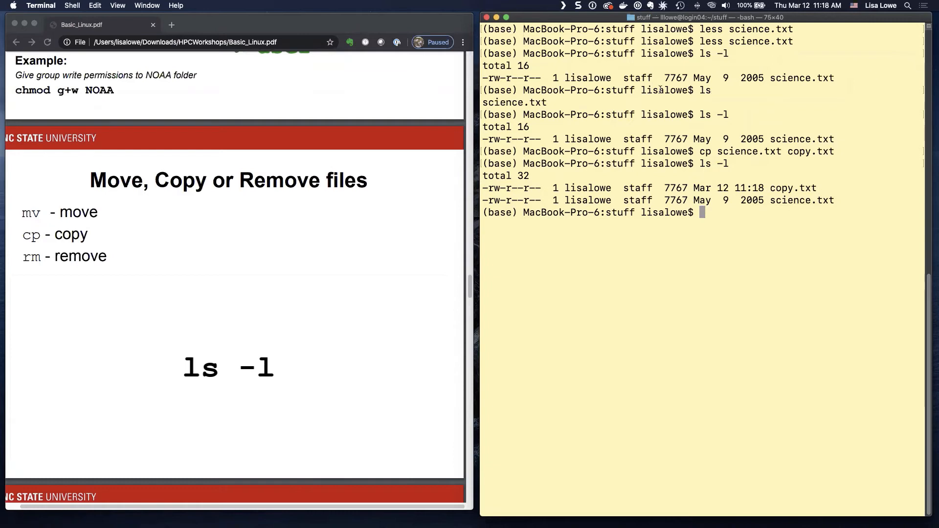
mouse_move(828, 200)
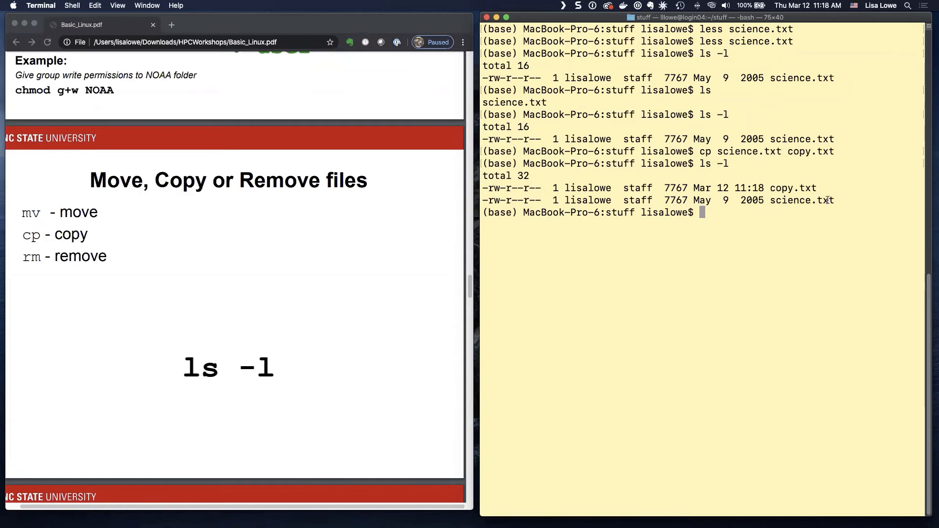
- Print the current date and time with the date command
text(dat)
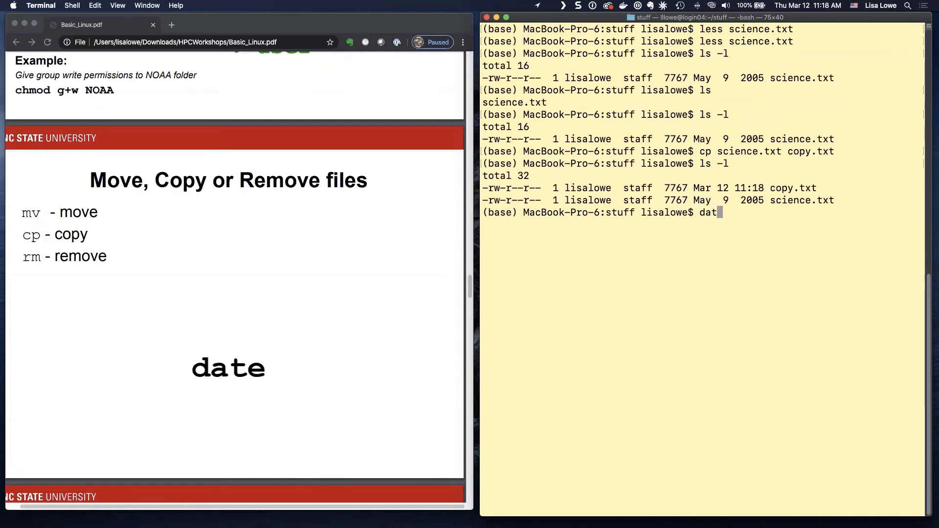
key(Return)
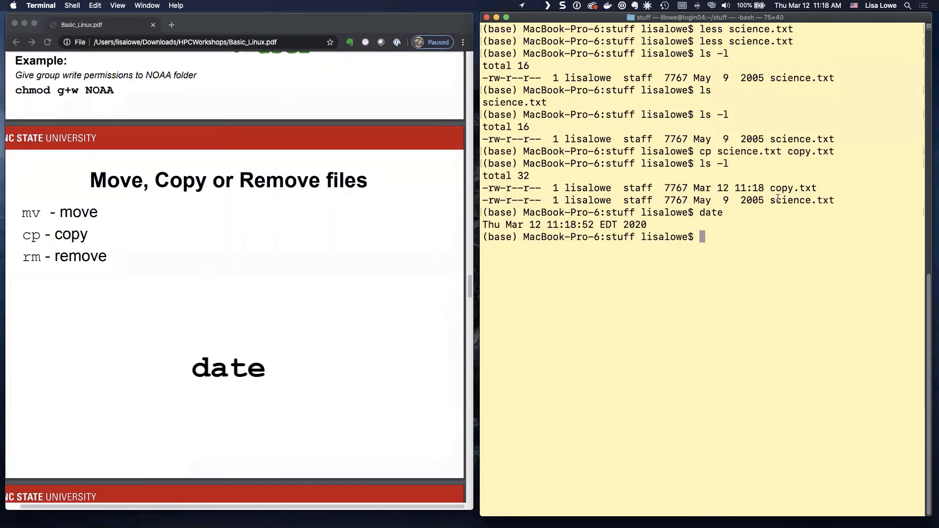
double_click(781, 187)
text(vi foo.txt)
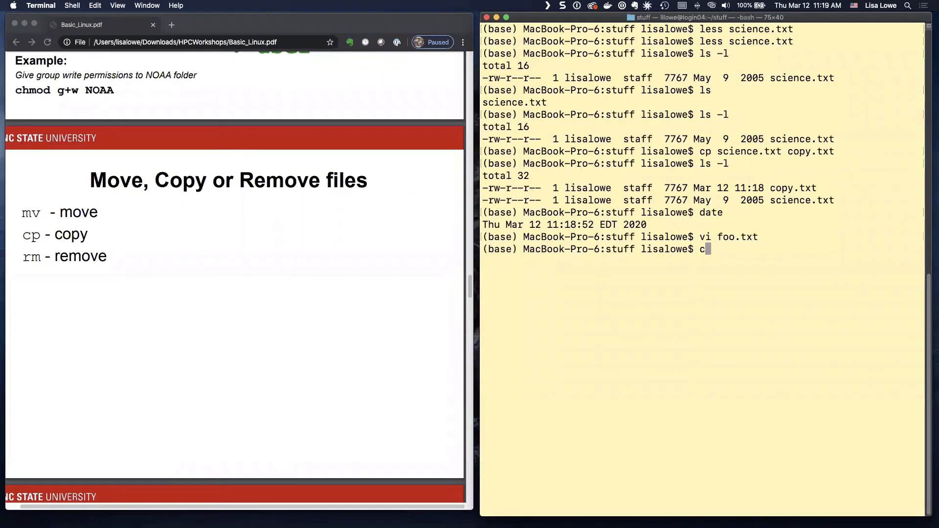
- Copy science.txt to foo.txt with cp and confirm it in the detailed listing
text(p s)
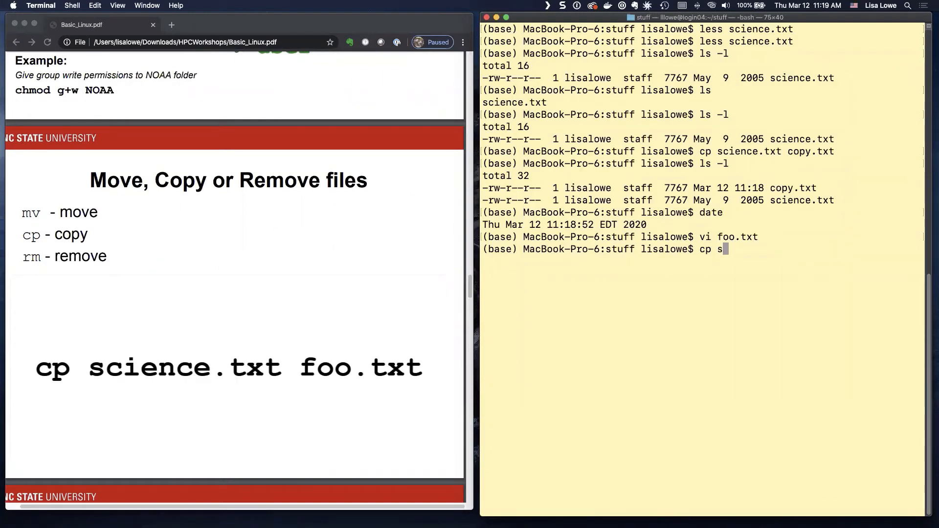
text(cience.txt)
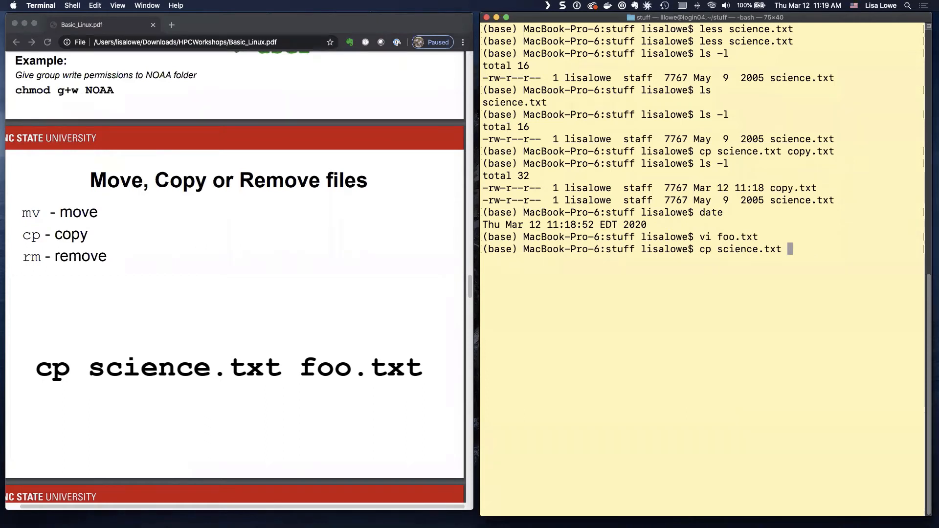
text(foo.txt)
text(ls)
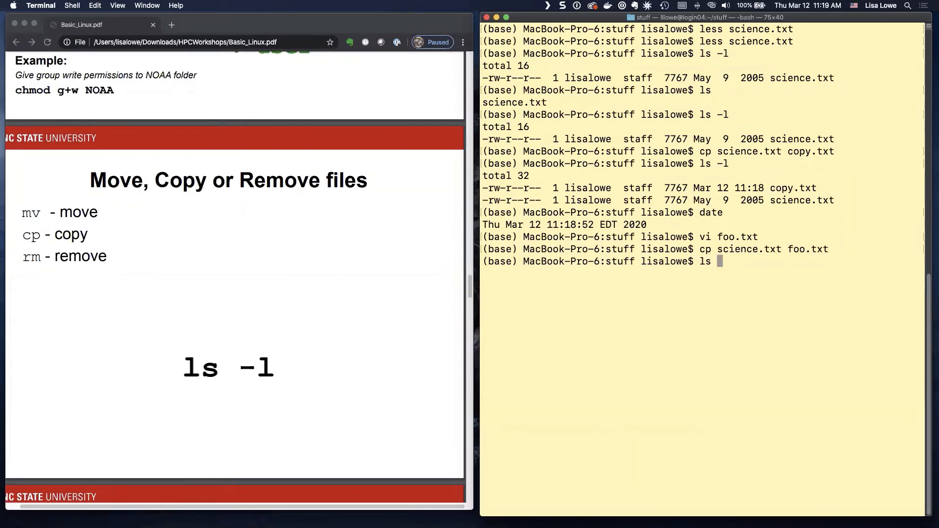
text( -)
key(Return)
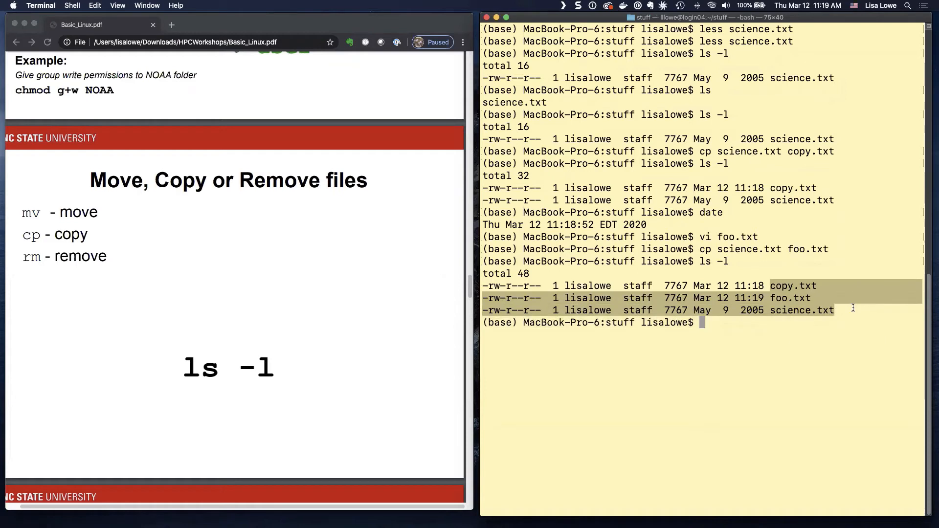
- List files newest first with ls -lt, foo.txt on top, then prepare ls -lrt
text(l)
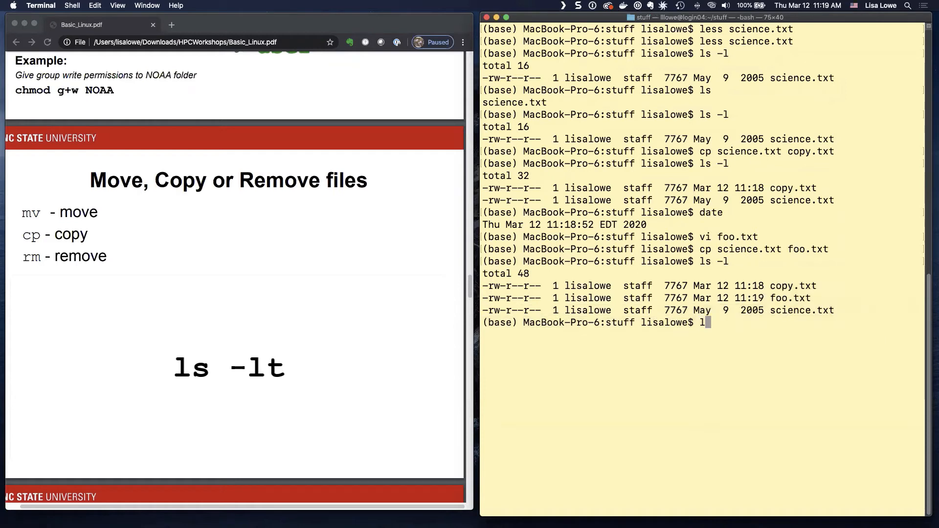
key(Return)
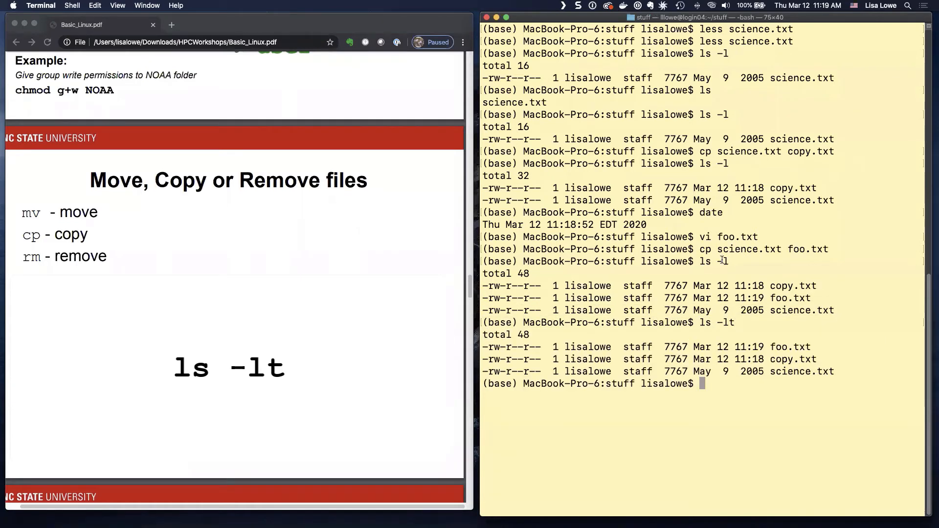
mouse_move(706, 359)
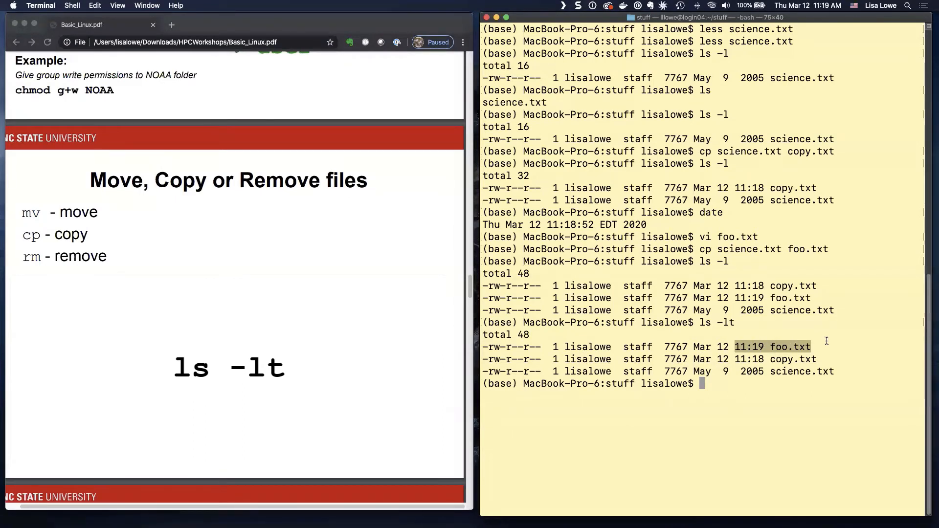
mouse_move(825, 332)
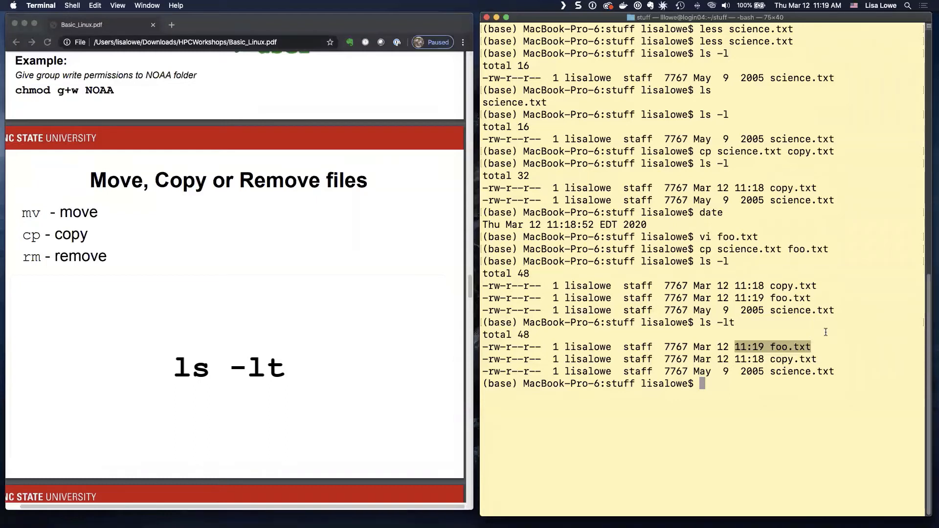
text(ls)
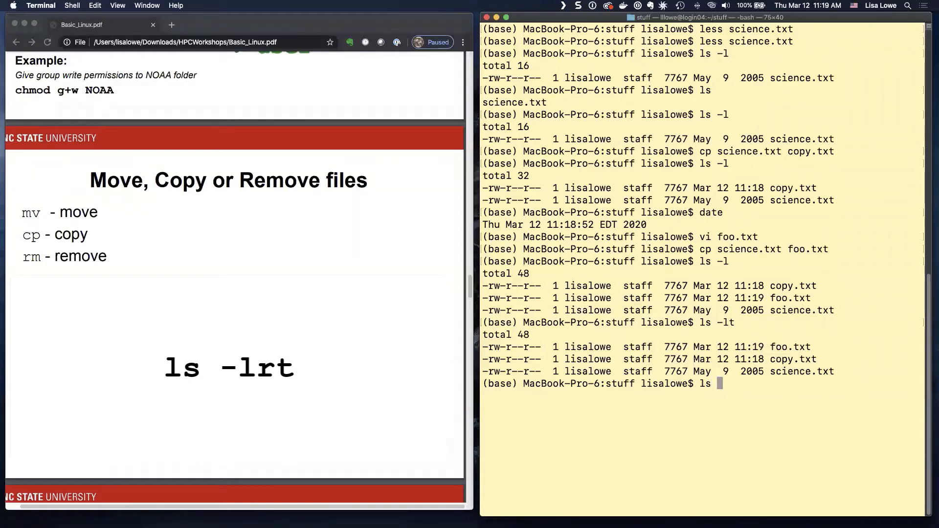
text(-)
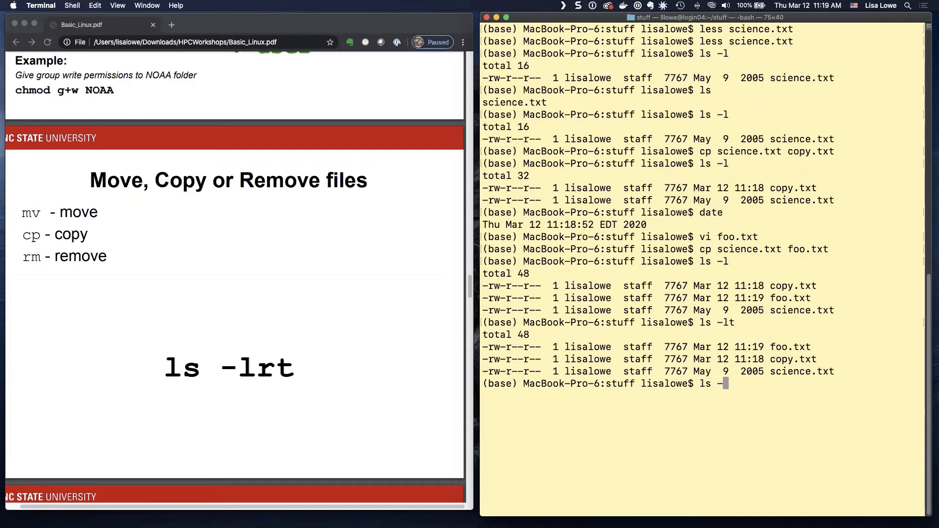
mouse_move(827, 330)
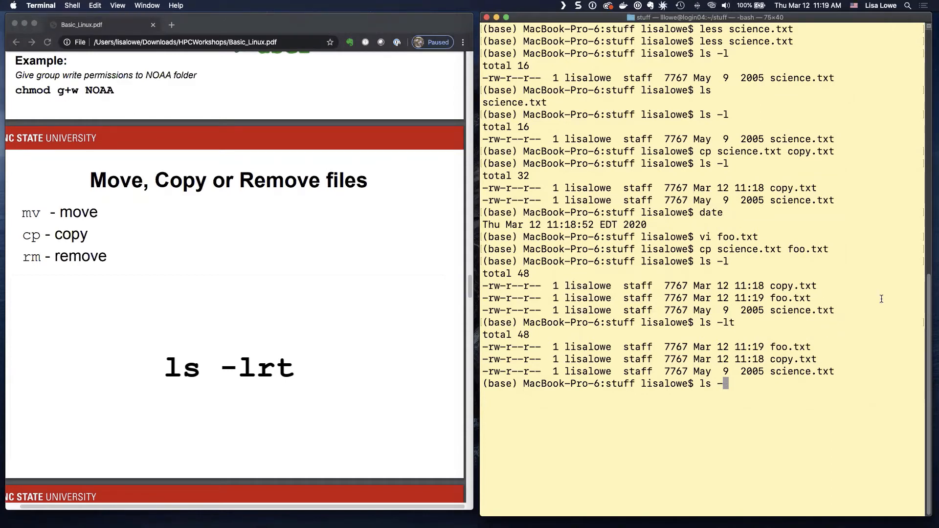
text(rt)
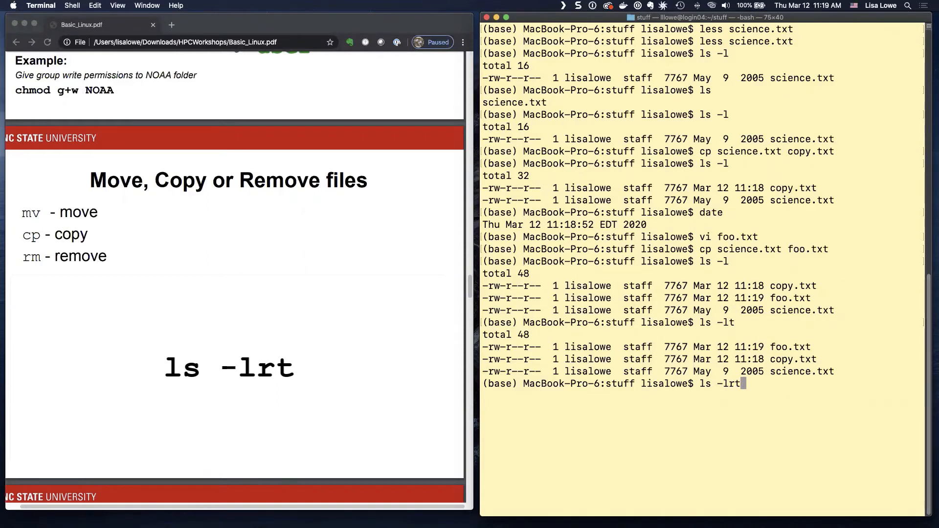
- List files oldest first with ls -lrt, then with human-readable 7.6K sizes via ls -lrth
key(Return)
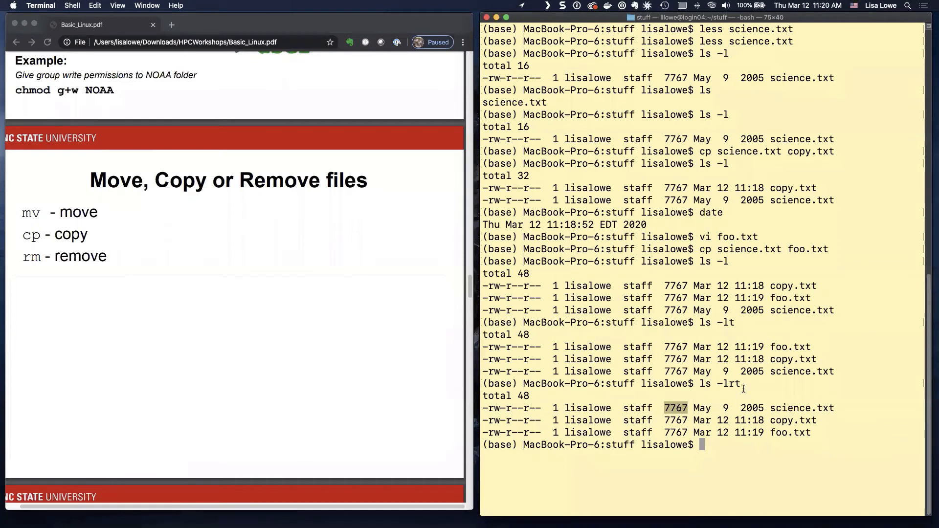
key(up)
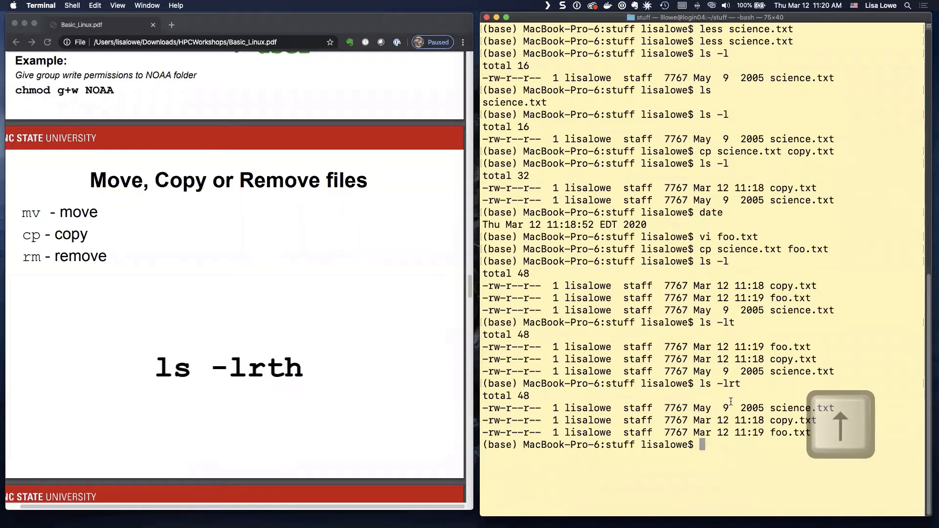
text(ls -lrth)
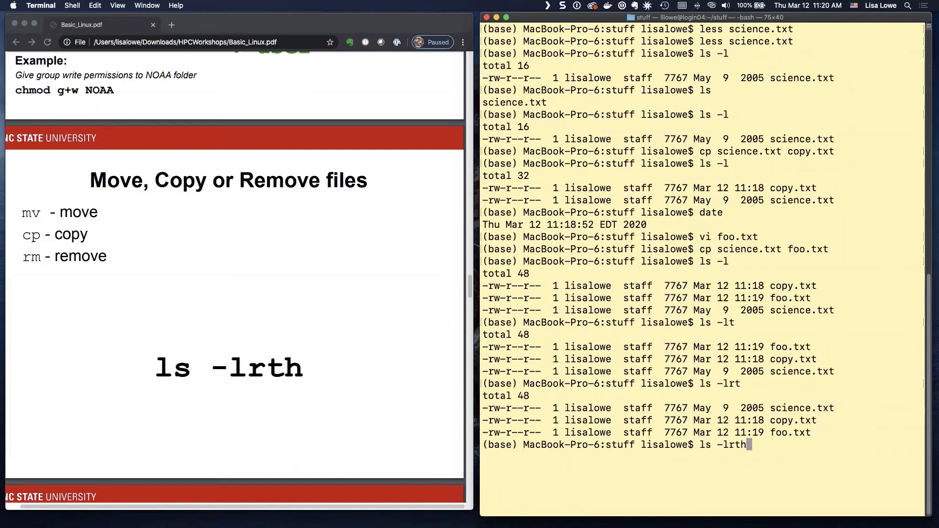
key(Return)
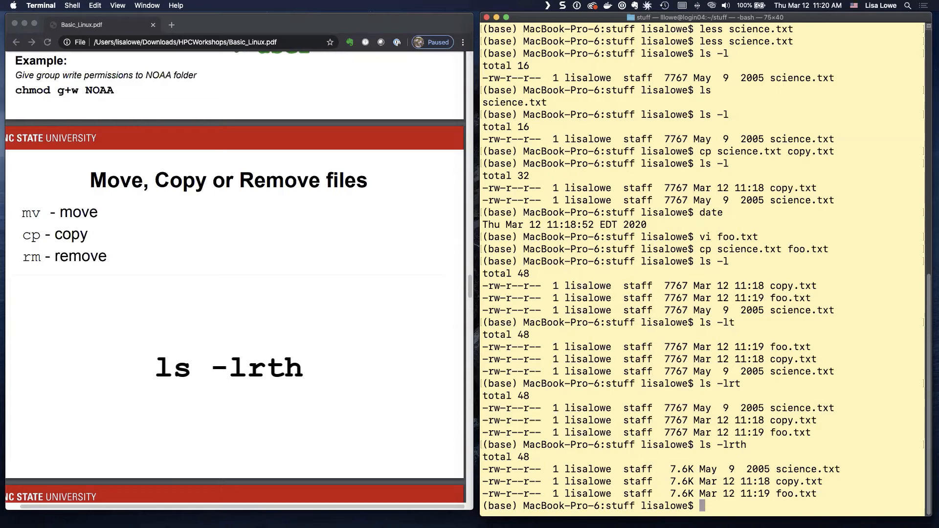
click(234, 270)
text(ls)
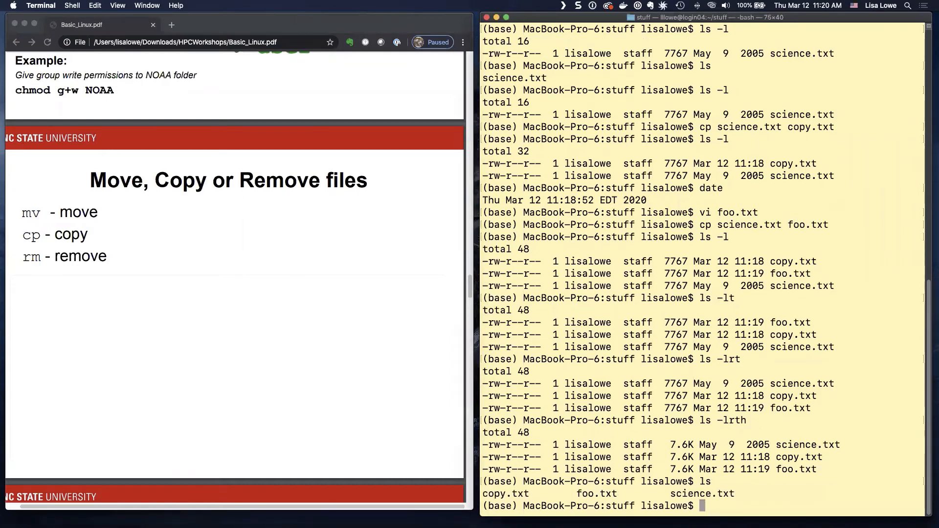
- Rename foo.txt to blah.txt with mv, confirm the listing, then remove copy.txt with rm
text(c)
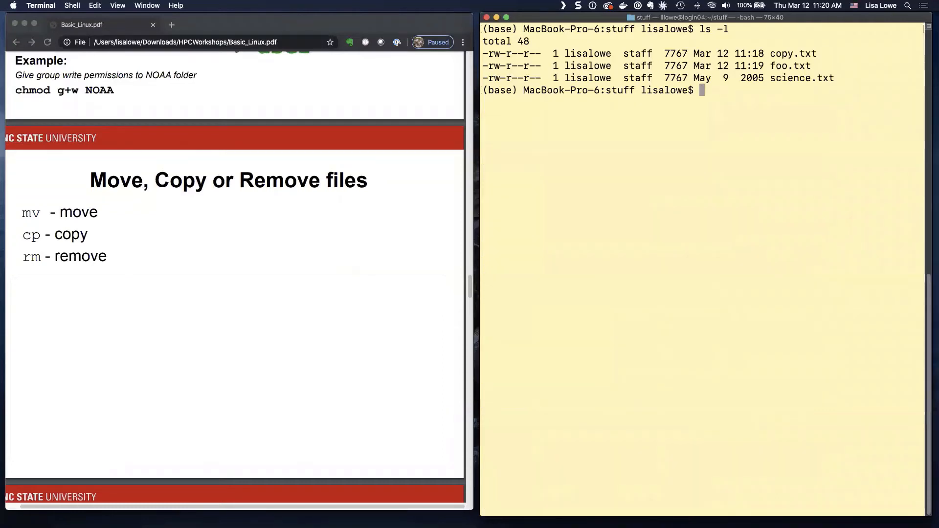
text(mv)
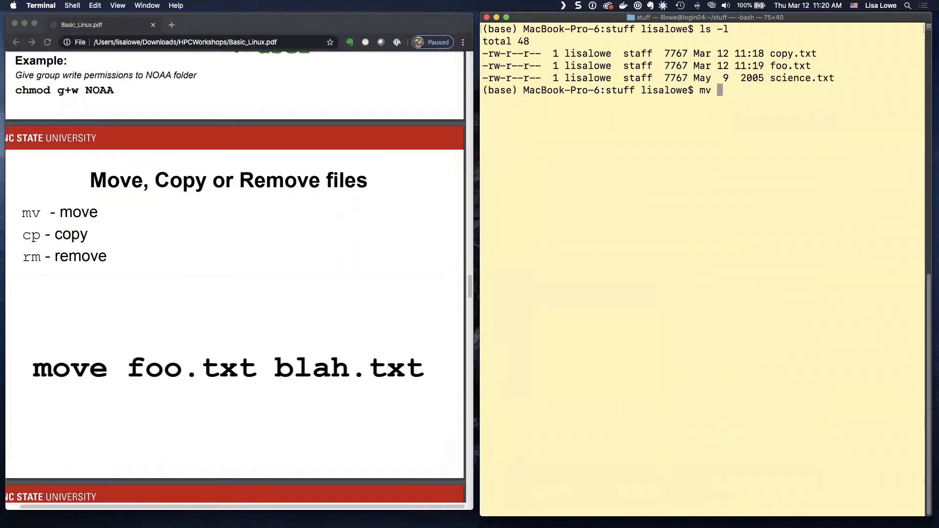
text(foo.txt)
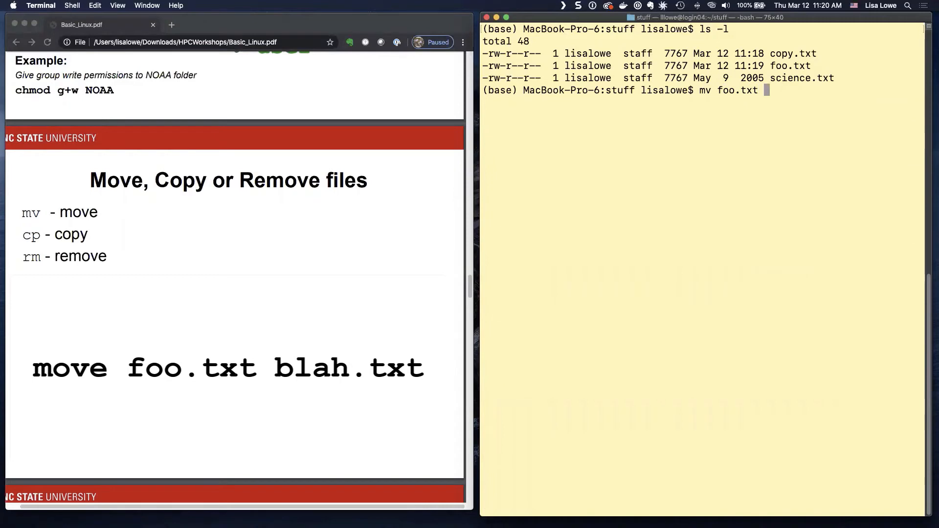
text(blah.txt)
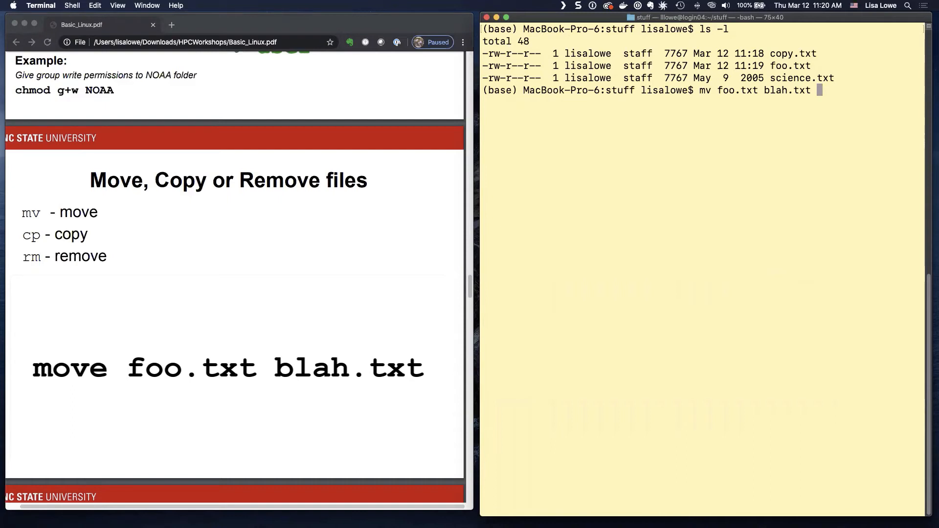
key(Return)
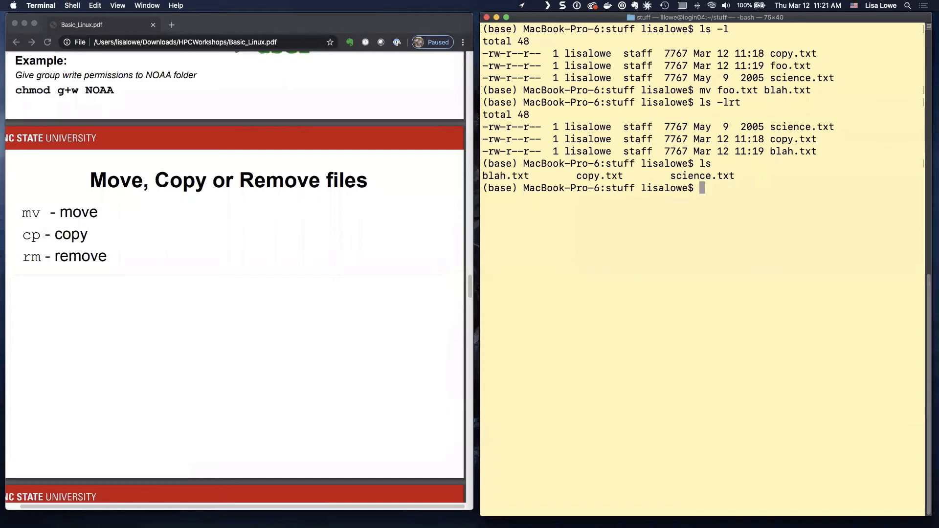
key(Return)
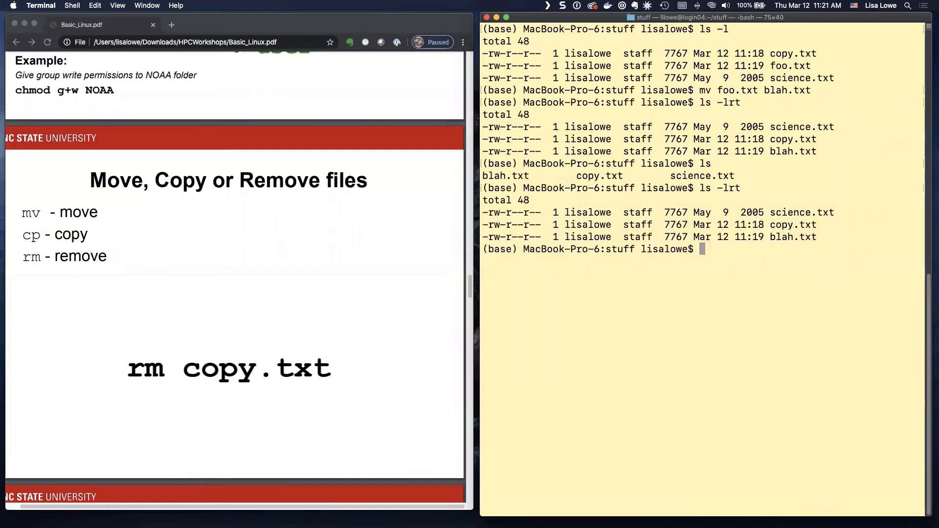
text(rm cop)
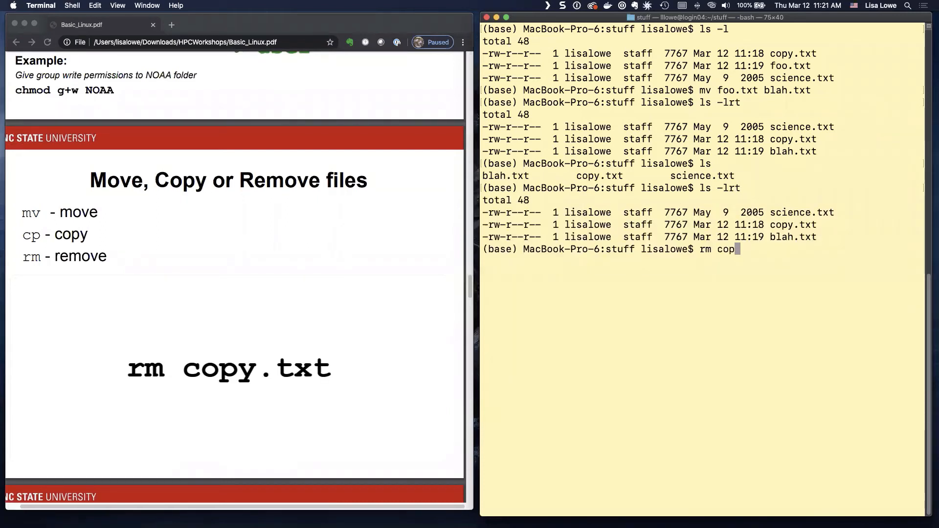
key(Return)
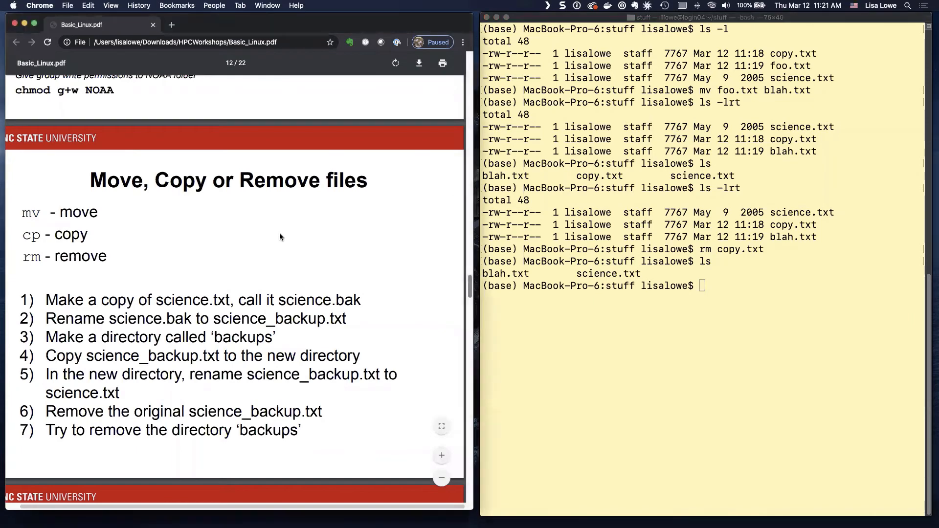
scroll(up, 3)
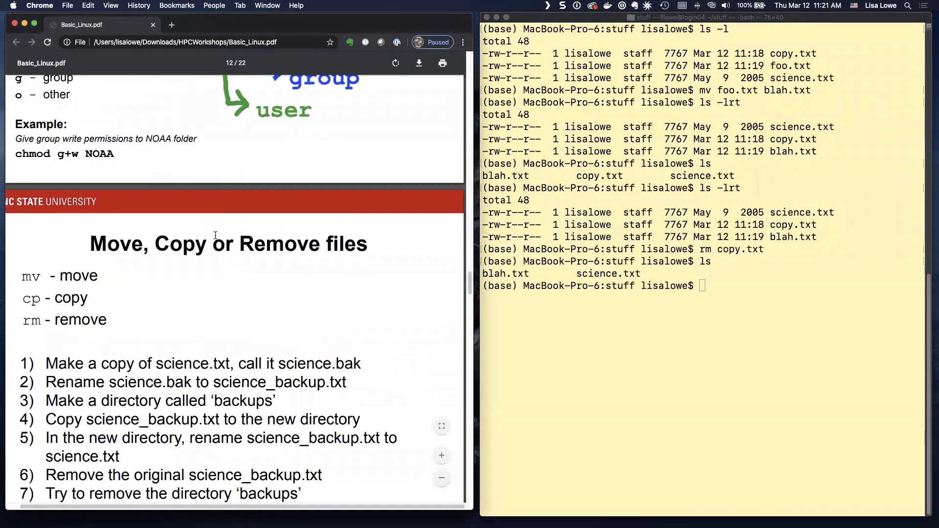
scroll(up, 3)
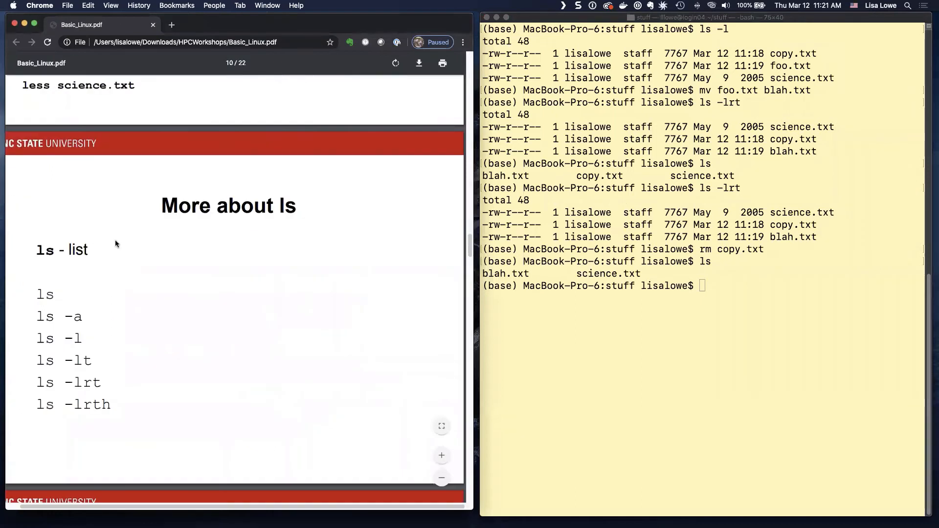
mouse_move(111, 409)
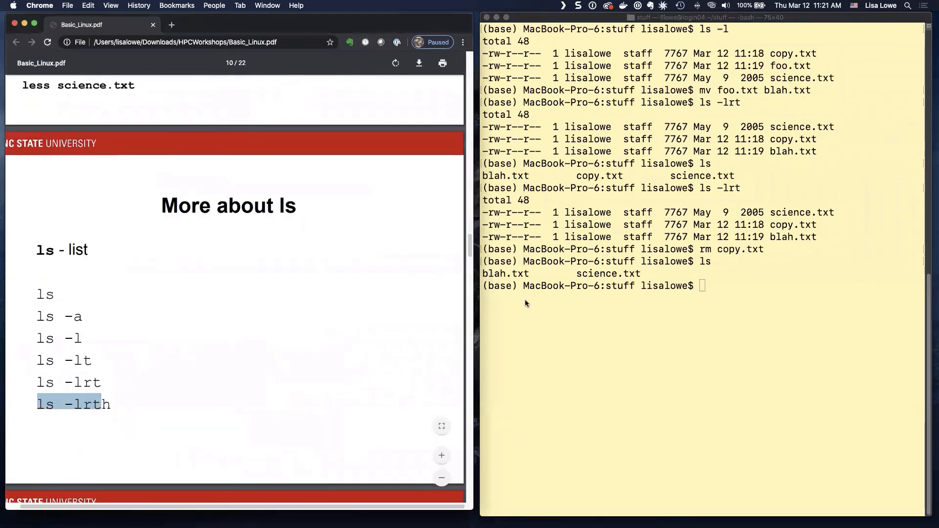
click(707, 285)
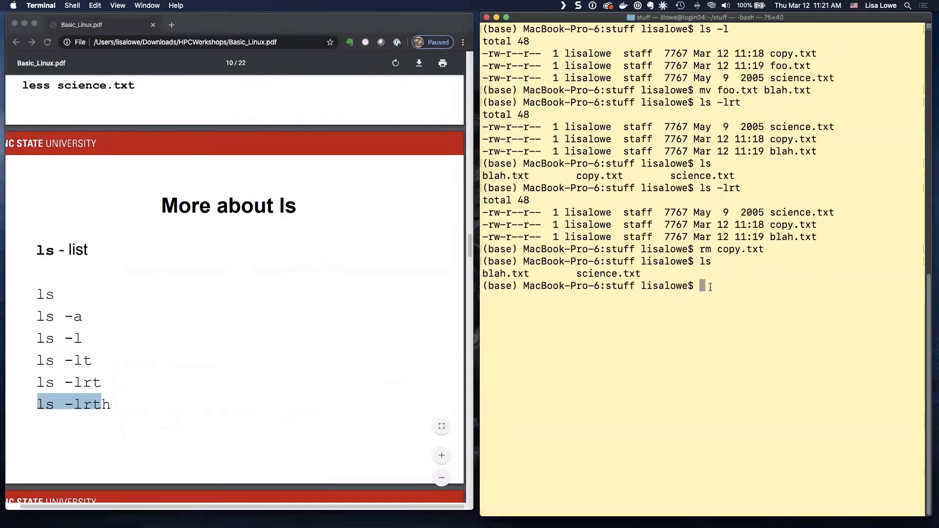
text(ls -l)
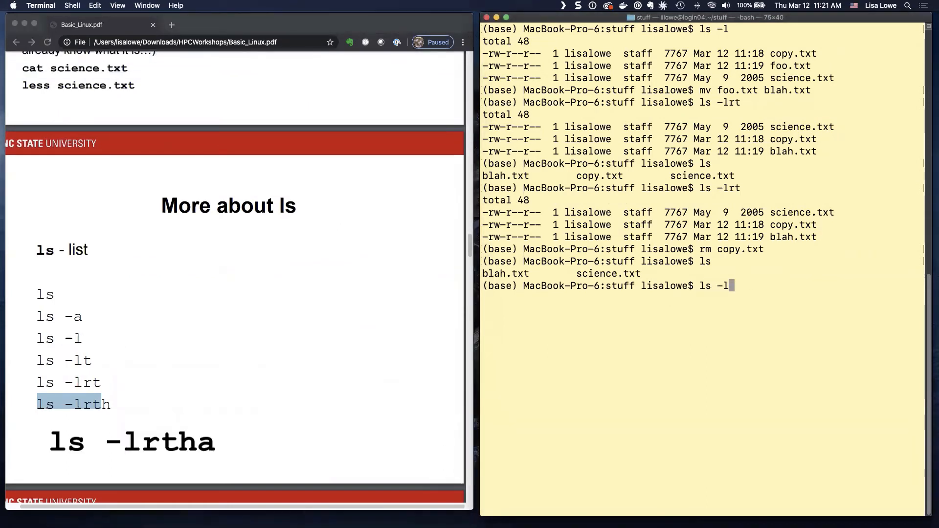
text(rt)
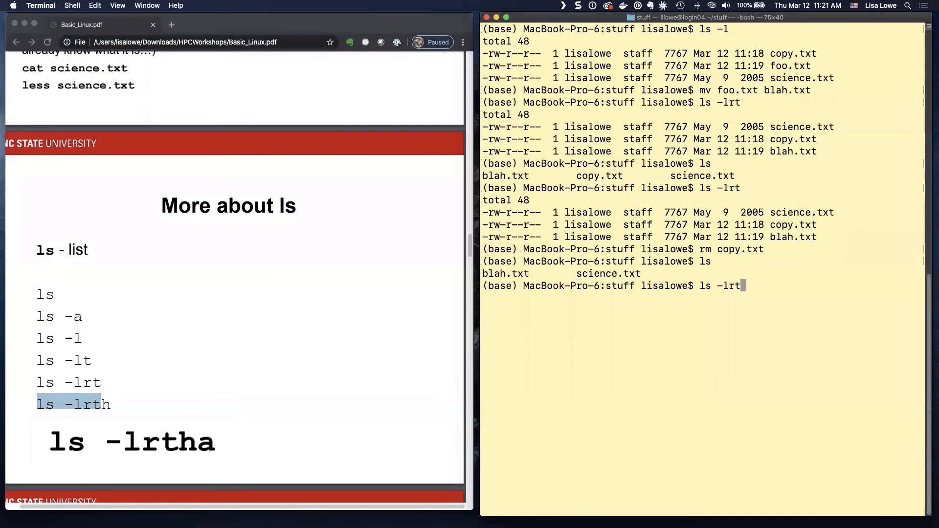
text(ha)
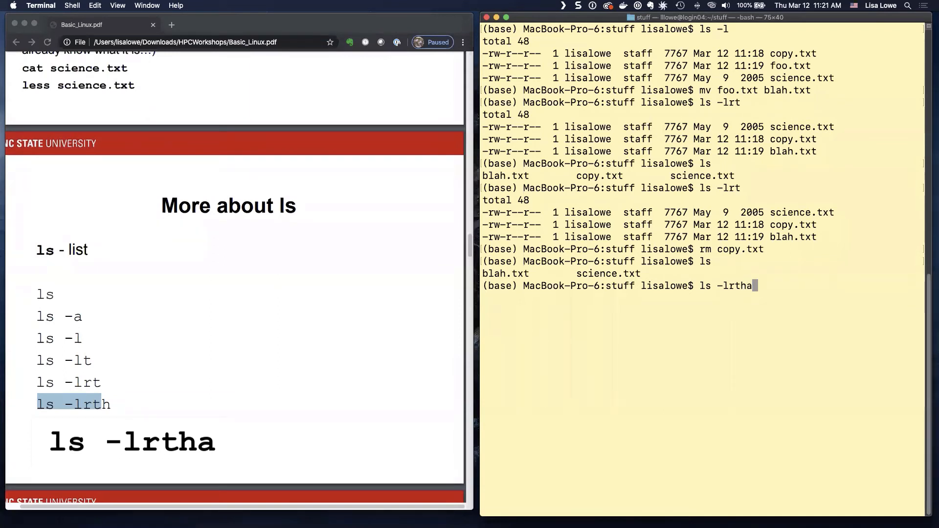
key(Return)
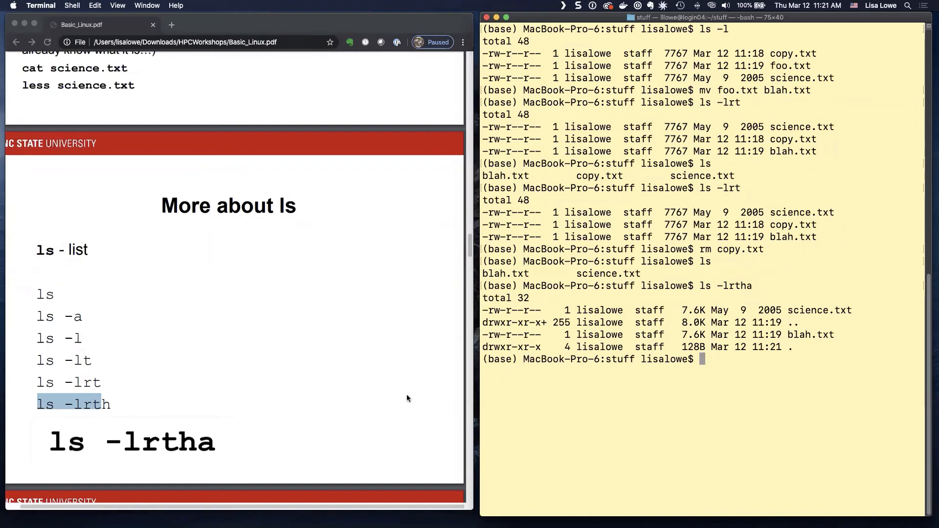
scroll(down, 3)
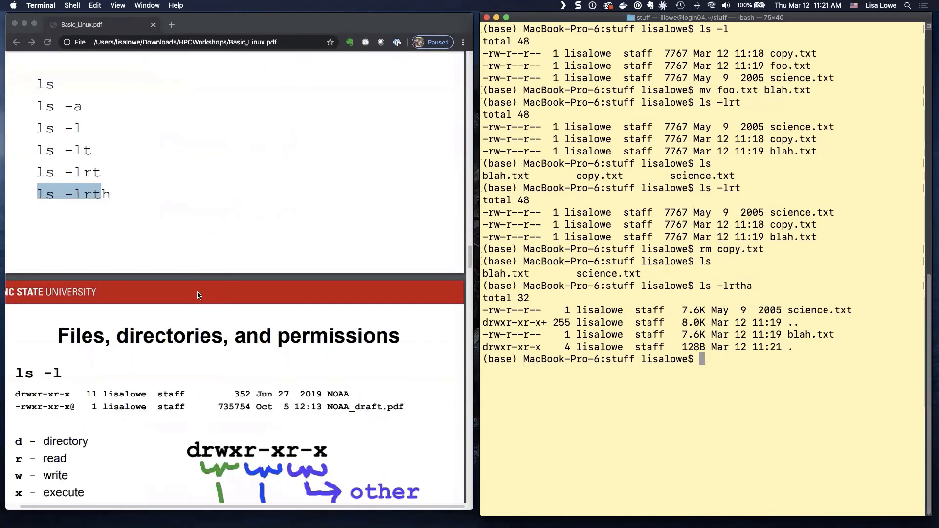
mouse_move(205, 302)
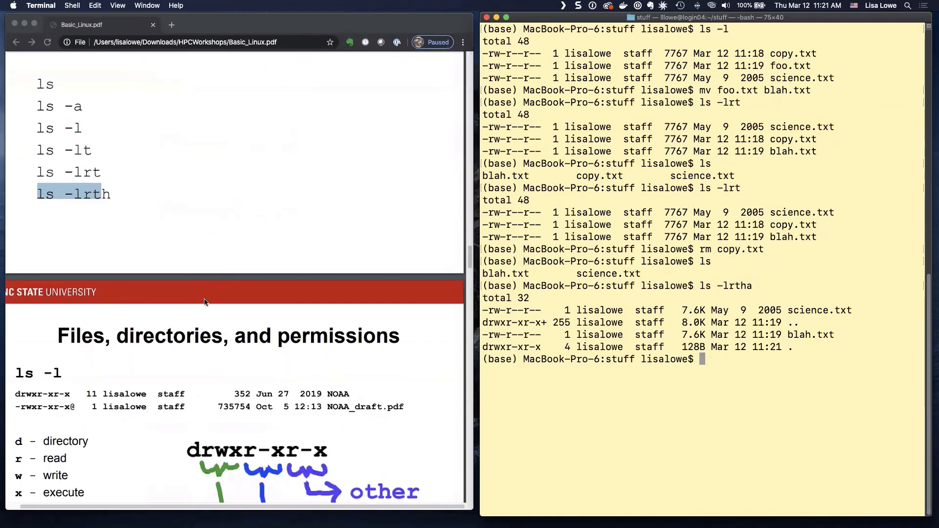
mouse_move(118, 224)
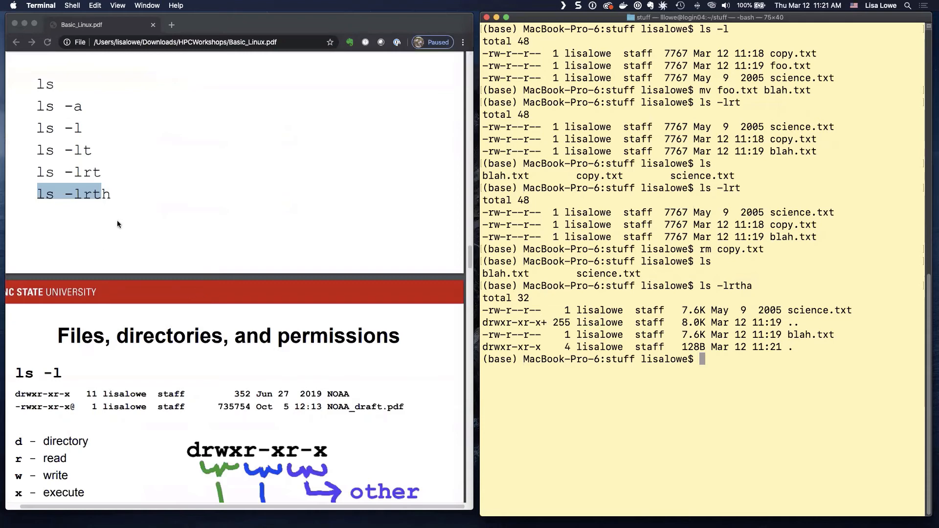
scroll(down, 3)
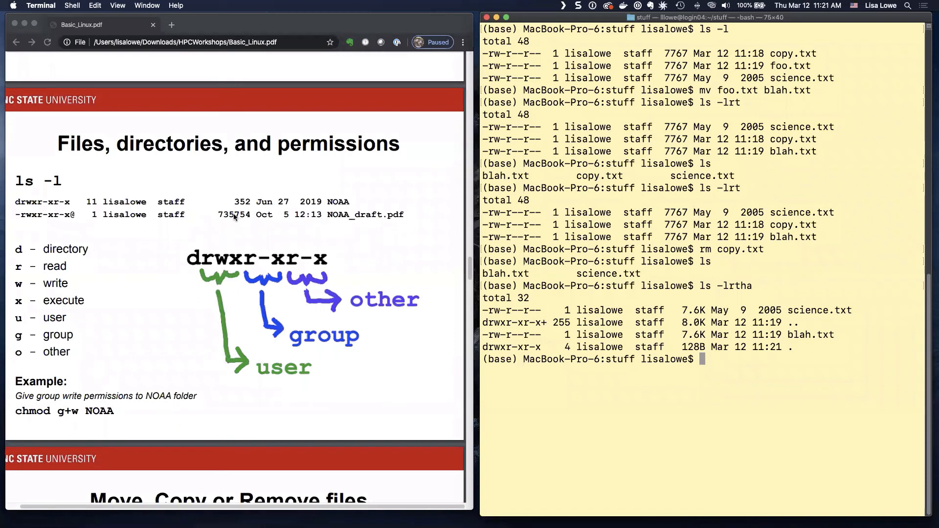
mouse_move(248, 217)
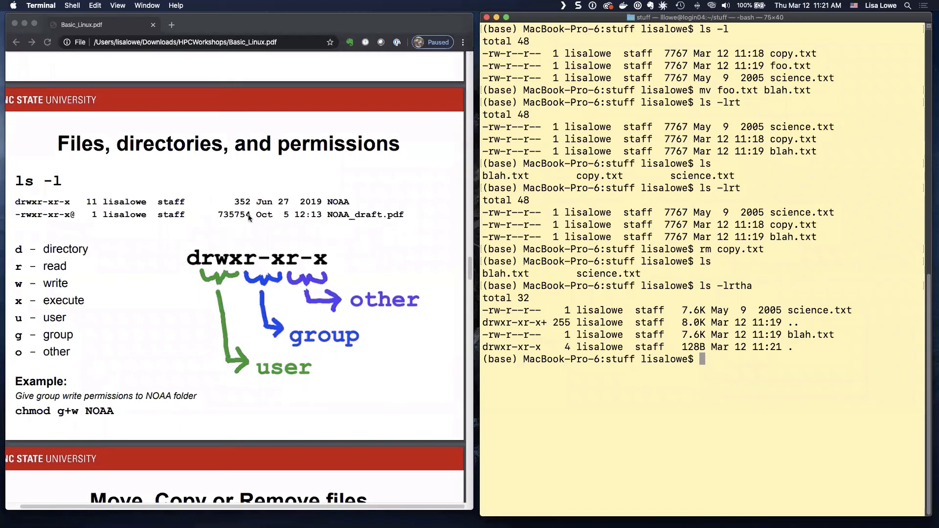
mouse_move(358, 229)
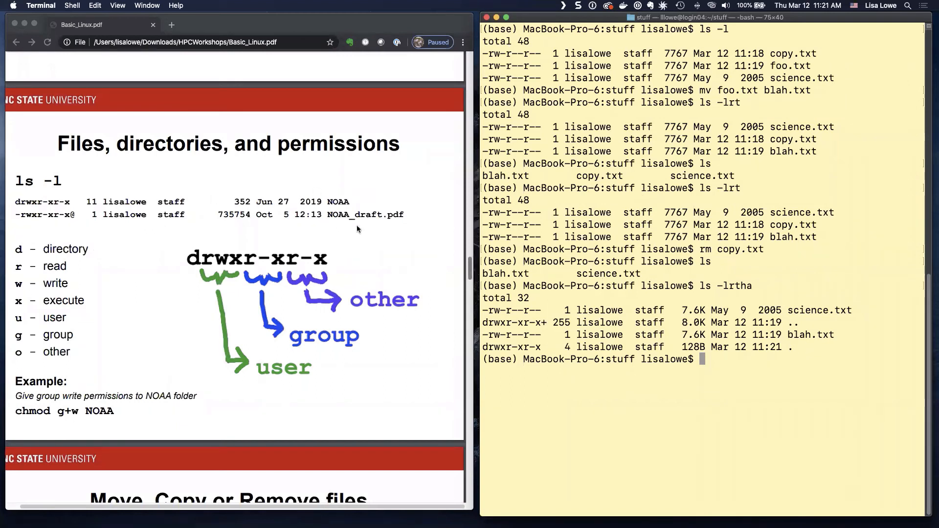
mouse_move(789, 348)
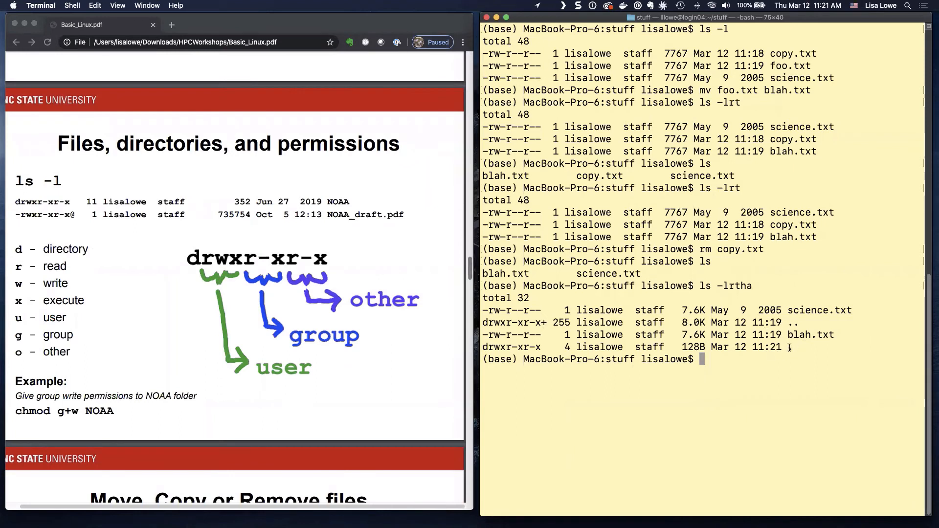
- Clear and list the folder, then make a stuff subdirectory with mkdir and see it in ls -lrt
text(ls -l)
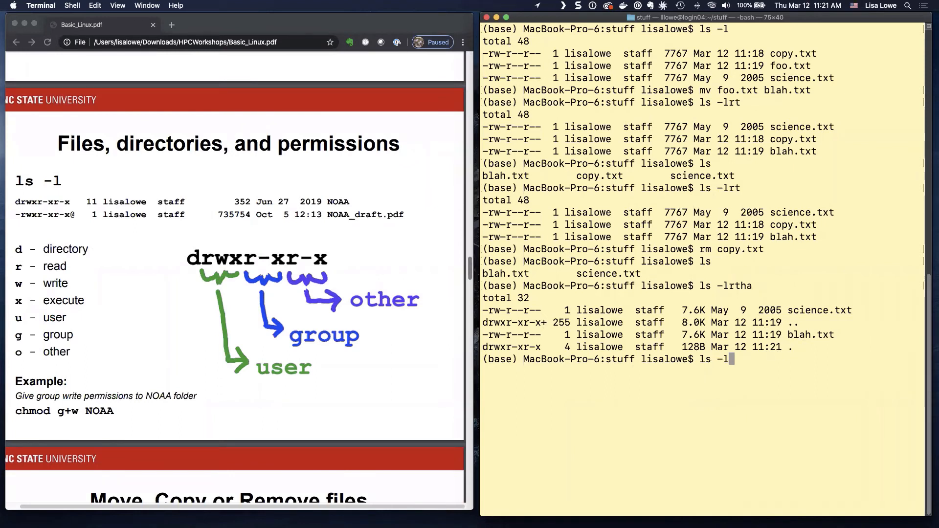
text(c)
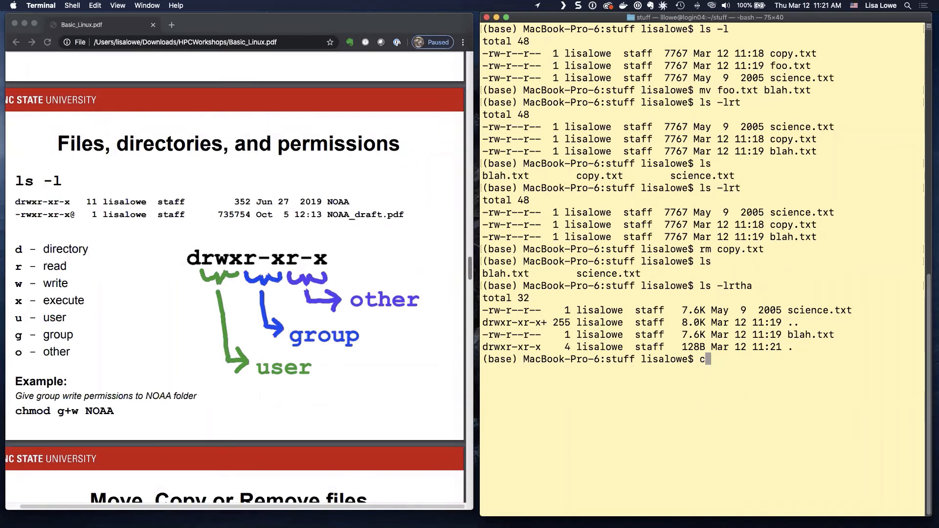
text(ls -l)
key(Return)
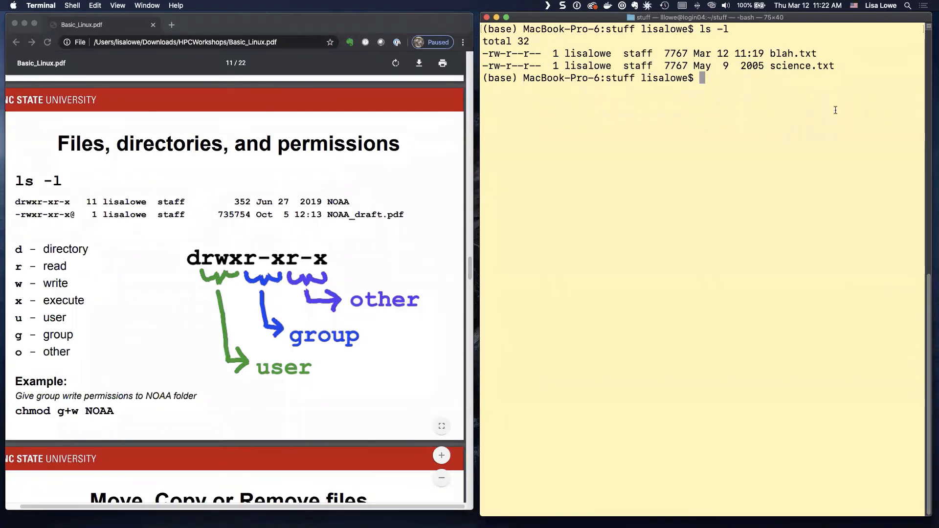
text(mkdir)
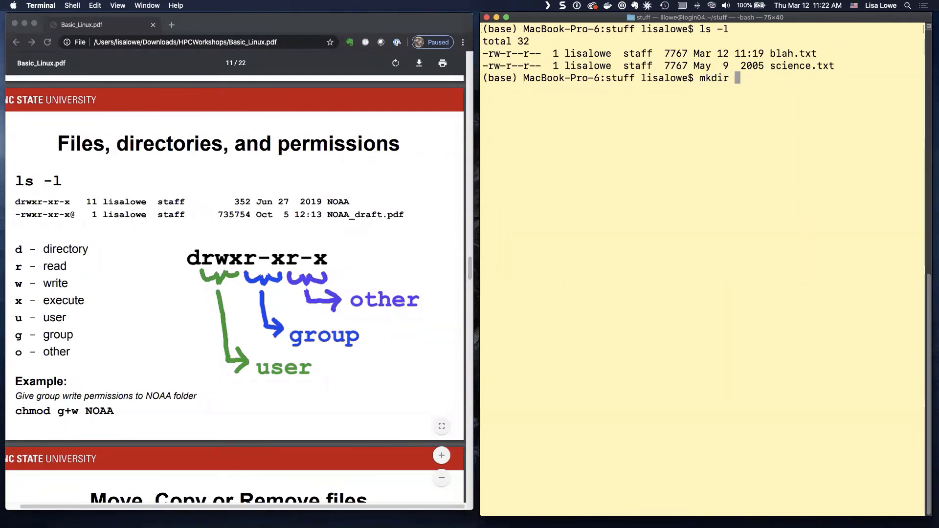
mouse_move(907, 94)
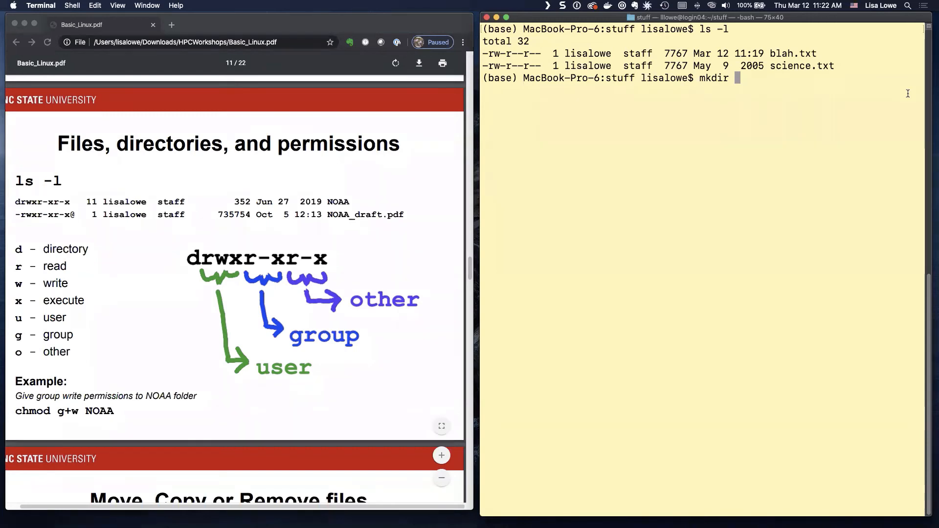
text(stuff)
text(ls -lrt)
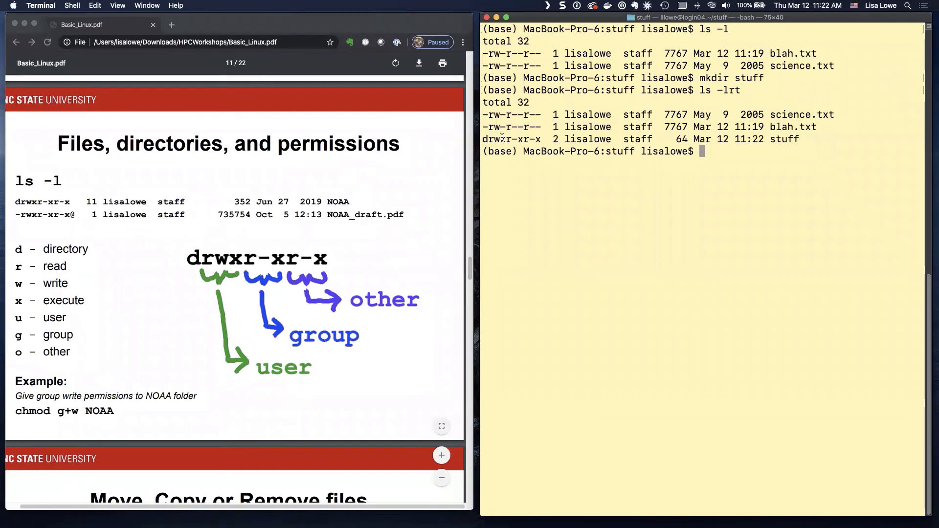
mouse_move(270, 227)
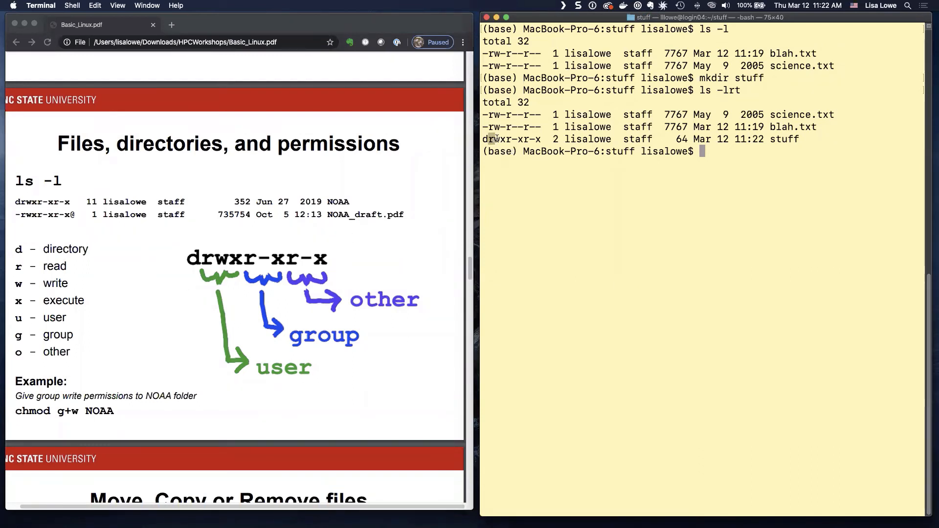
mouse_move(371, 448)
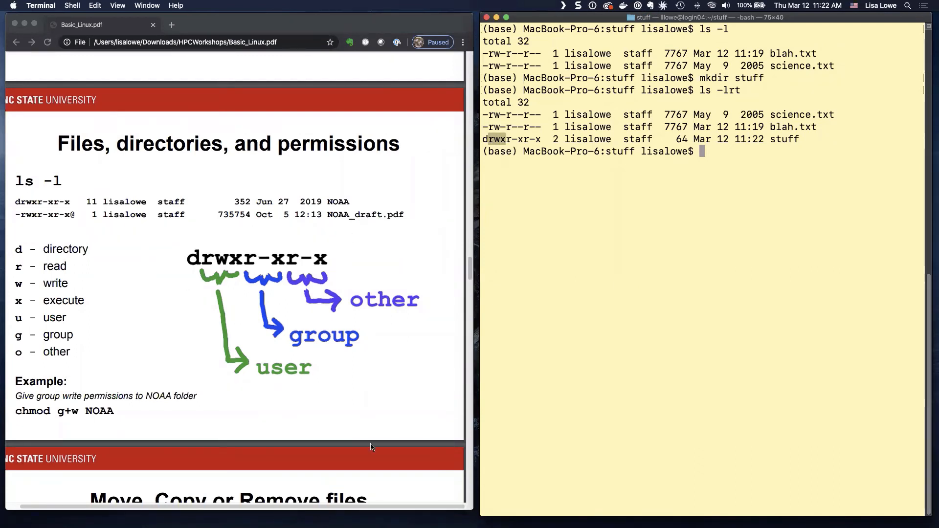
mouse_move(282, 377)
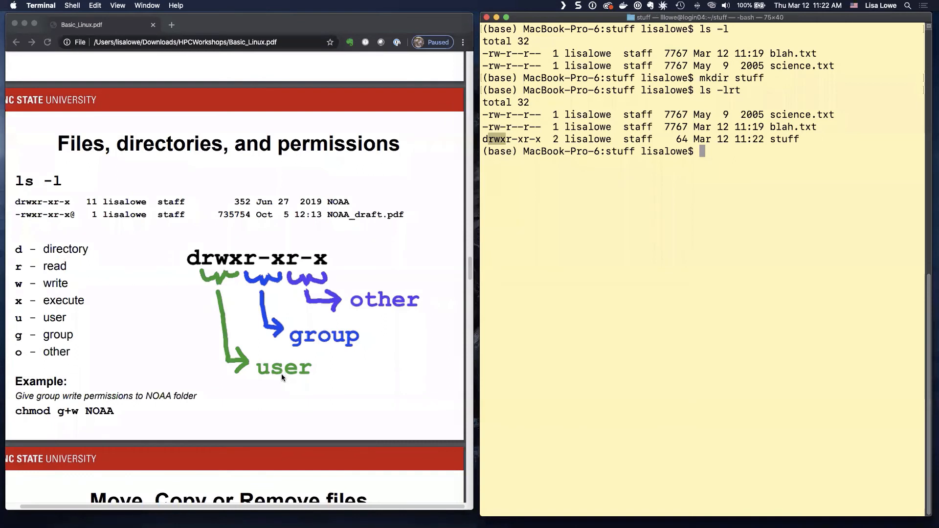
mouse_move(518, 139)
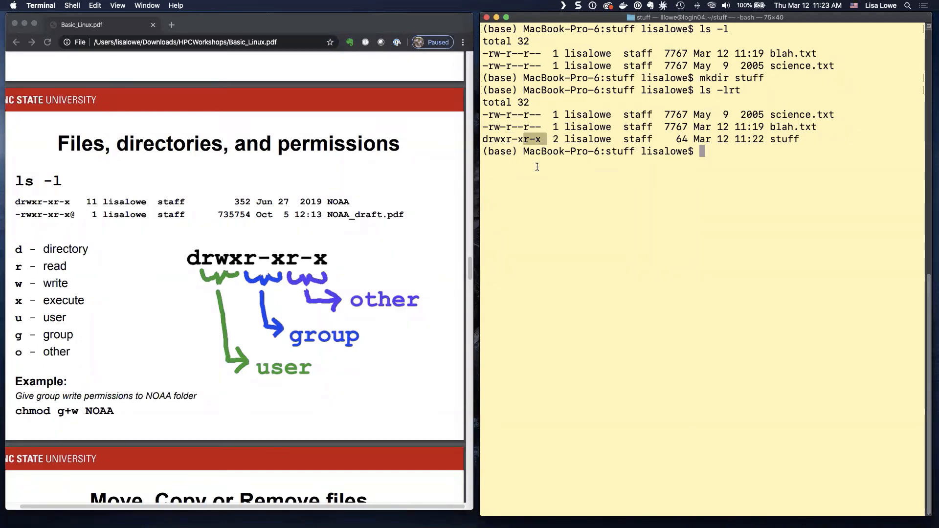
mouse_move(537, 138)
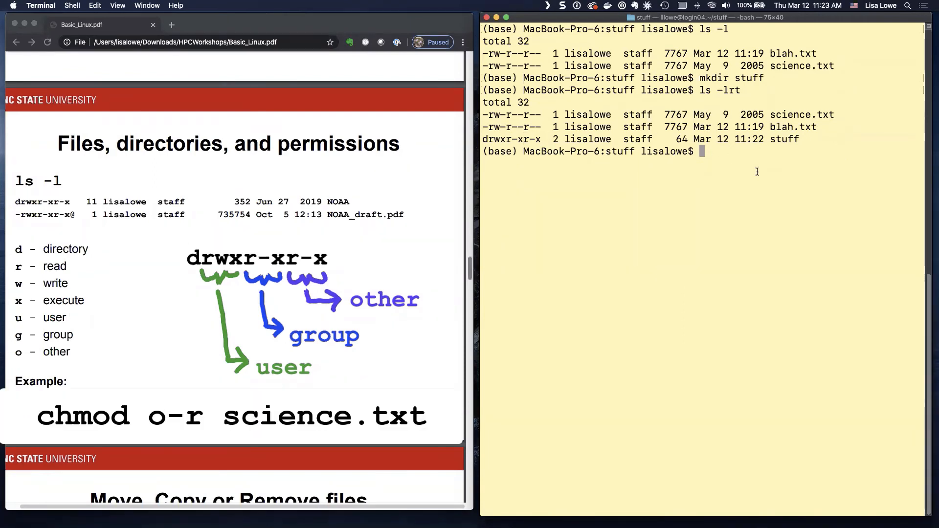
- Remove other-read from science.txt with chmod o-r and list the permissions
text(chmod)
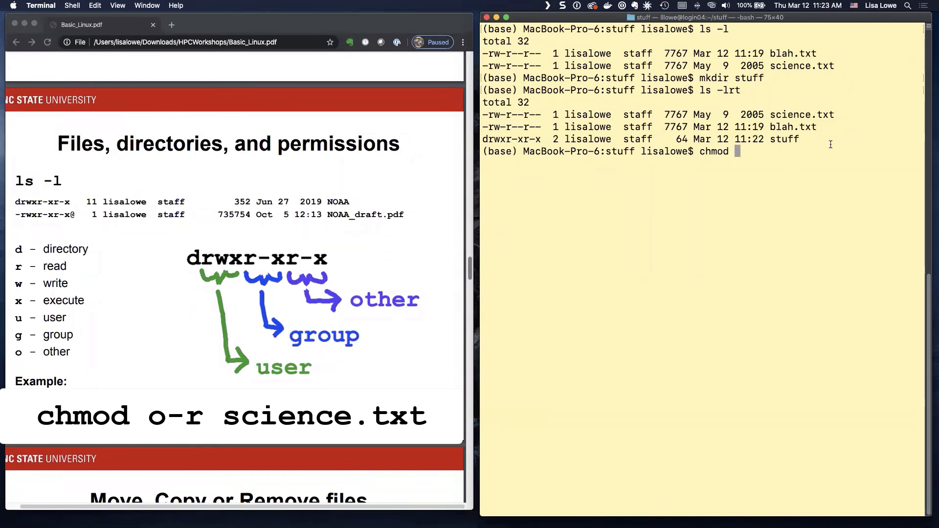
text(s)
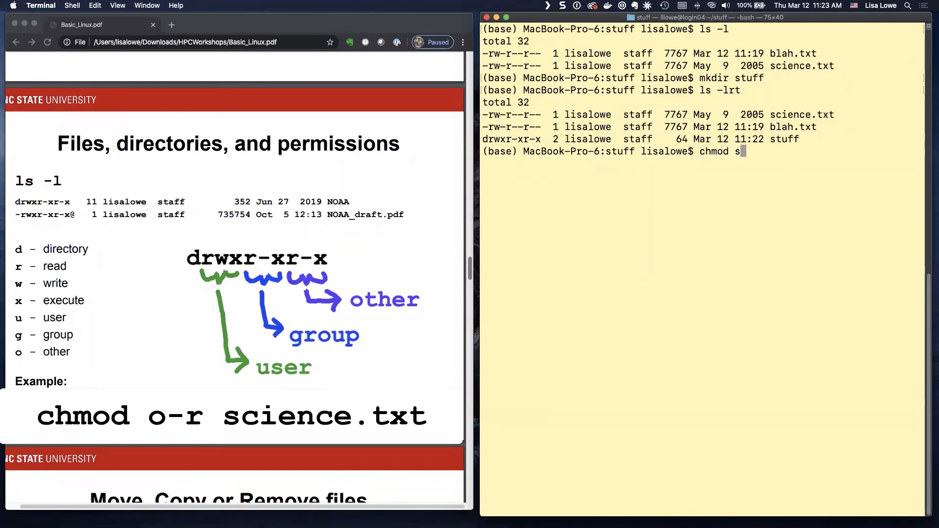
text(cience.txt)
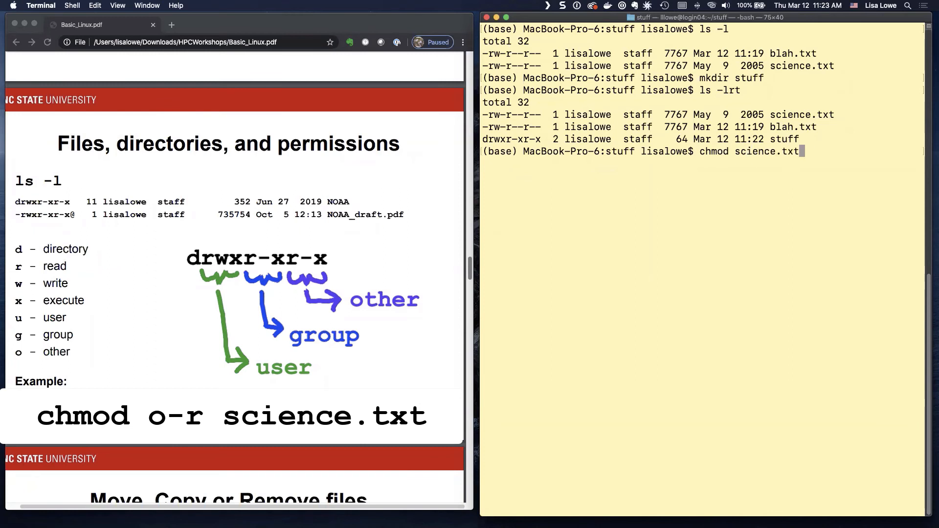
key(Backspace)
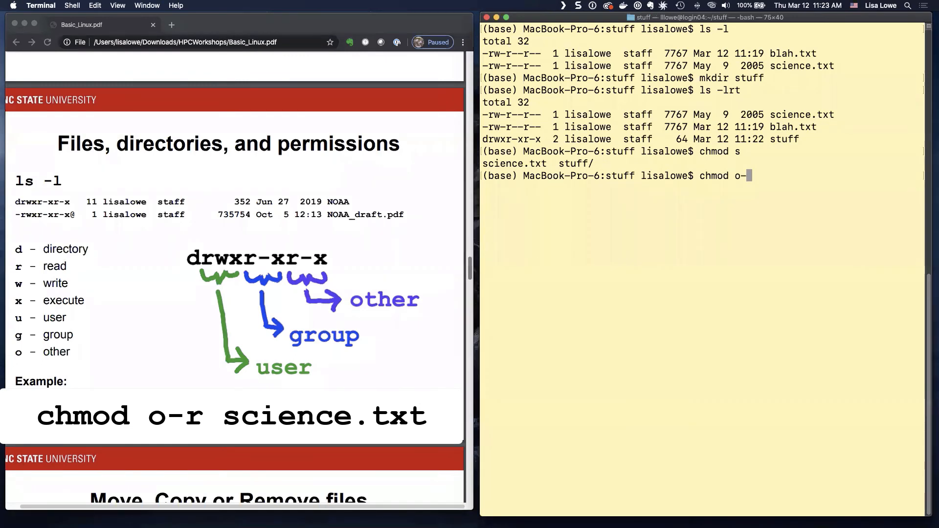
text(r)
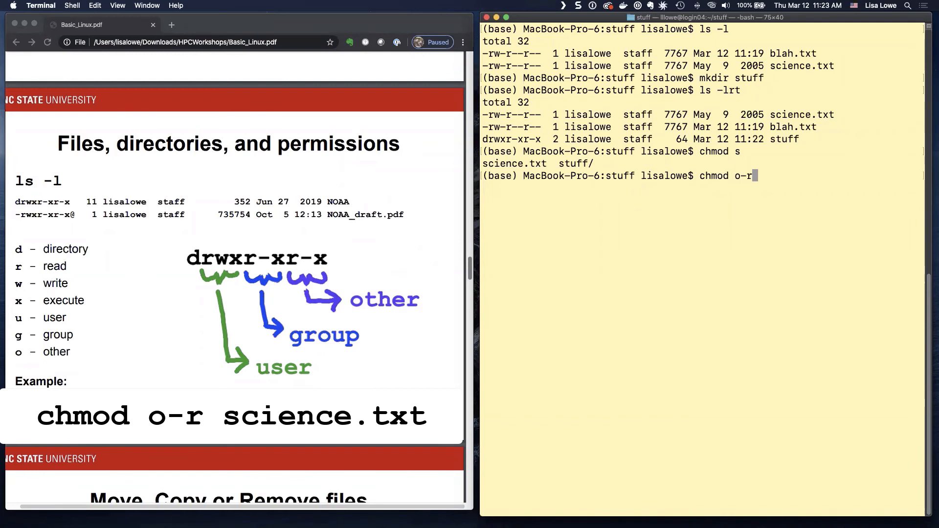
text(science.txt)
text(ls -l)
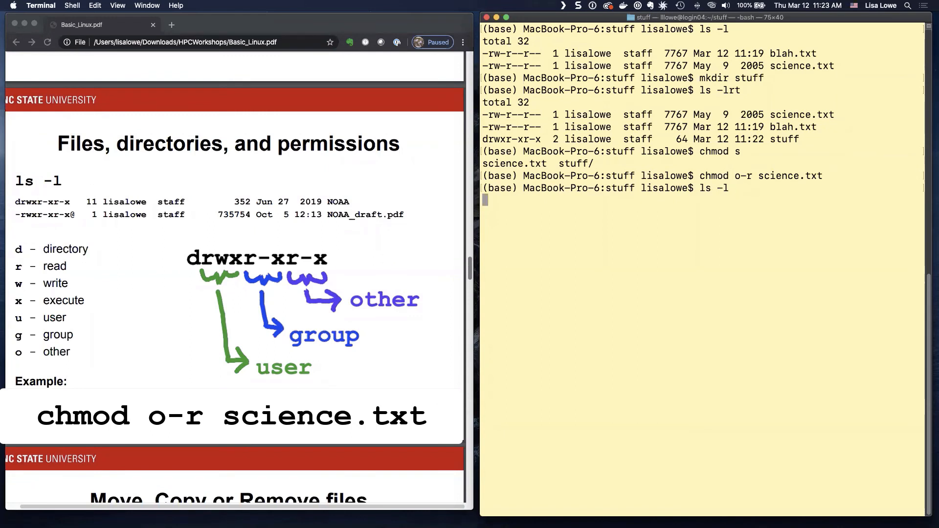
key(Return)
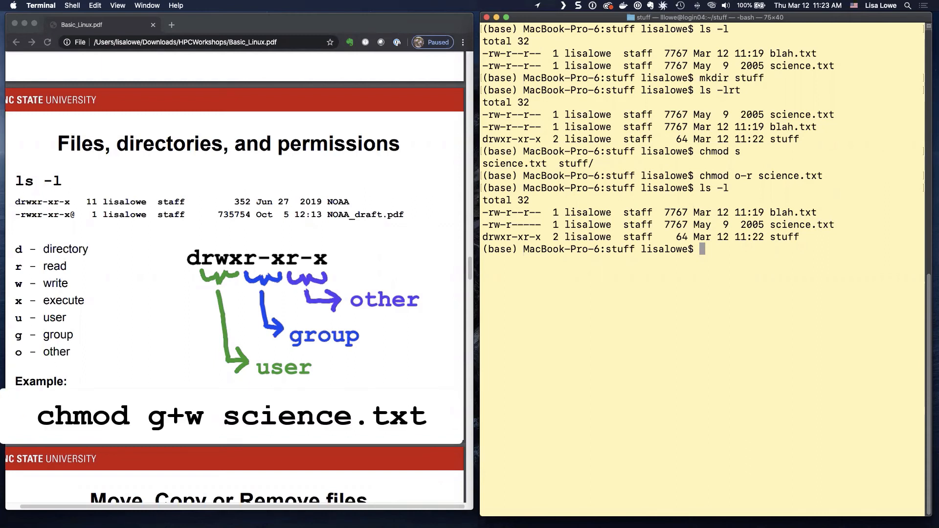
- Add group-write with chmod g+w so science.txt shows -rw-rw---- in ls -lrth
text(chmod)
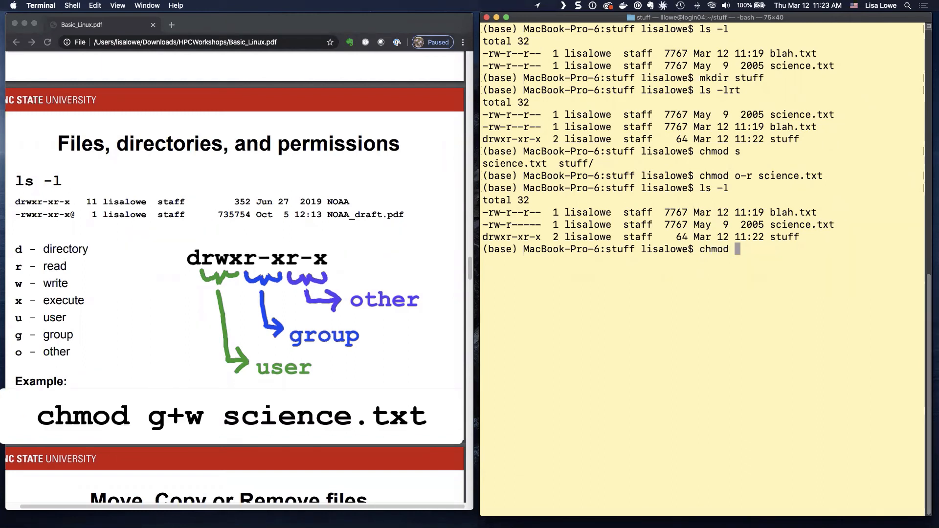
text(g+w science.txt)
text(ls -lrt)
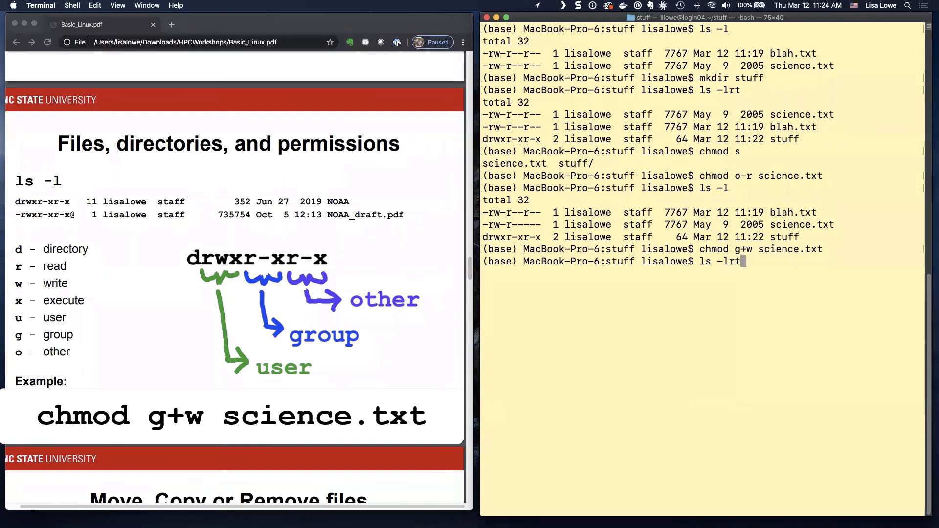
key(Return)
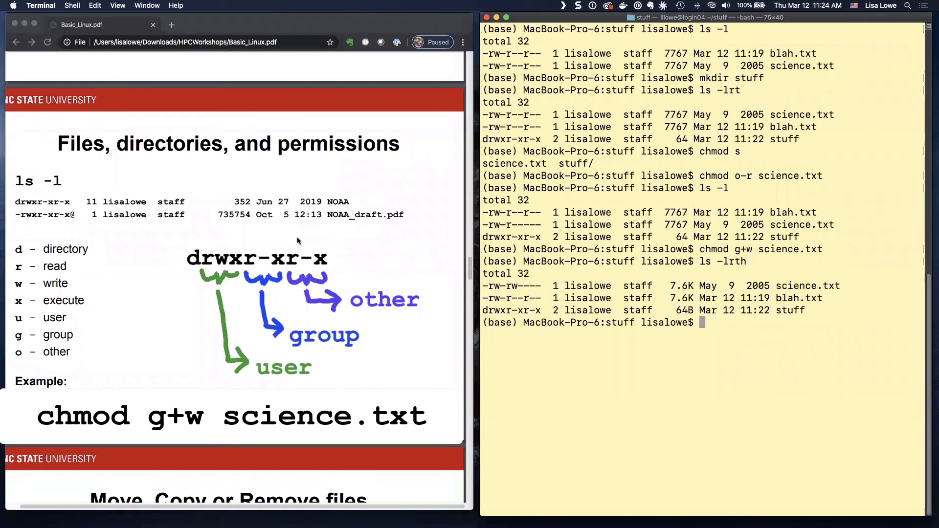
mouse_move(536, 275)
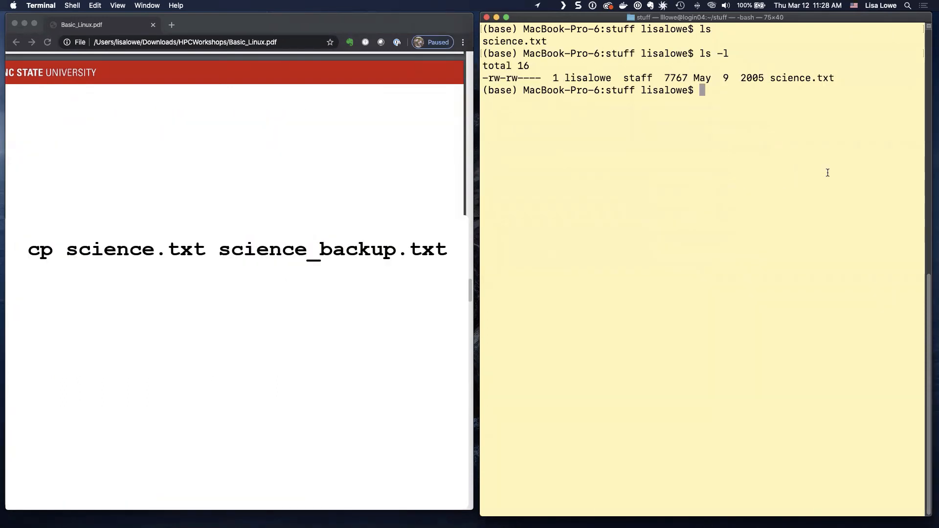
- Copy science.txt to science_backup.txt with cp
text(c)
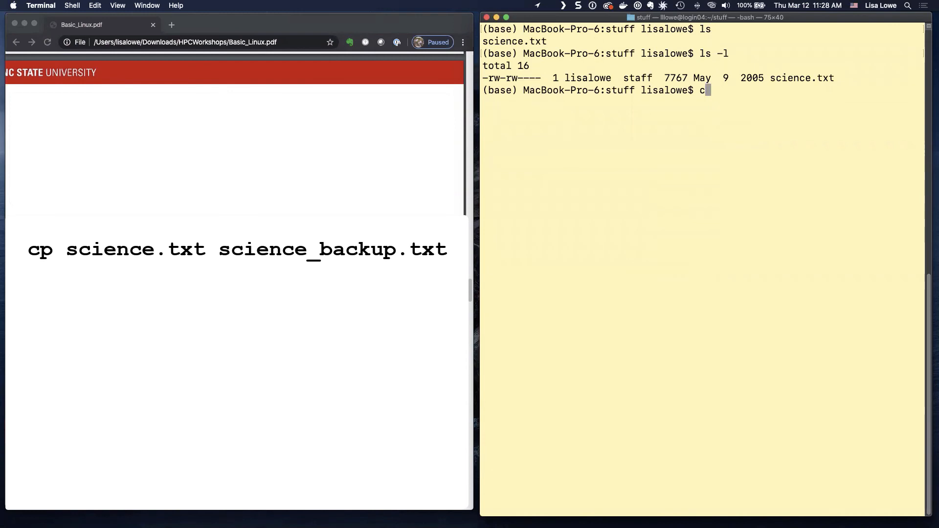
text(p)
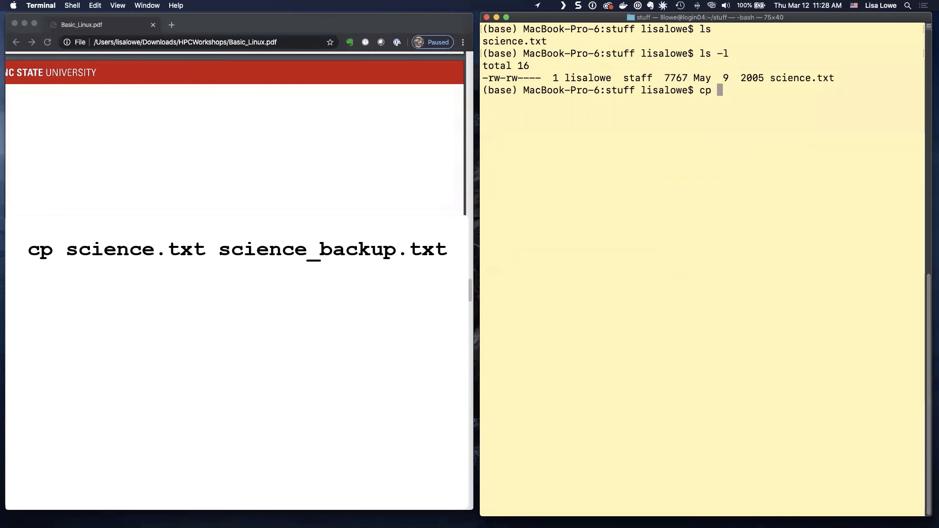
text(science.txt sc)
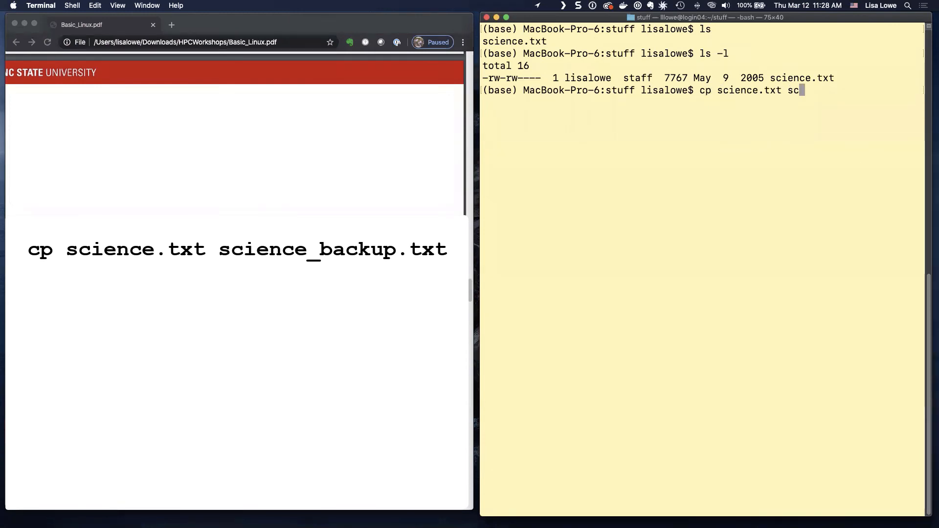
text(ience)
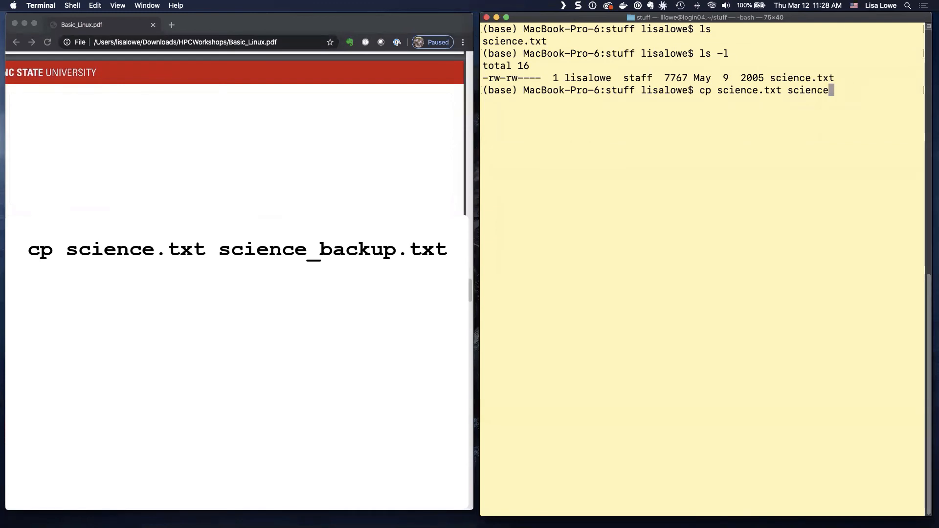
text(_backup.tx)
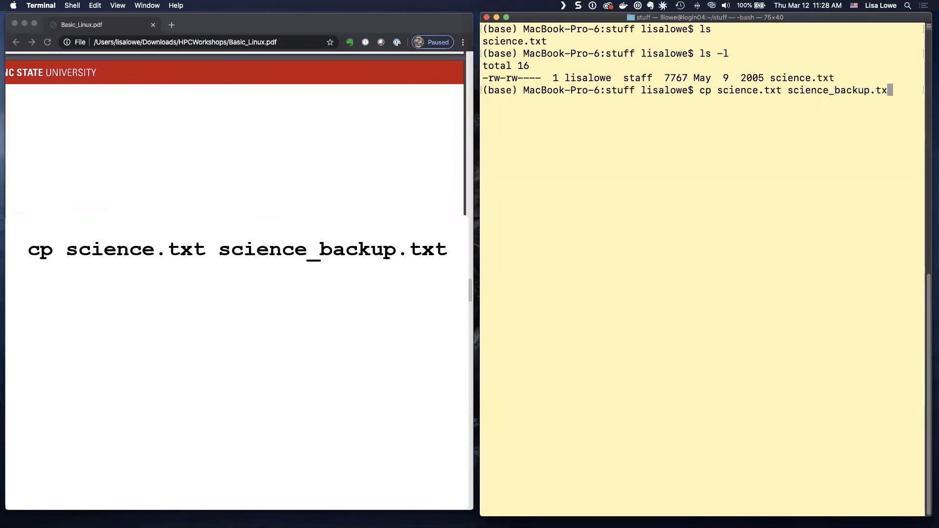
key(Return)
text(ls -l)
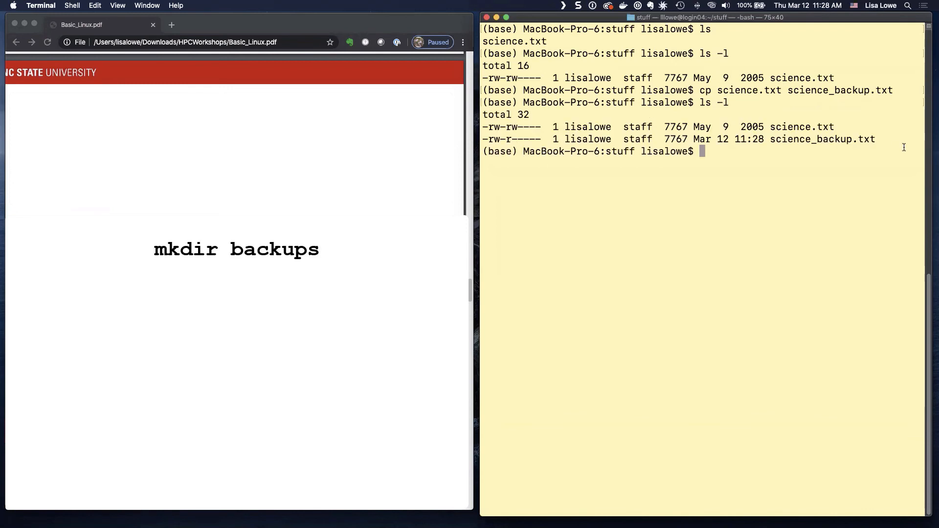
- Create the backups directory with mkdir and copy science_backup.txt into it
text(mk)
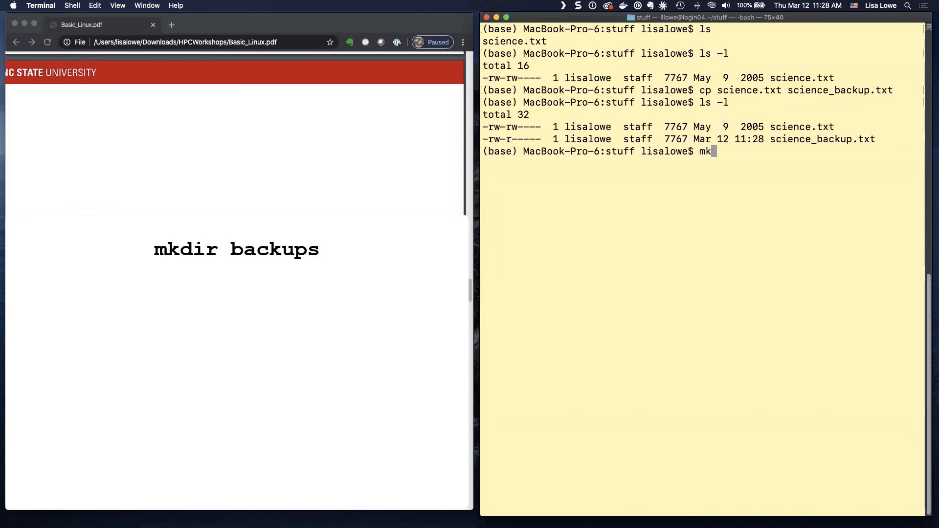
text(dir backups)
text(ls)
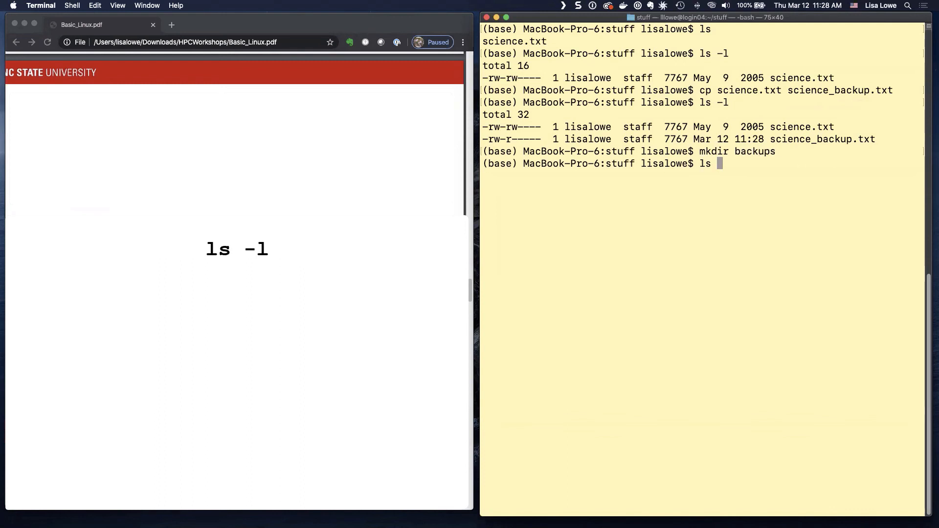
text( -l)
key(Return)
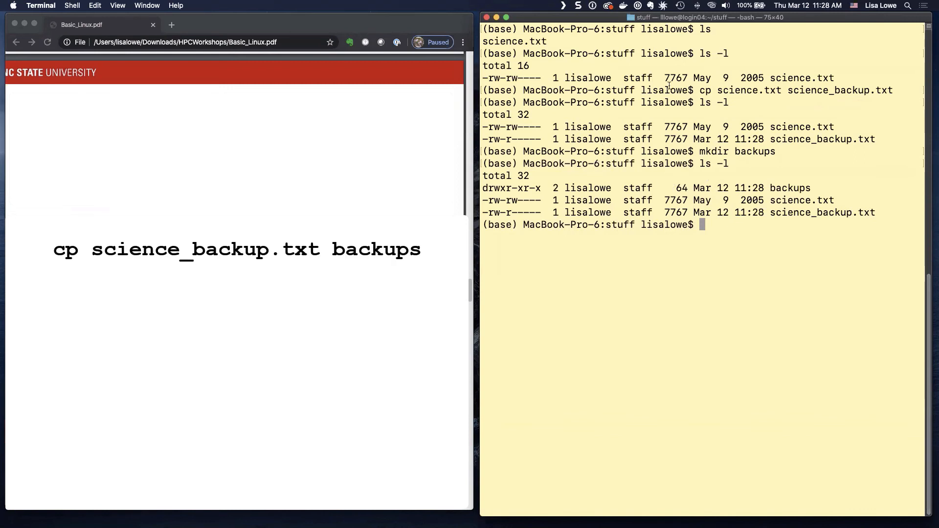
text(cp sc)
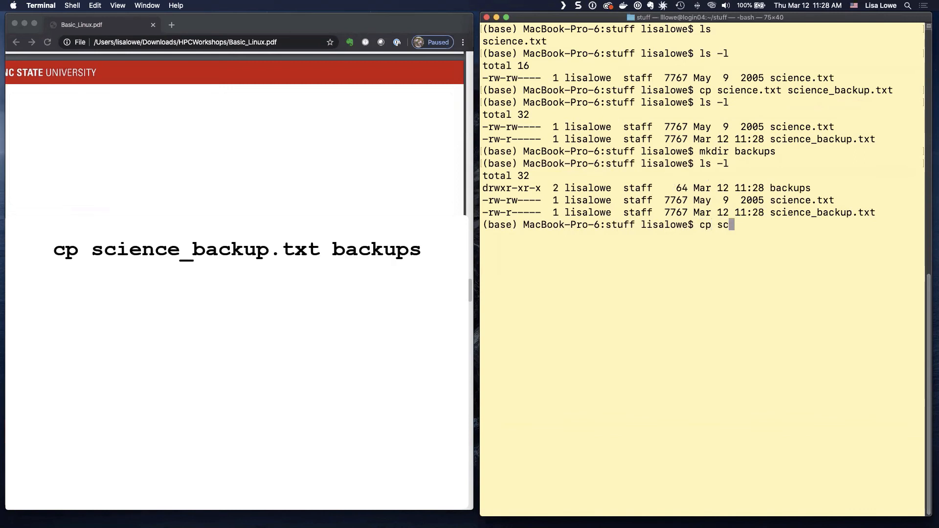
text(ience_backup.txt)
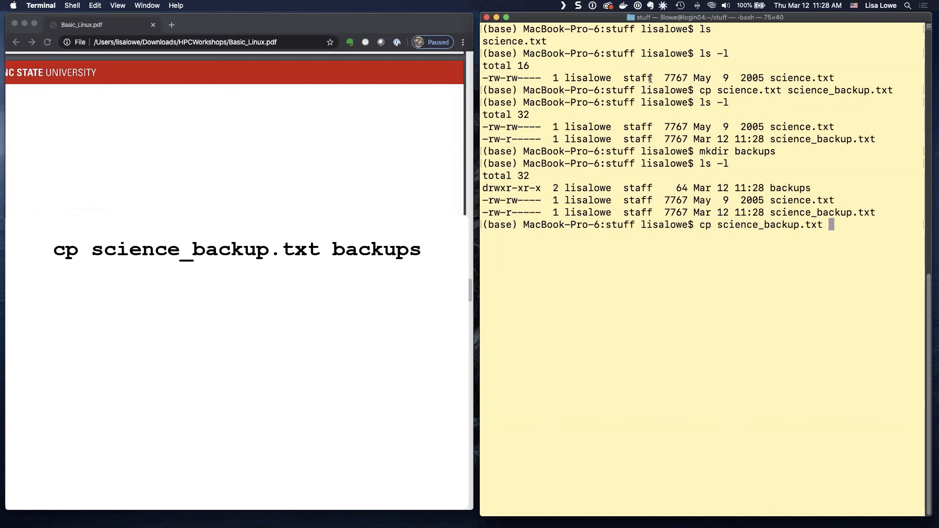
text(backups/)
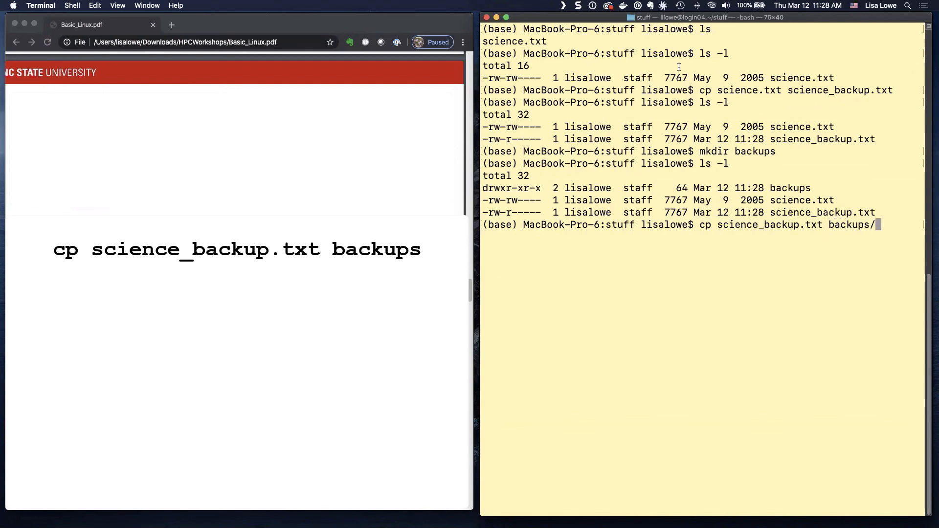
key(Return)
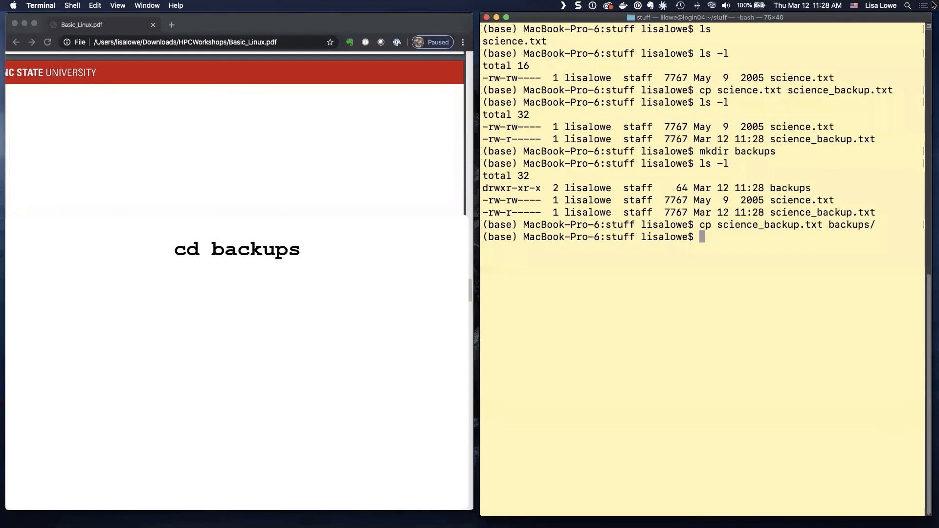
- Change into backups, confirm the path with pwd and list its files
text(cd)
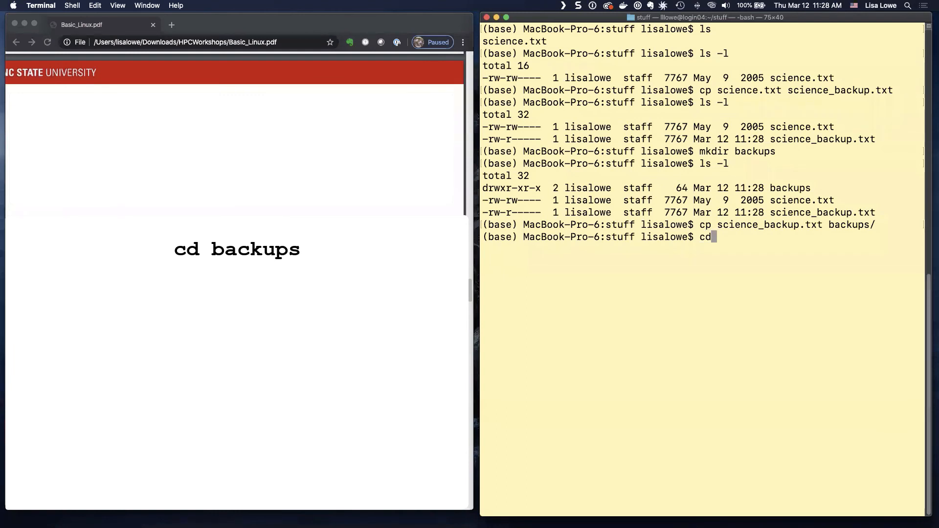
key(Return)
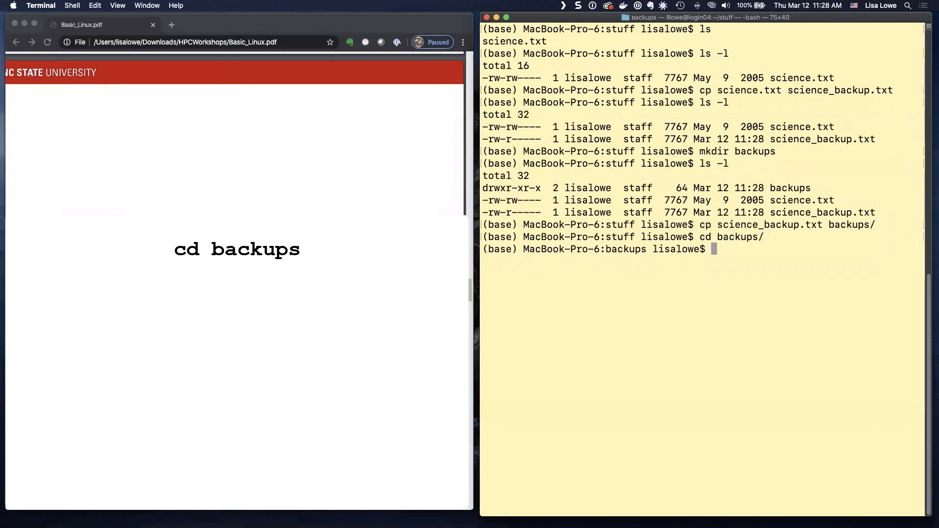
text(pwd)
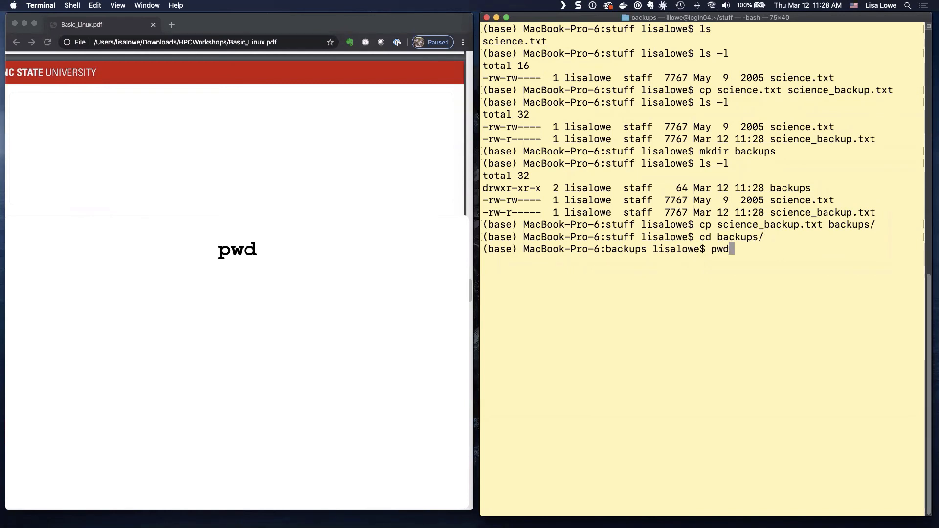
key(Return)
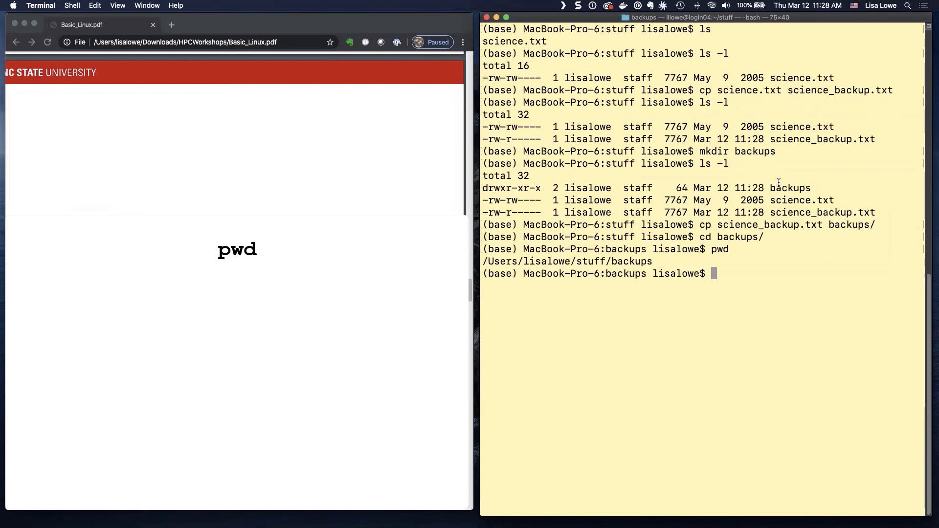
key(Return)
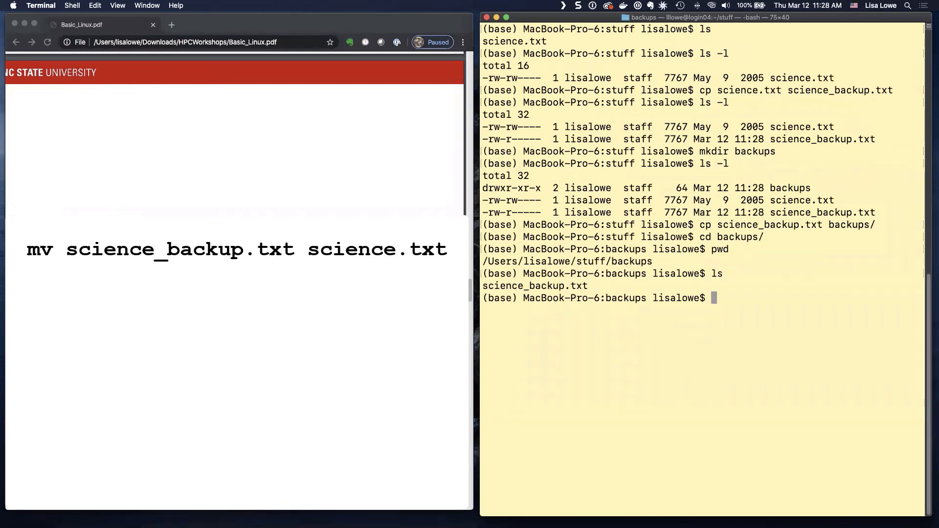
- Rename science_backup.txt to science.txt with mv, then return to stuff and list it with ls -l
text(mv)
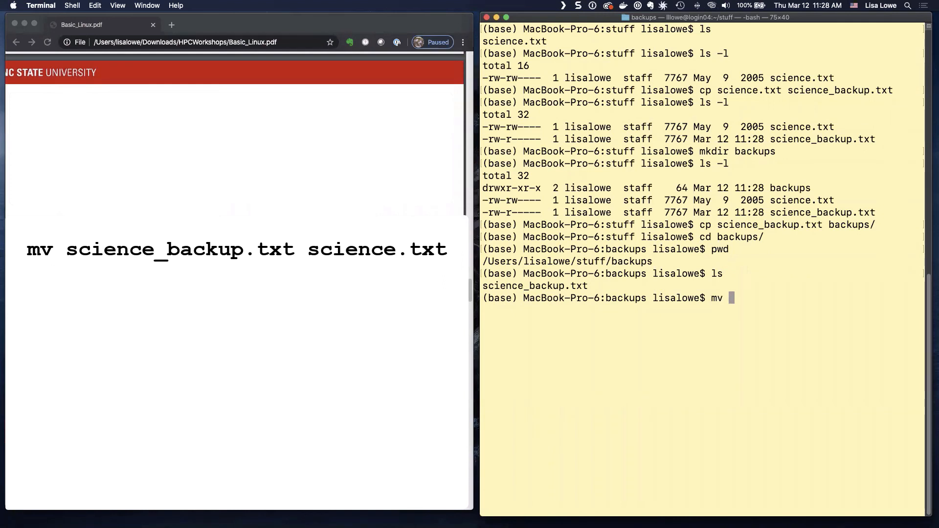
text(science_backup.txt)
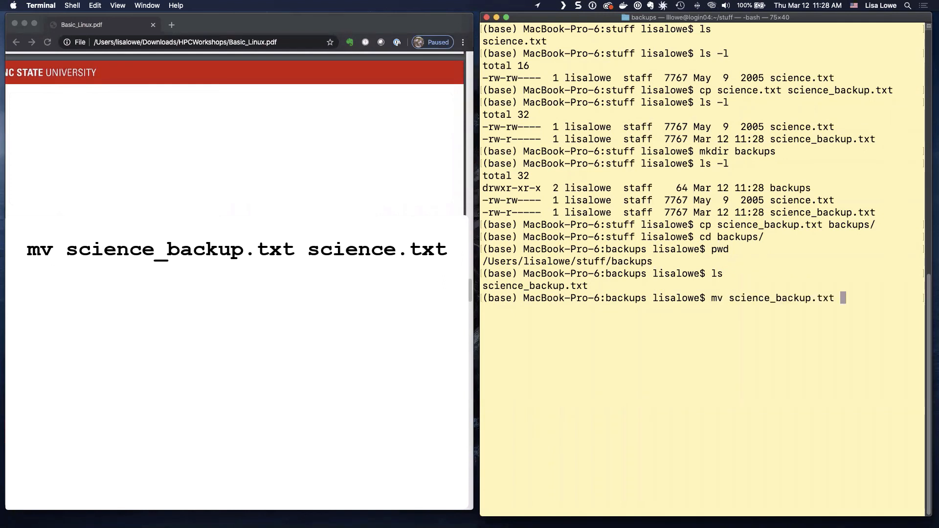
text(scie)
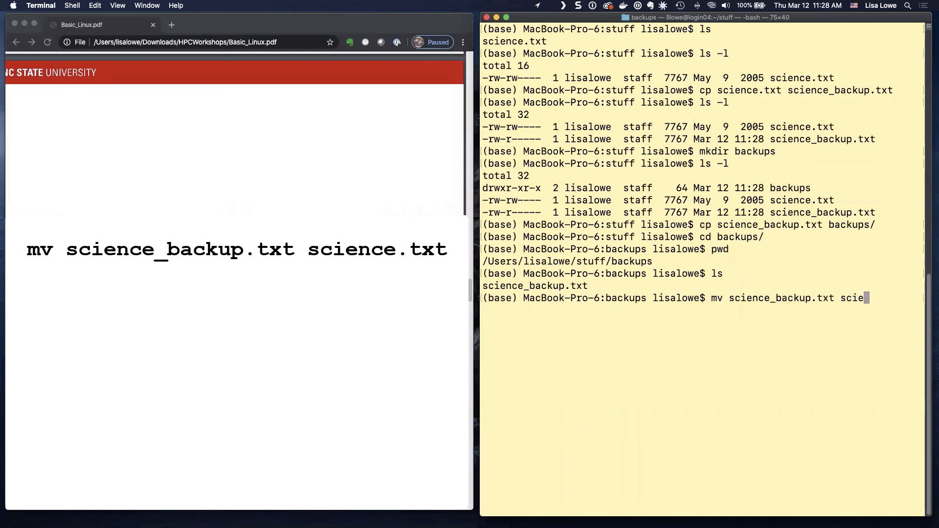
text(nce.txt)
text(ls -l)
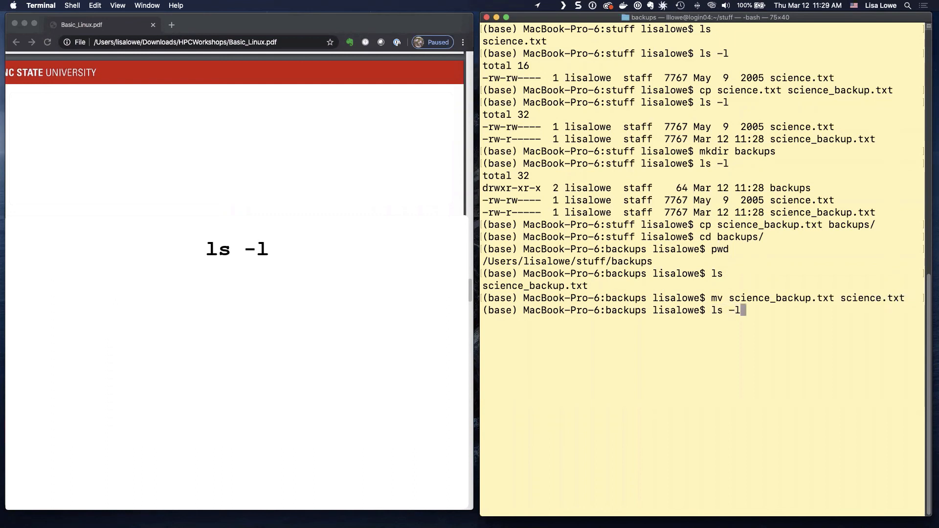
key(Return)
text(p)
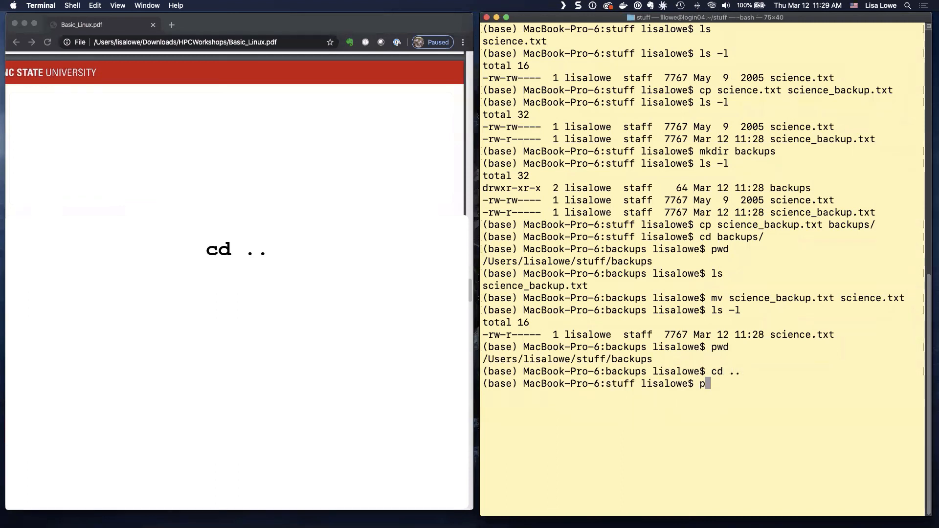
key(Return)
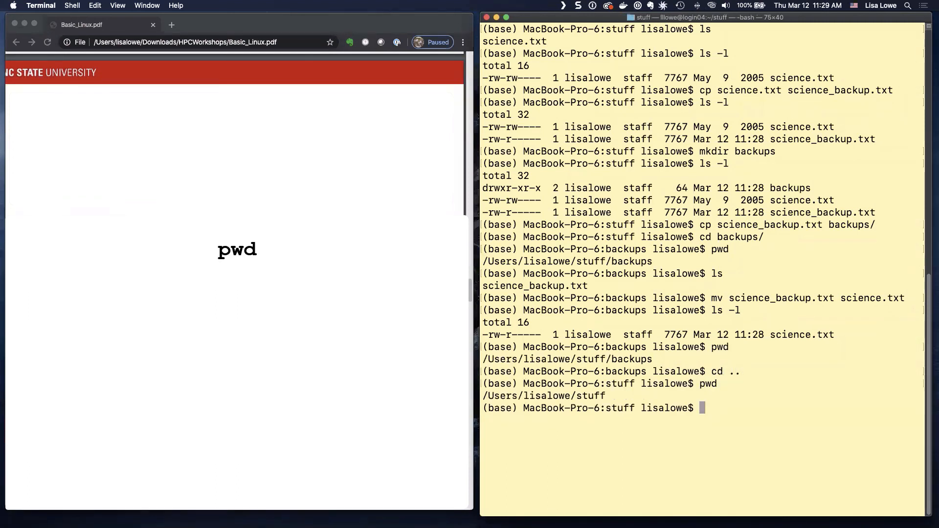
key(Return)
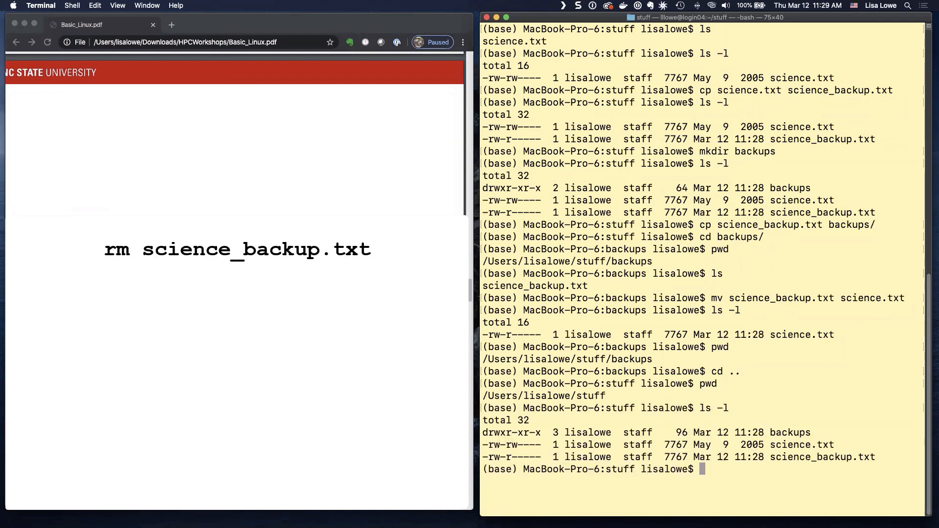
- Delete science_backup.txt from stuff with rm, tab-completing the name
text(r)
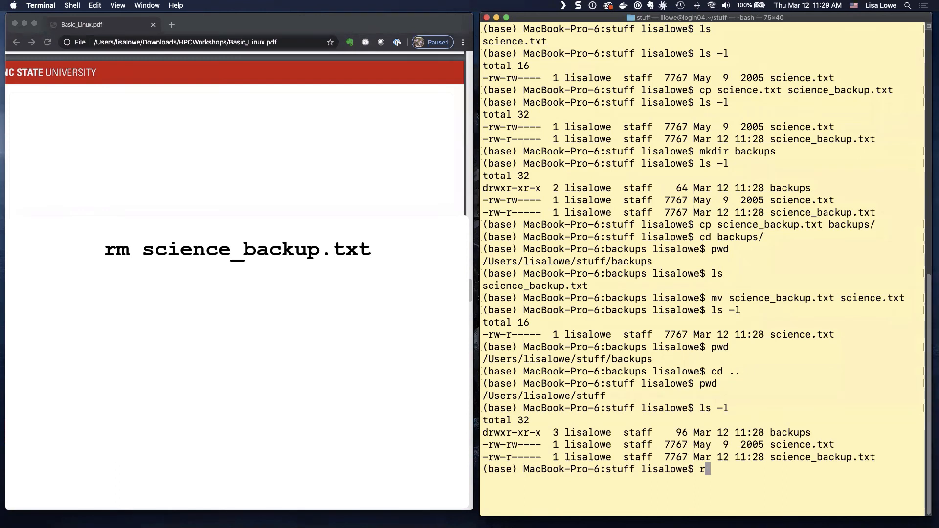
text(m science_)
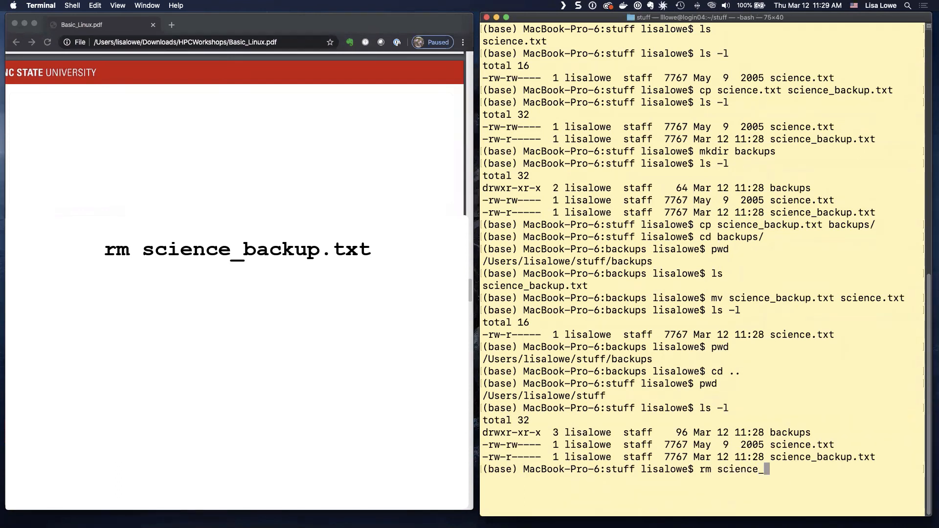
key(Return)
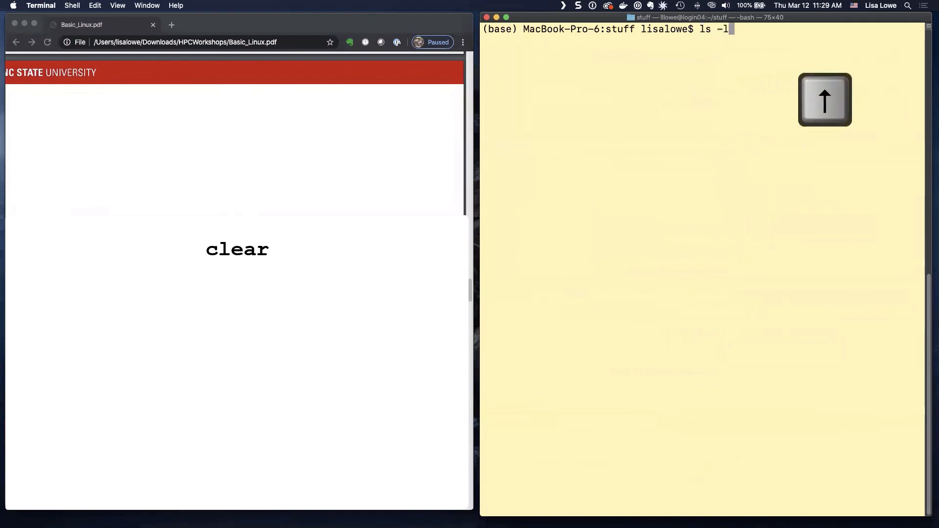
- List stuff, then try rm backups/ and rmdir backups/, both refusing the non-empty directory
key(Return)
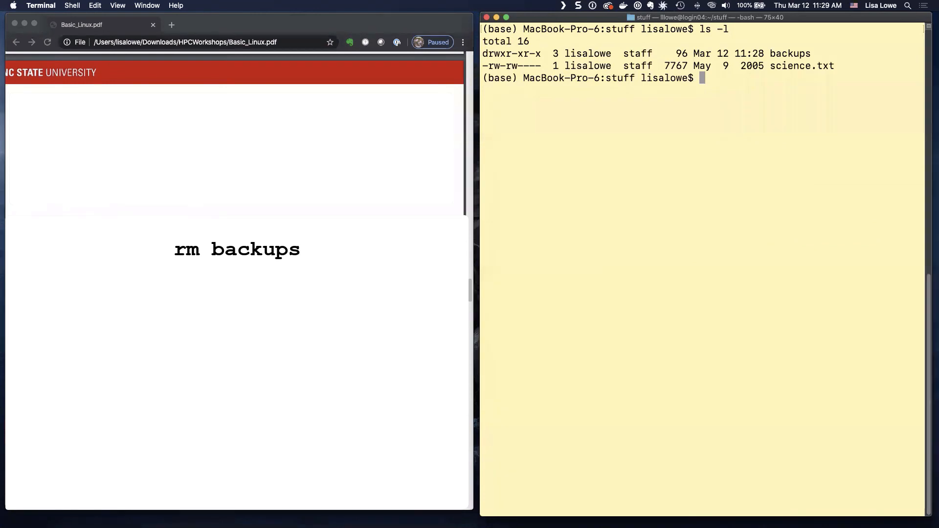
key(Return)
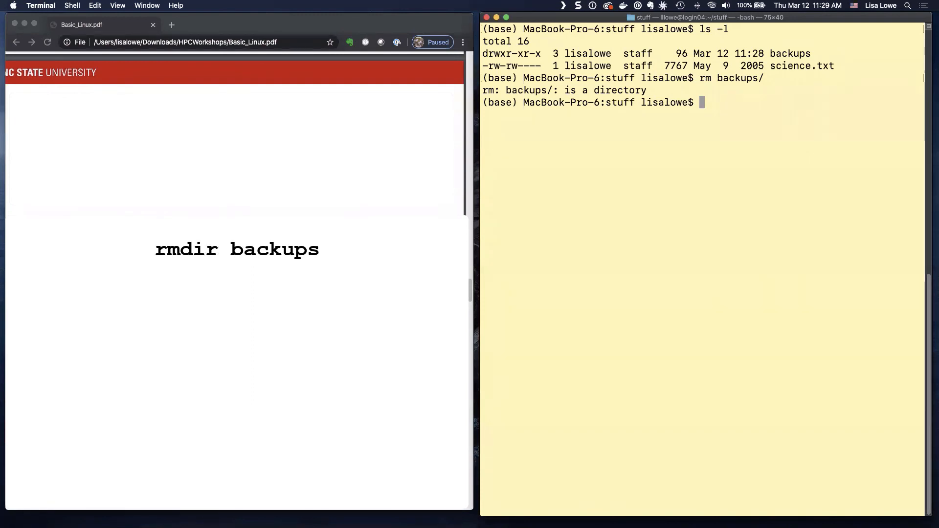
text(rmdir)
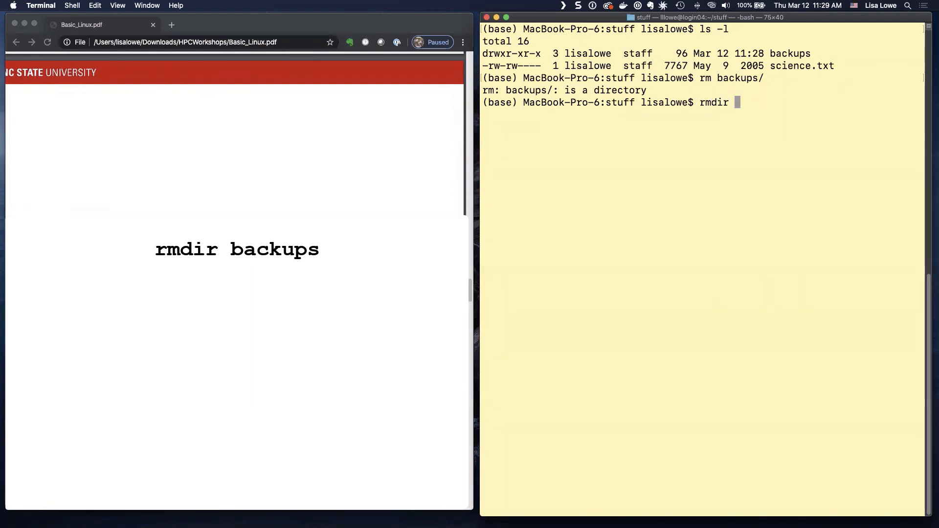
key(Return)
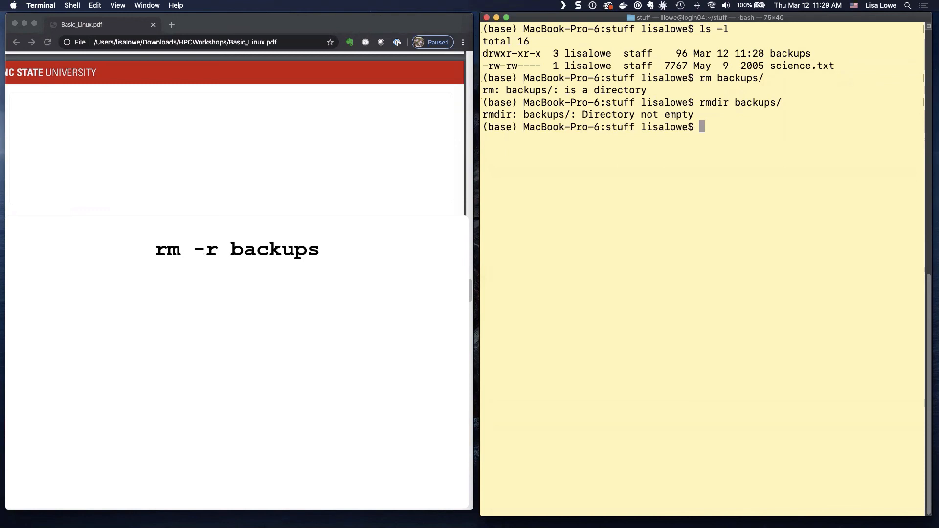
- Remove backups and its contents with rm -r backups/
text(rm -)
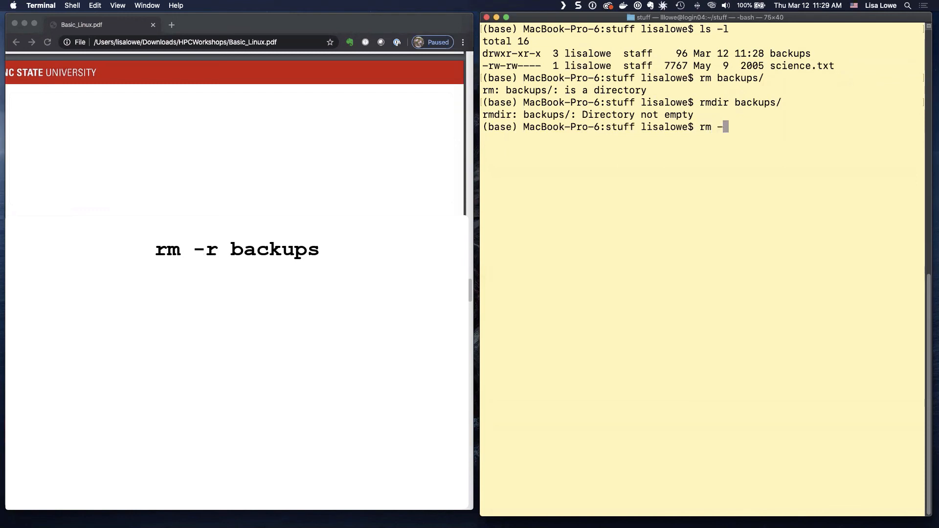
text(r)
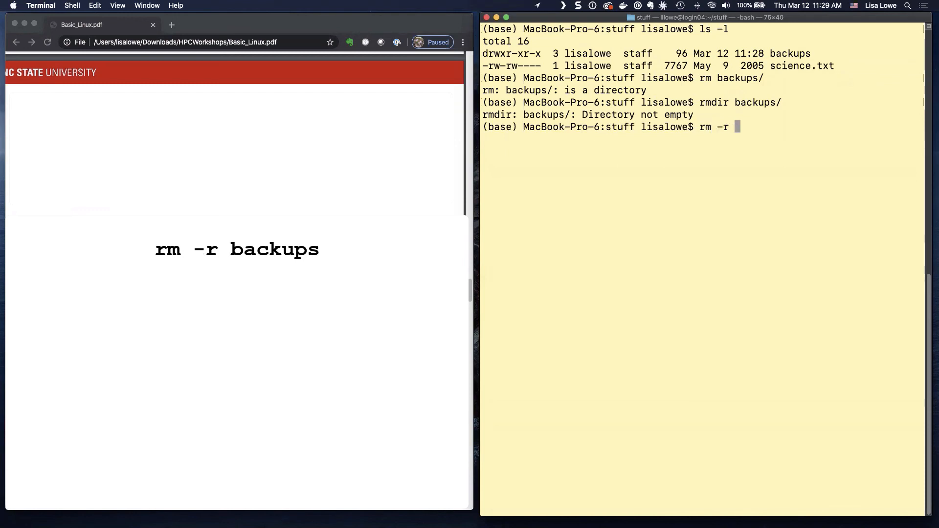
text(backups/)
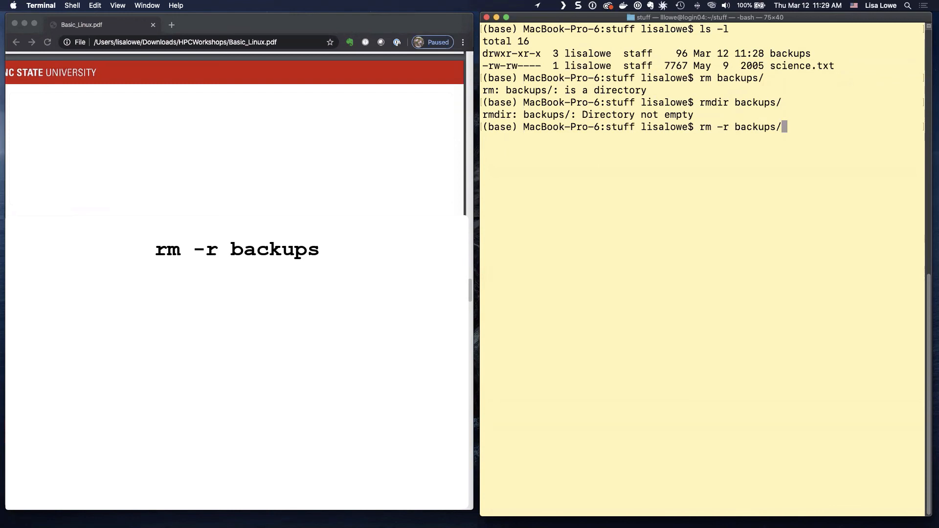
key(Return)
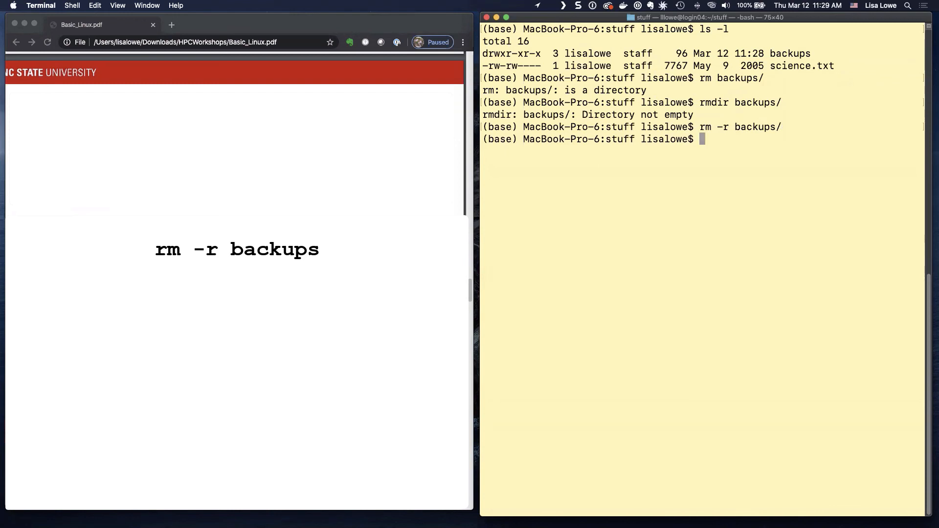